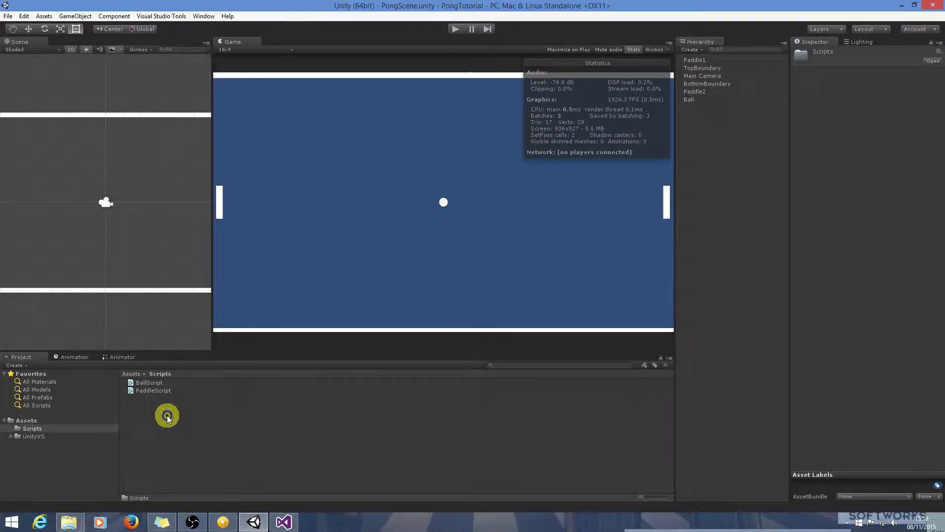
Step: Create a new C# script named GameControlScript in the Scripts folder
right_click(167, 414)
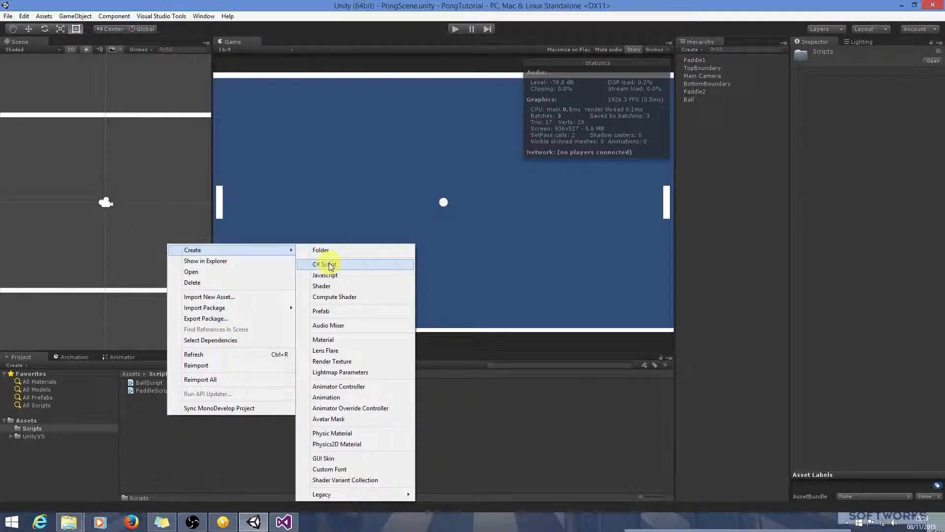
click(326, 264)
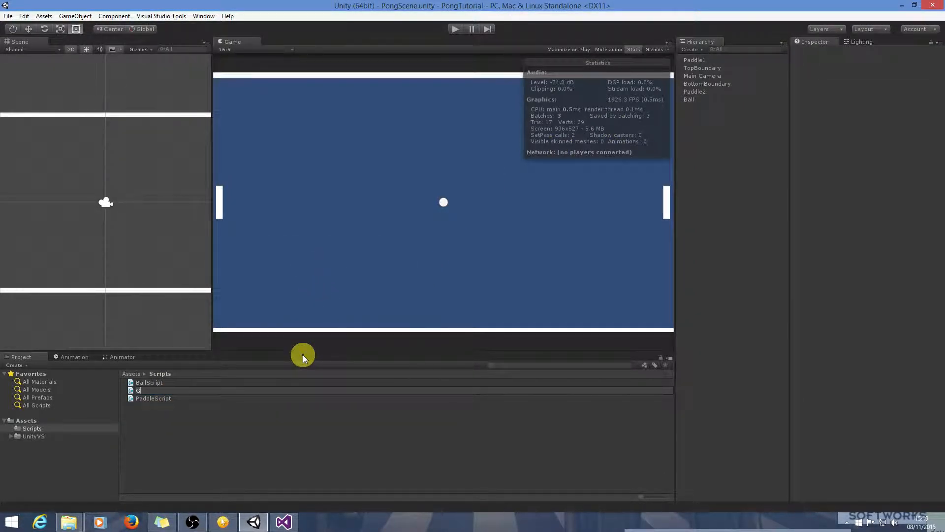
text(GameControl)
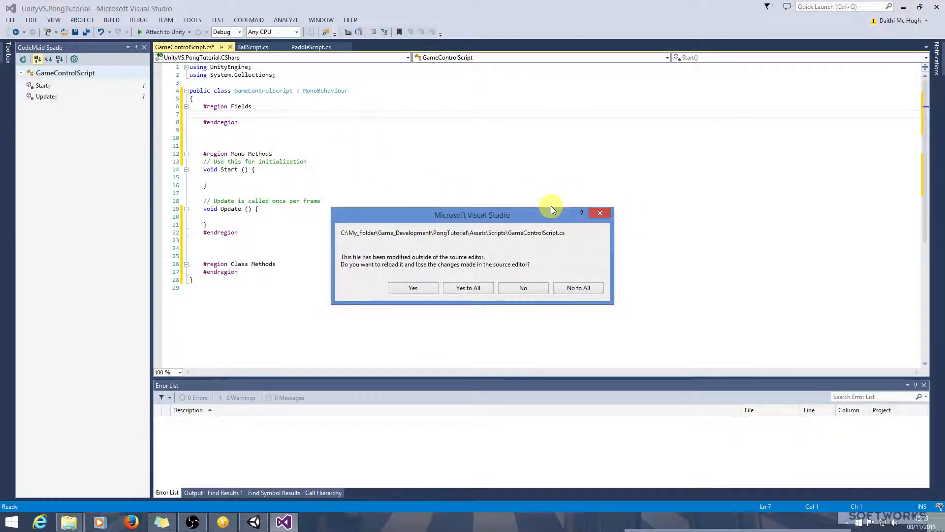
Step: Reload GameControlScript and start a '// Score Fields' comment with a public int declaration
click(523, 288)
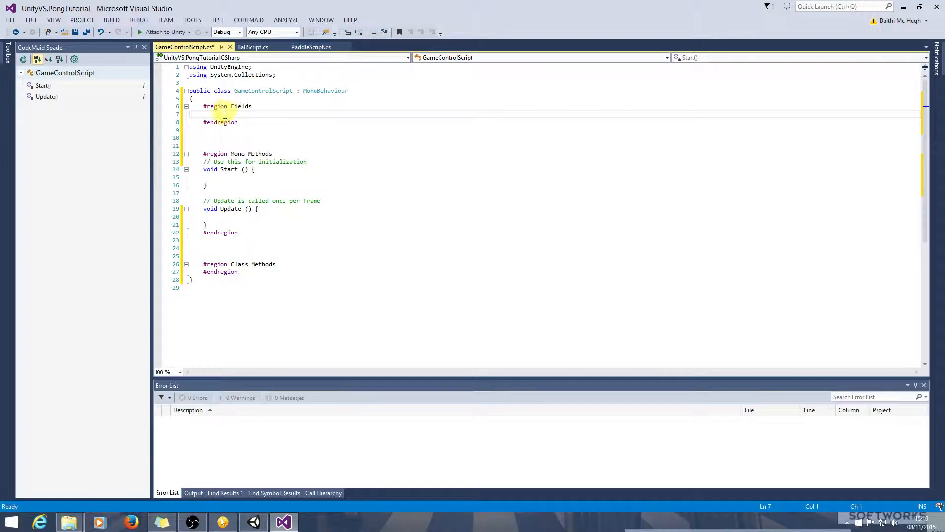
click(208, 114)
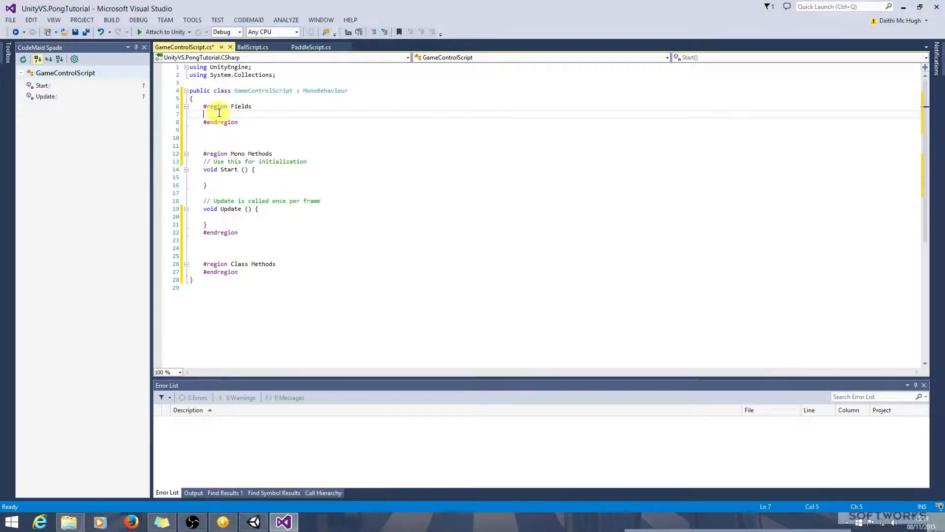
text(//)
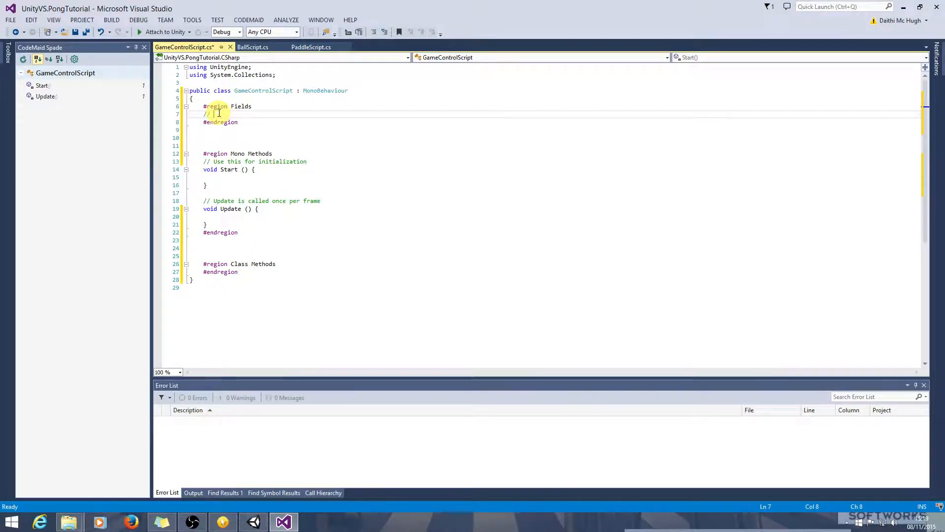
text(Score Fields)
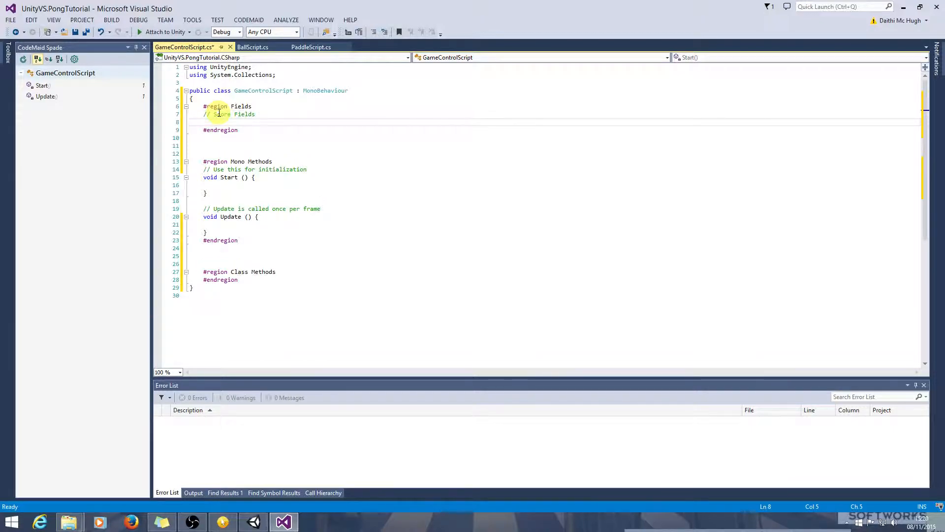
text(public)
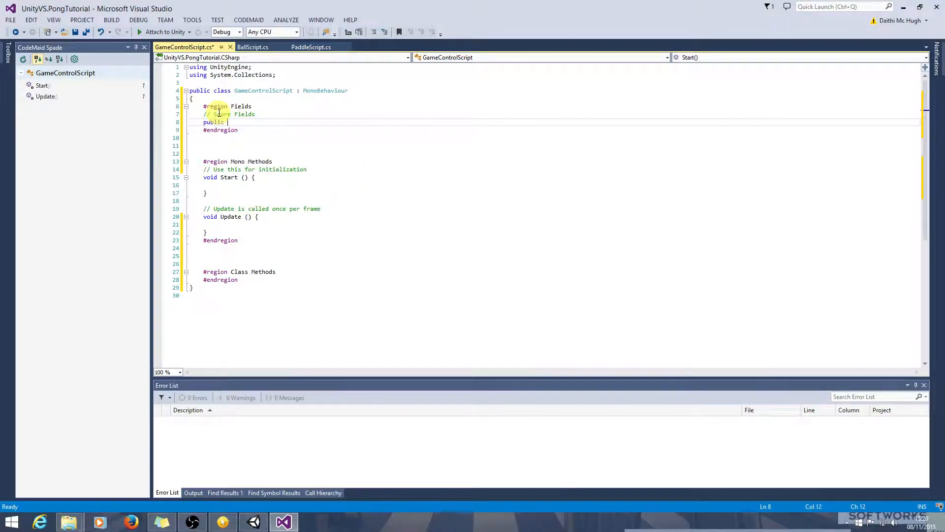
text(int)
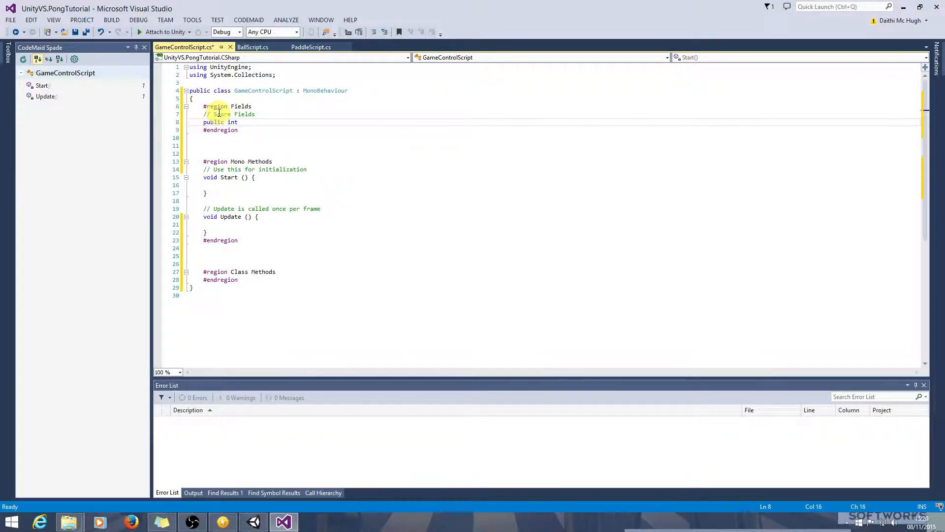
Step: Declare player1Score and player2Score fields, each initialised to 0
text(player1)
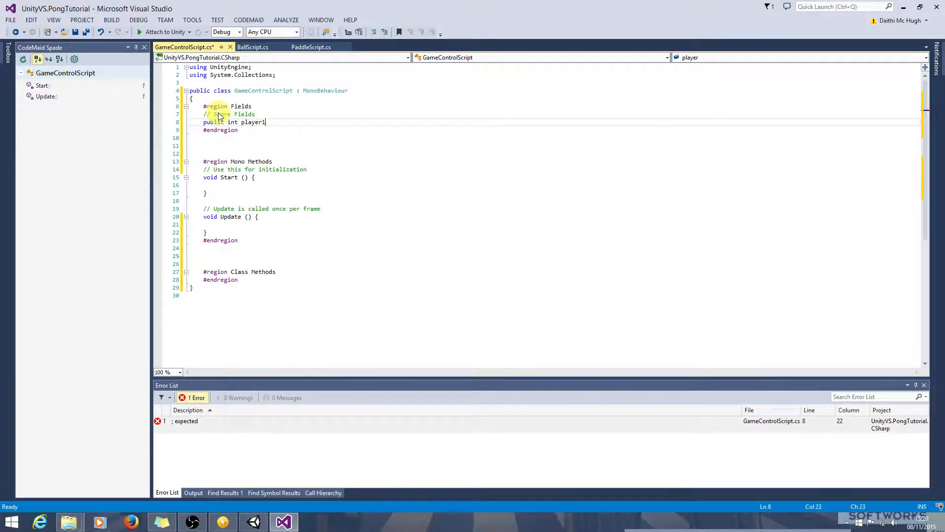
text(Score)
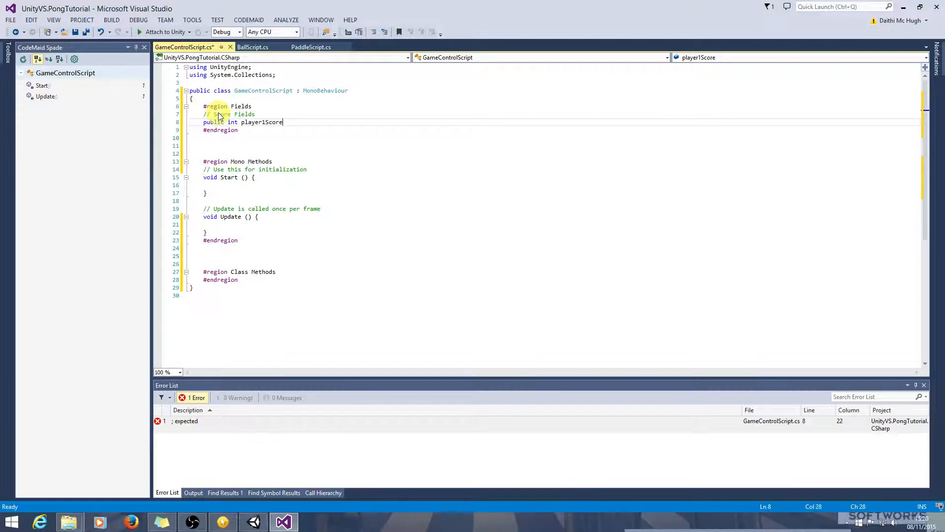
text(;)
text(public inter)
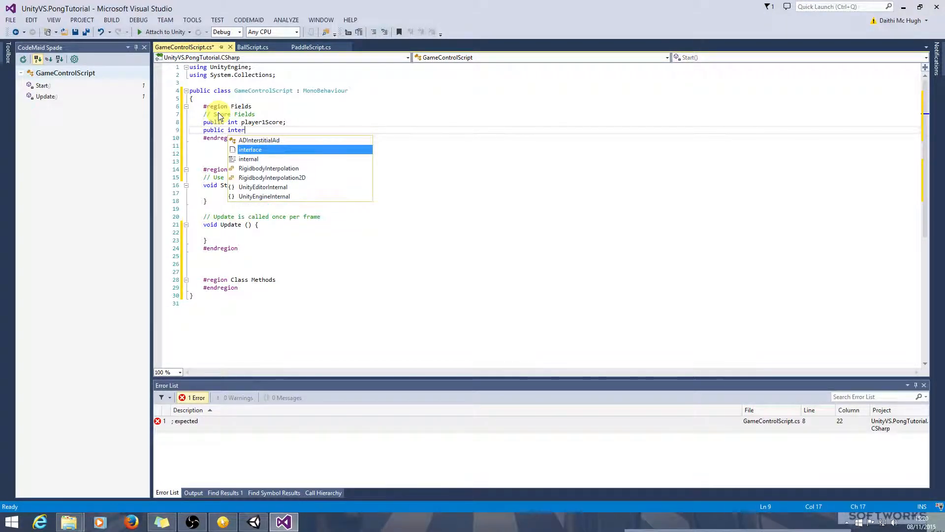
text(player)
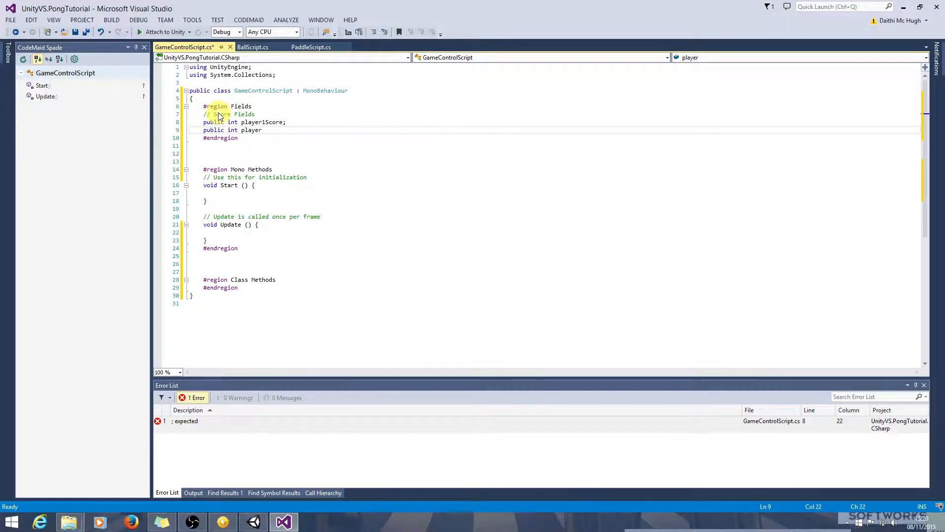
text(2Score)
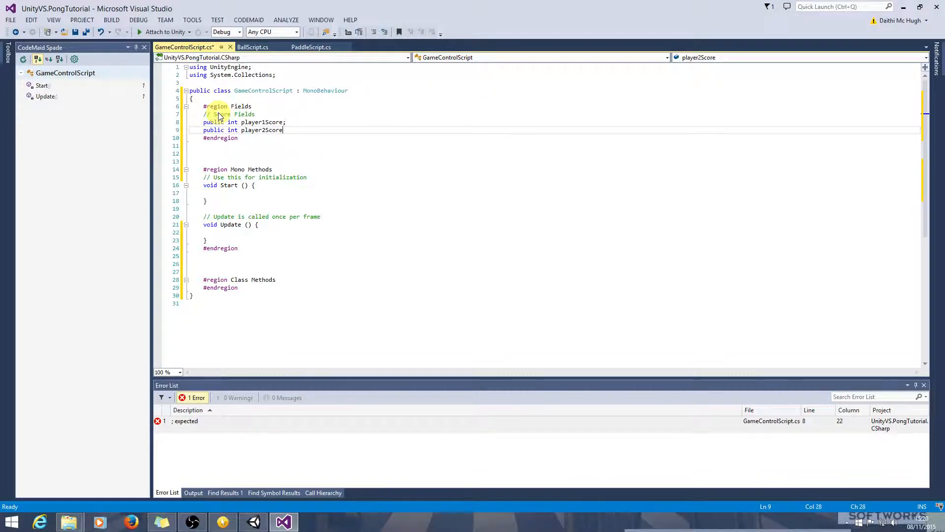
text(;)
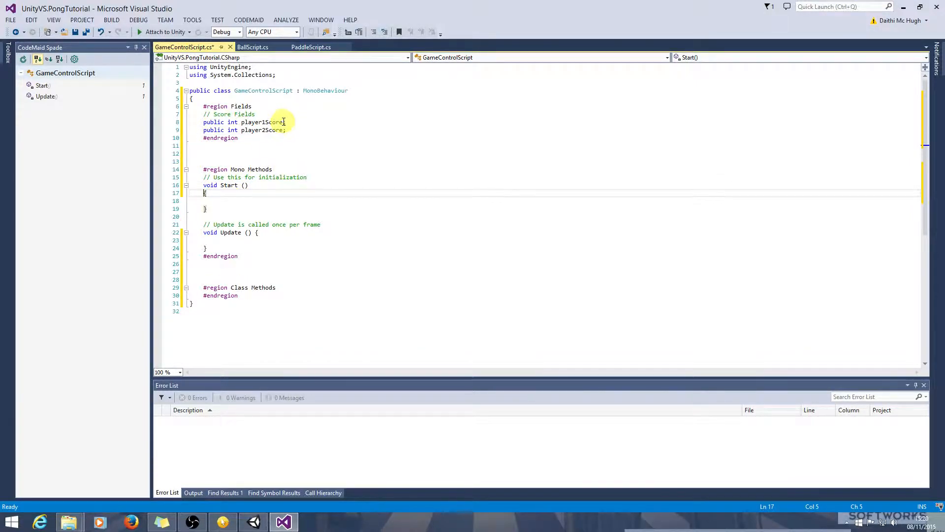
text(= 0)
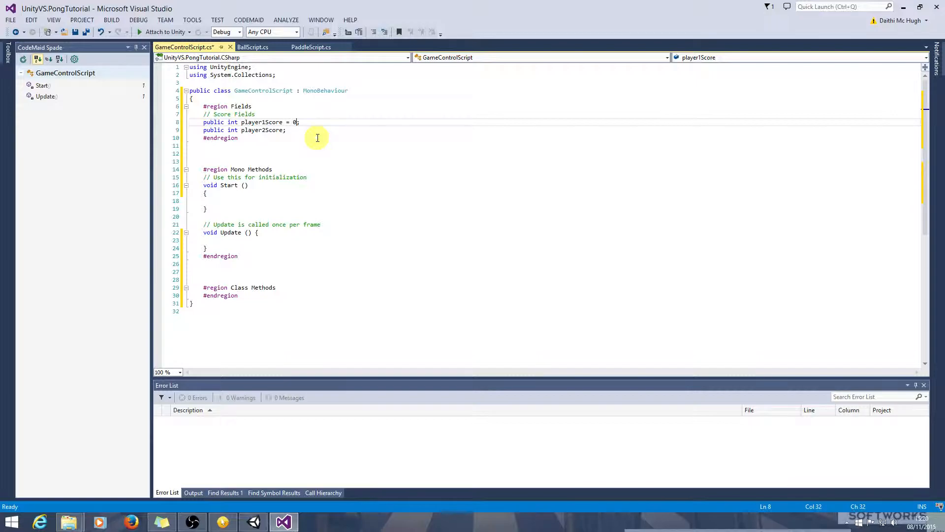
text(= 0)
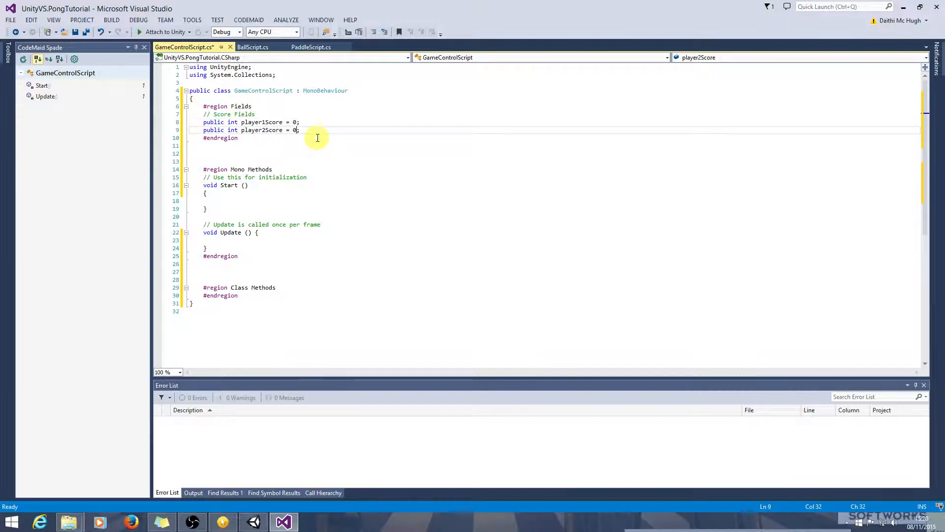
click(111, 19)
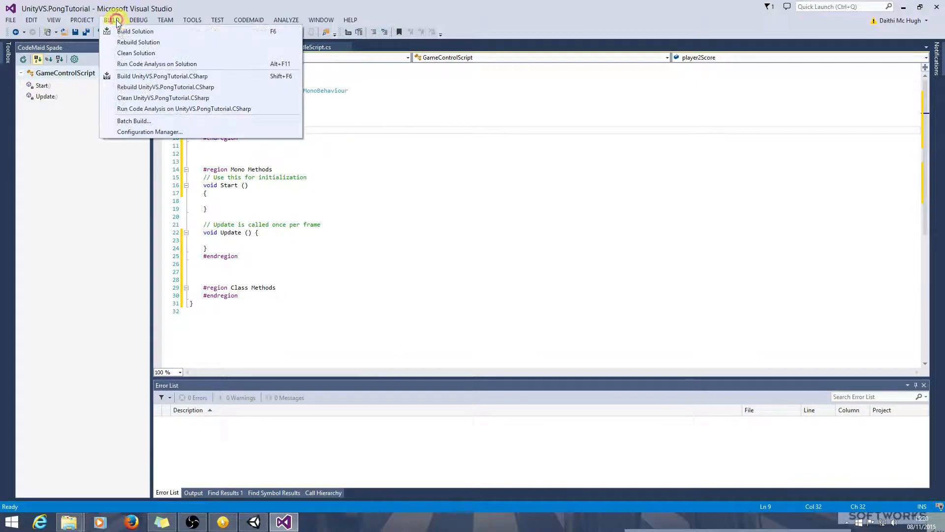
Step: Build the solution, then add a Canvas and EventSystem to the scene via GameObject > UI
click(134, 30)
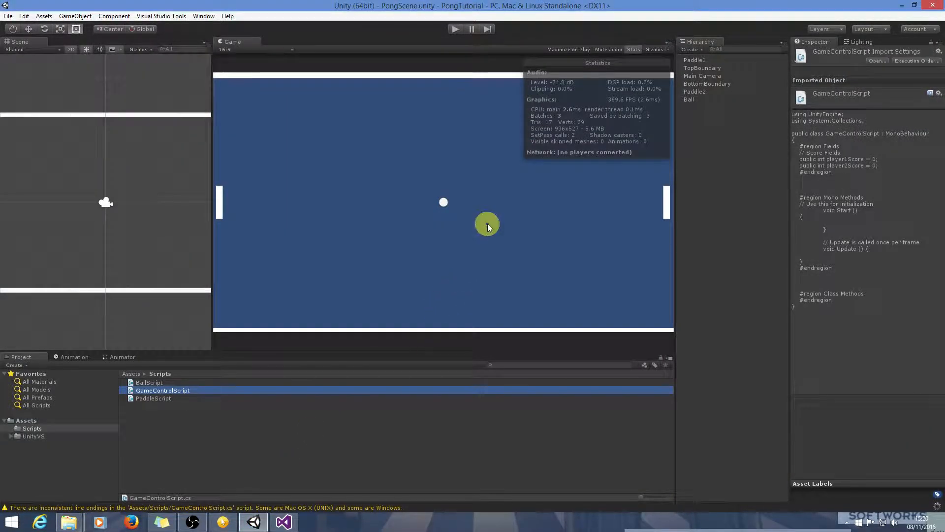
mouse_move(410, 137)
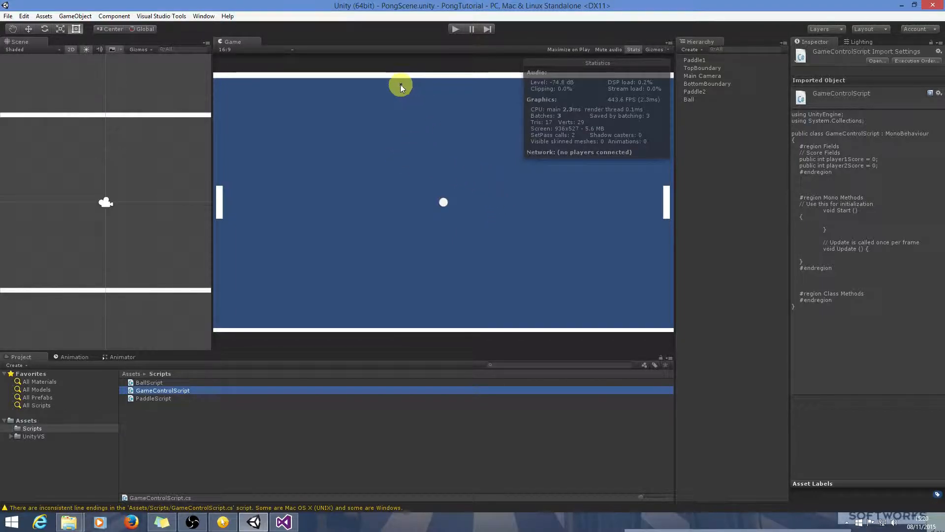
click(75, 16)
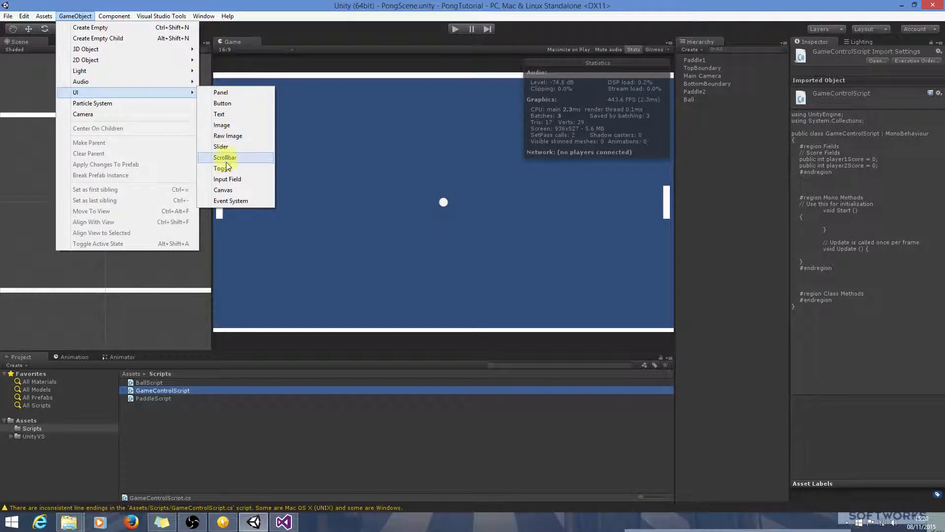
click(222, 190)
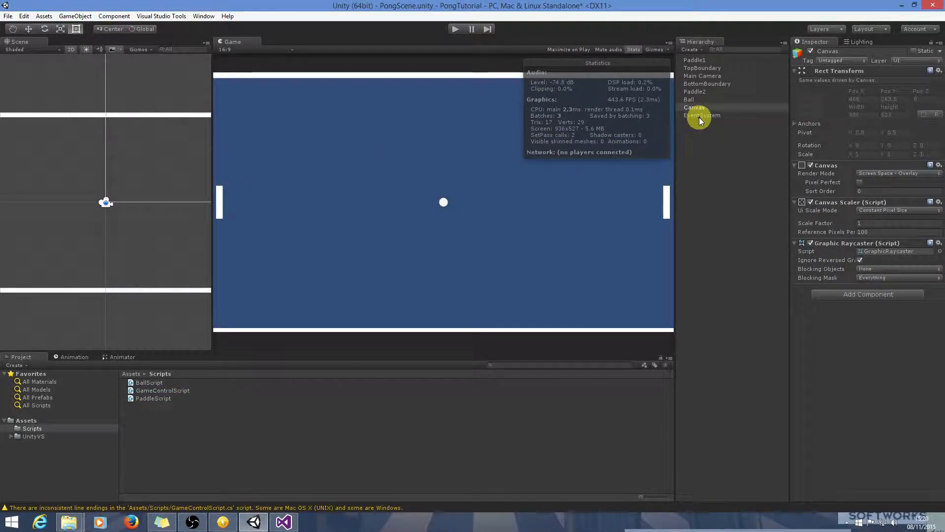
click(694, 108)
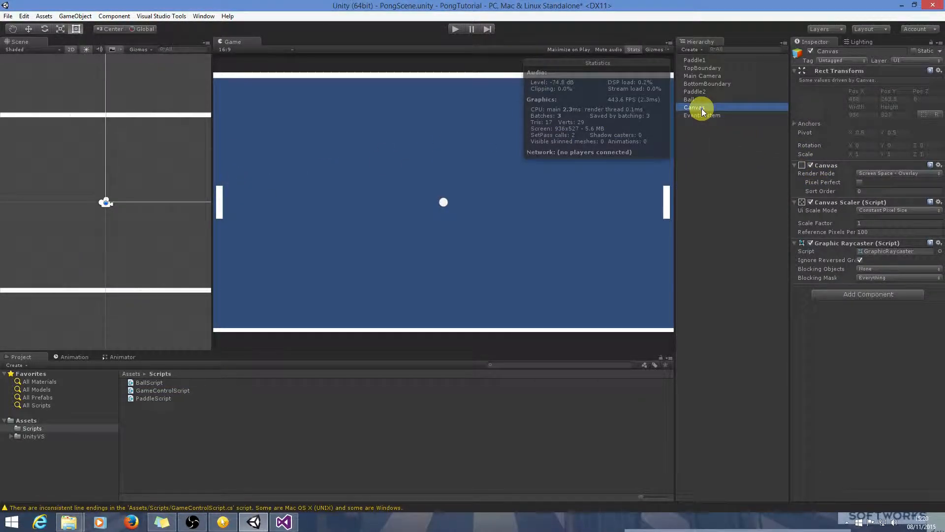
right_click(701, 110)
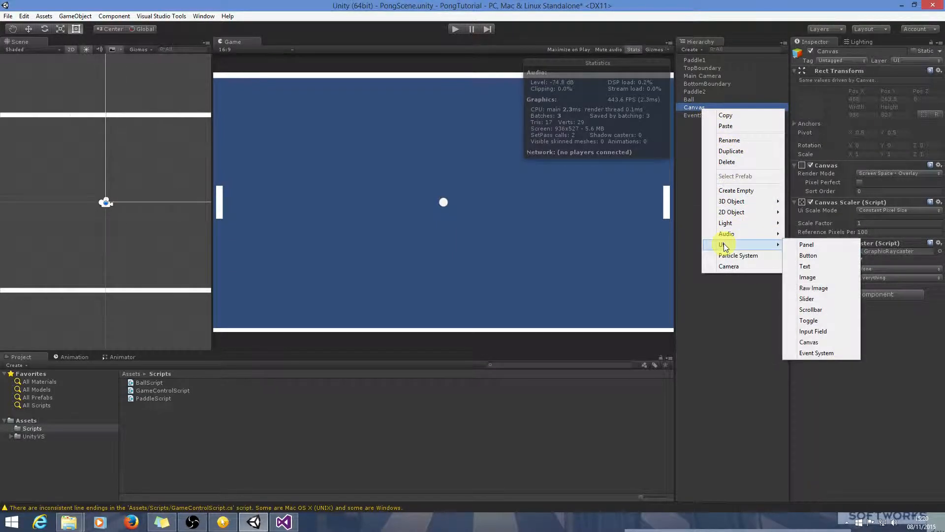
mouse_move(805, 265)
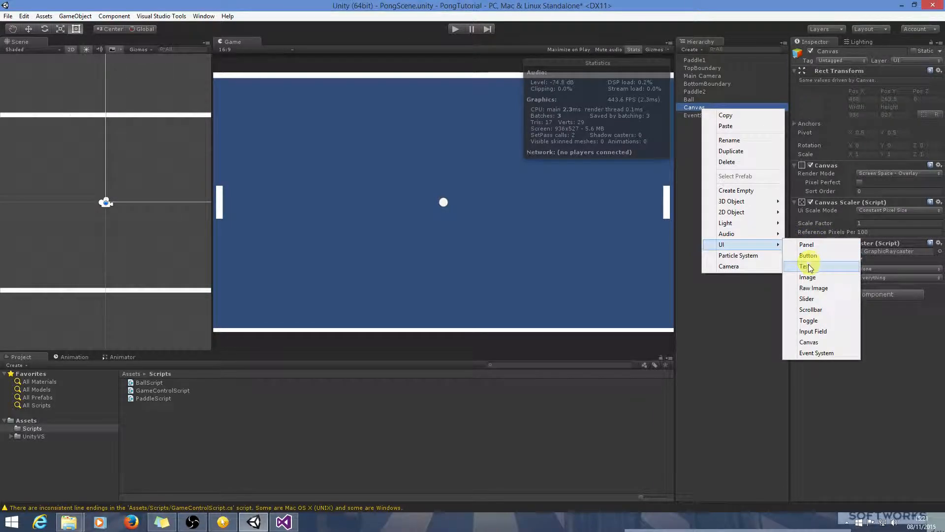
Step: Add a Text under the Canvas reading 0:0, coloured white, at the top centre
click(805, 266)
text(0:0)
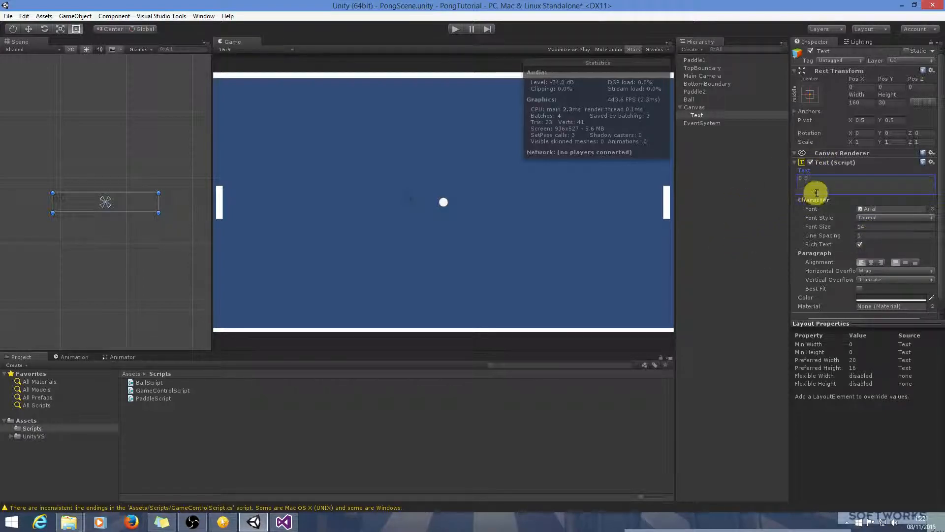
click(860, 288)
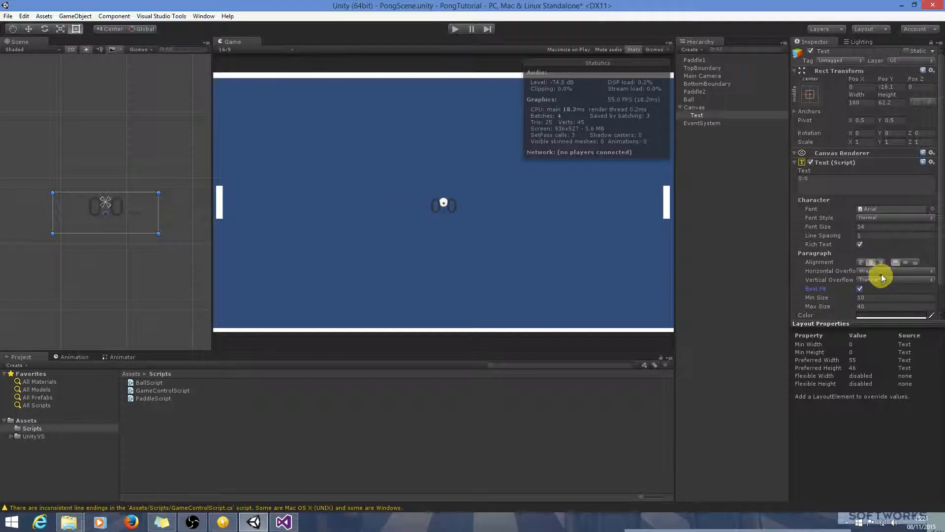
click(892, 315)
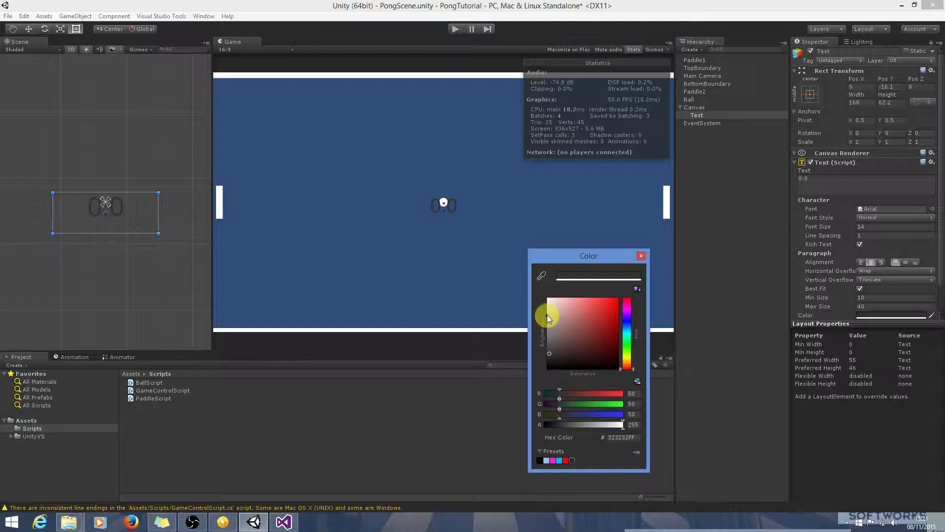
click(627, 310)
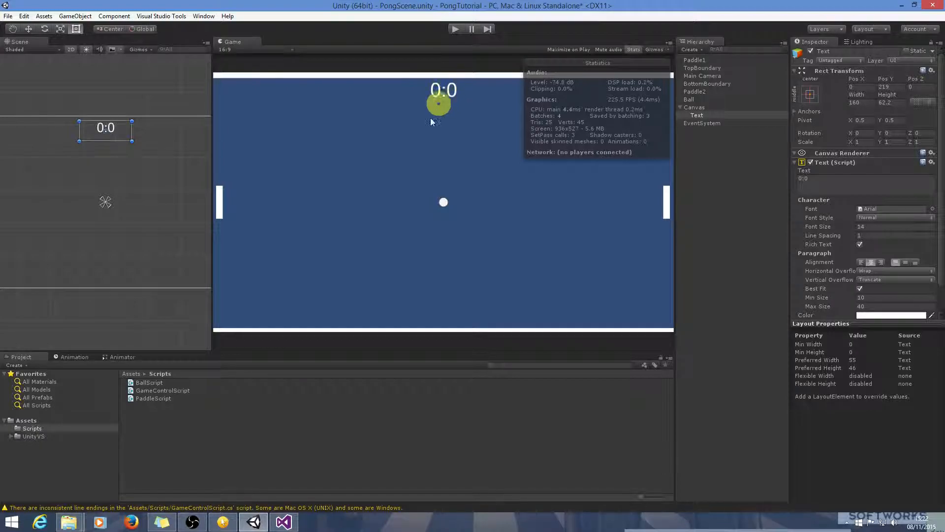
click(284, 522)
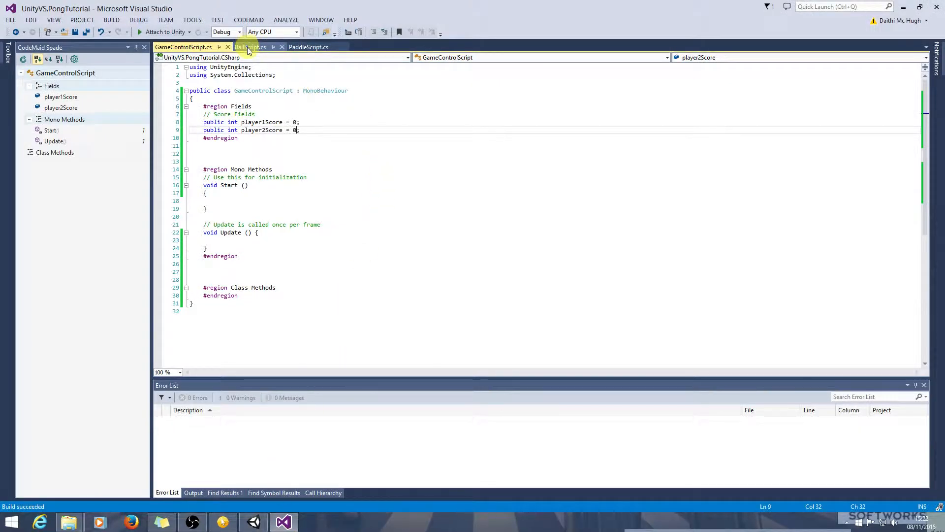
Step: In BallScript's CheckIfInBounds, add a comment: if transform x < 0, player 2 scored
click(250, 47)
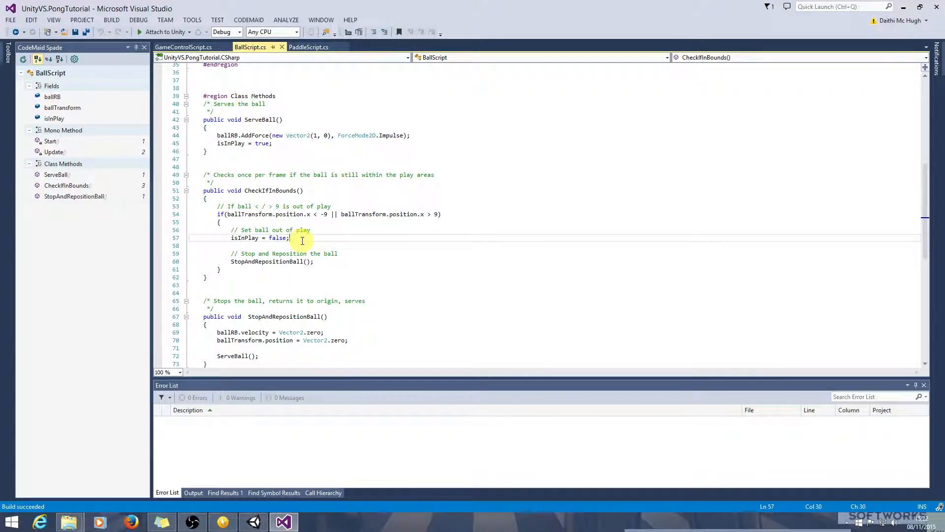
key(enter)
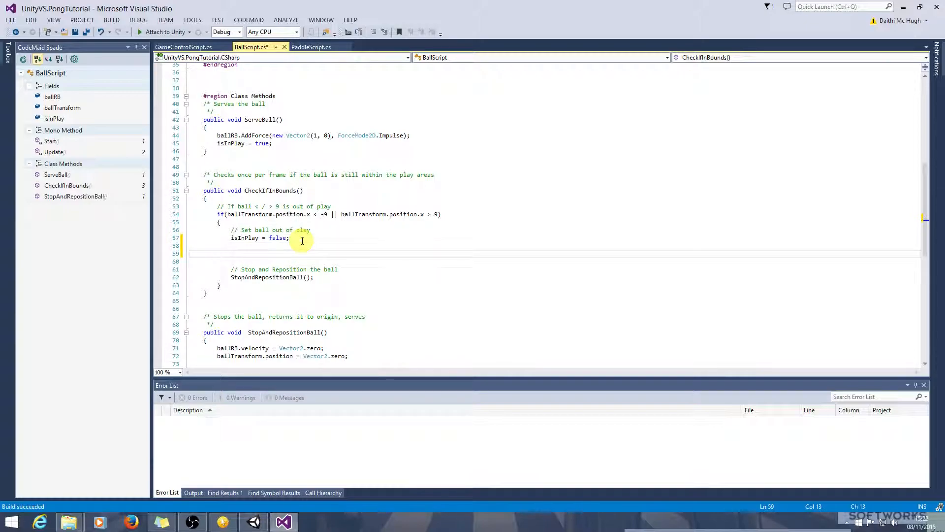
text(//)
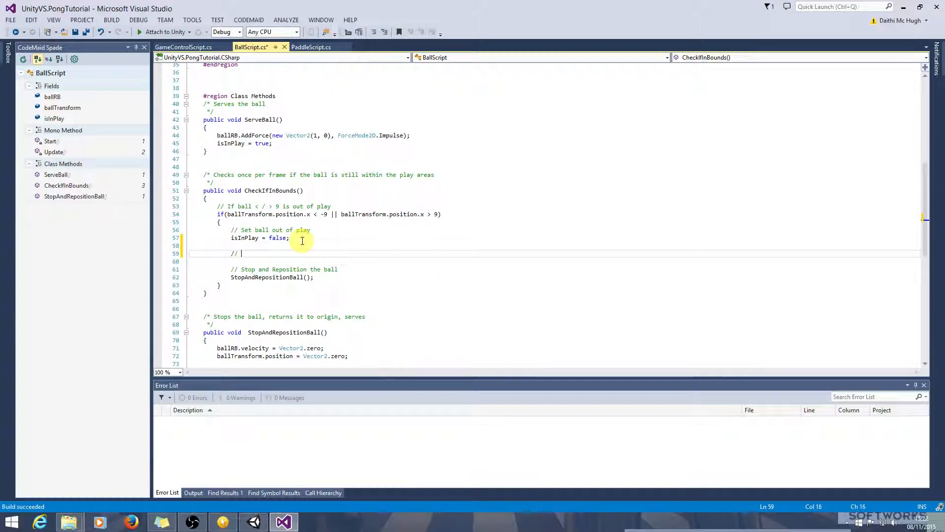
text(If()
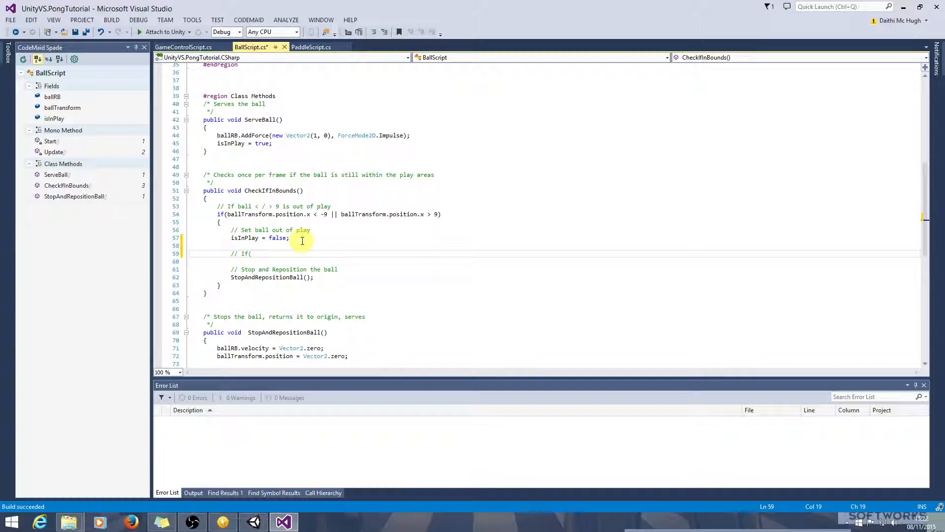
key(BackSpace)
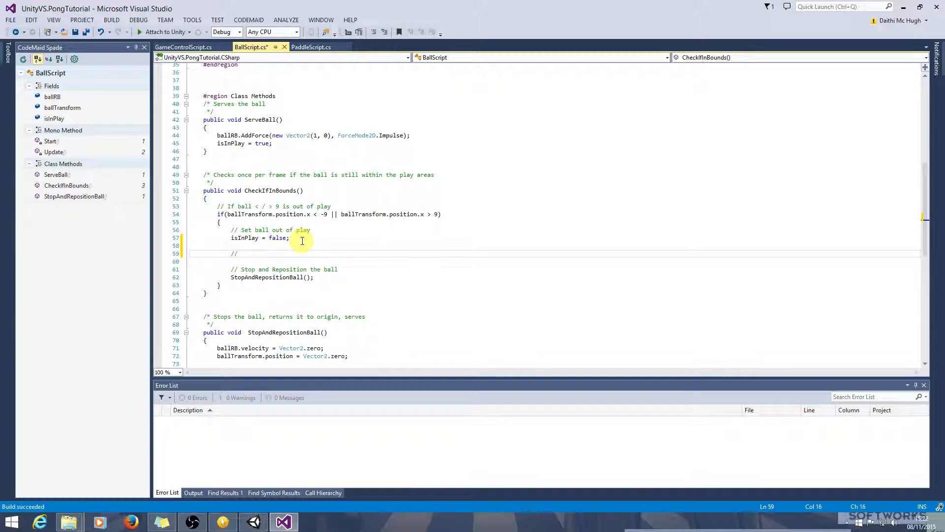
text(If t)
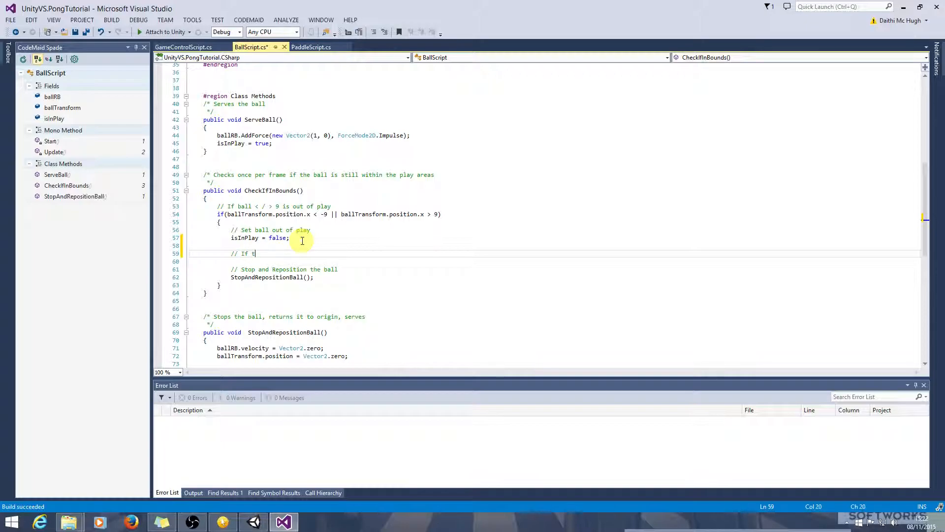
text(rans)
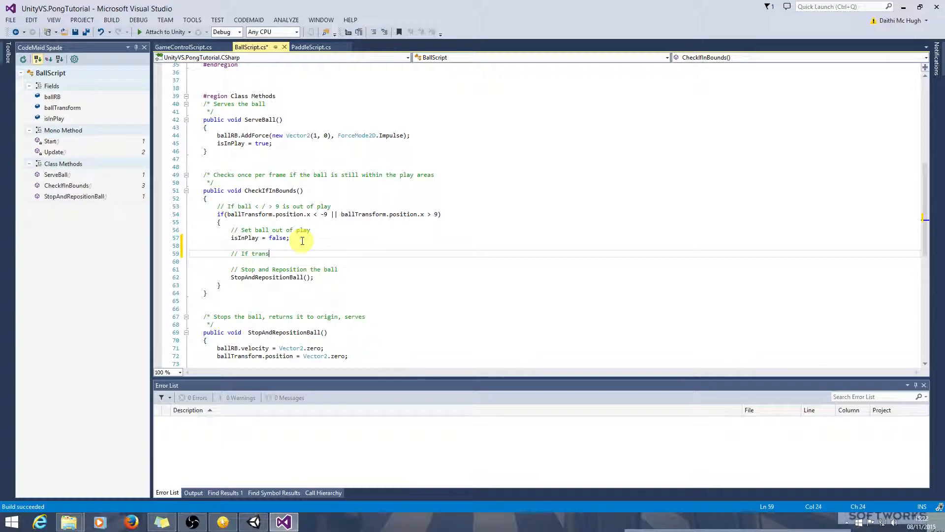
text(form)
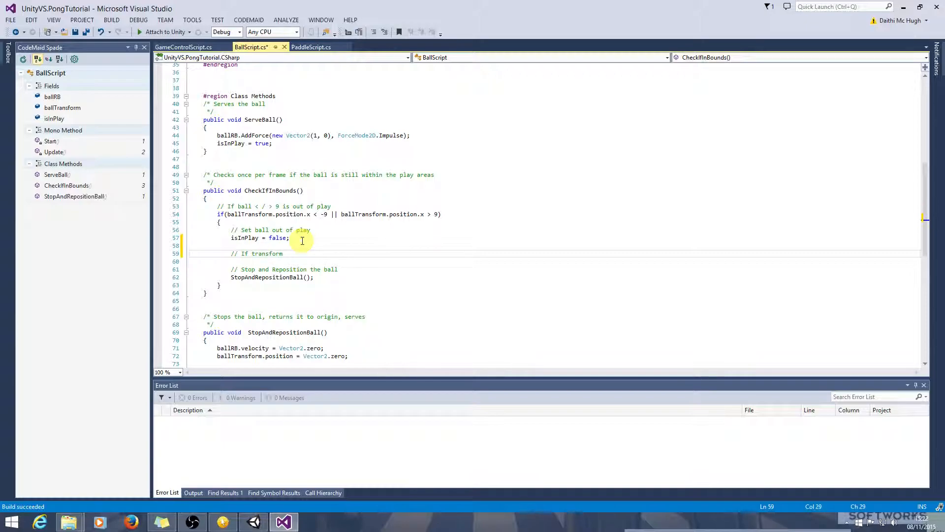
text(<)
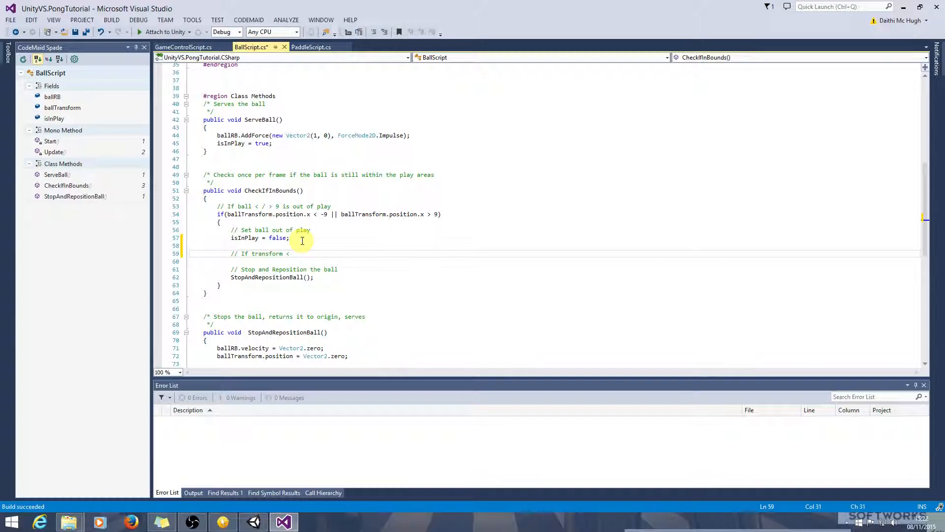
text(0)
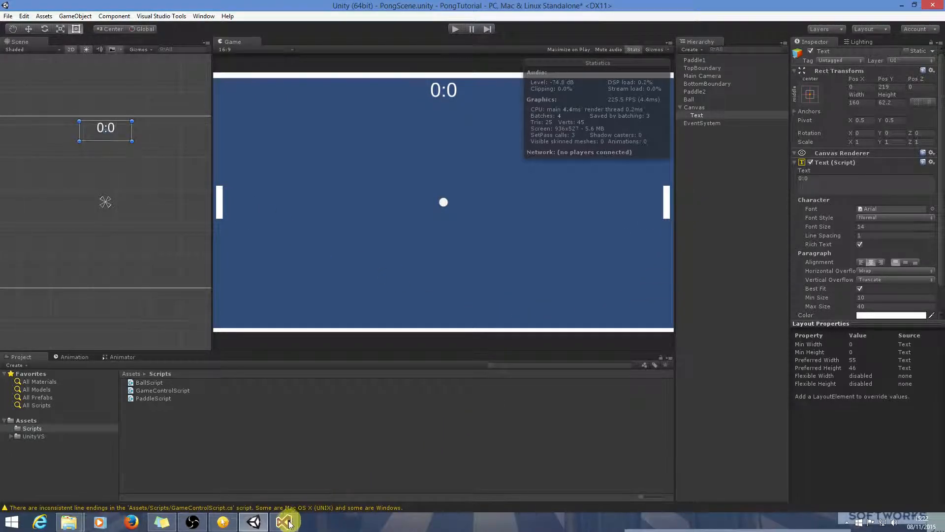
click(283, 521)
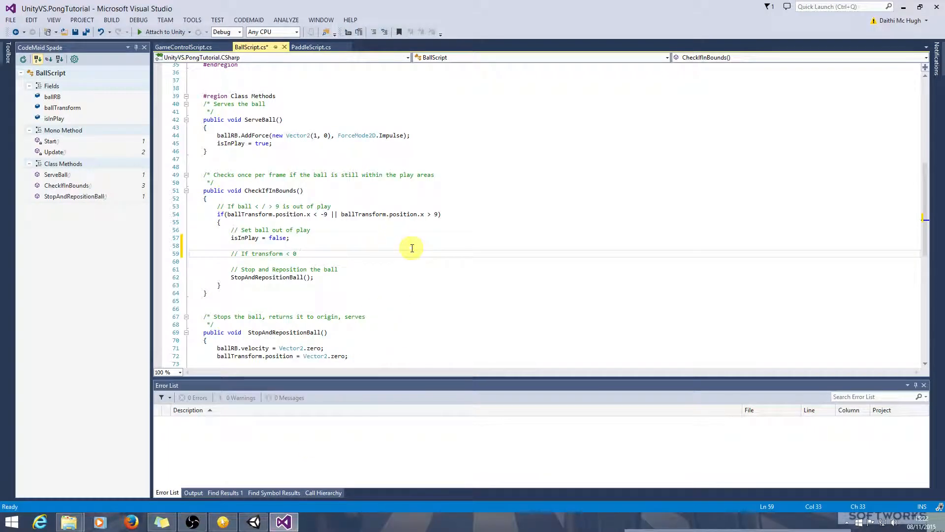
text(, pl)
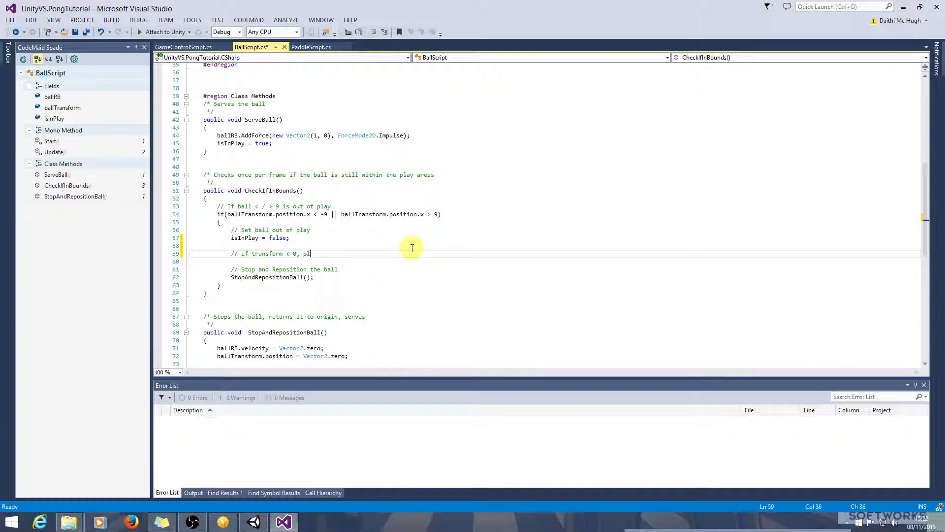
text(player 2 has scored)
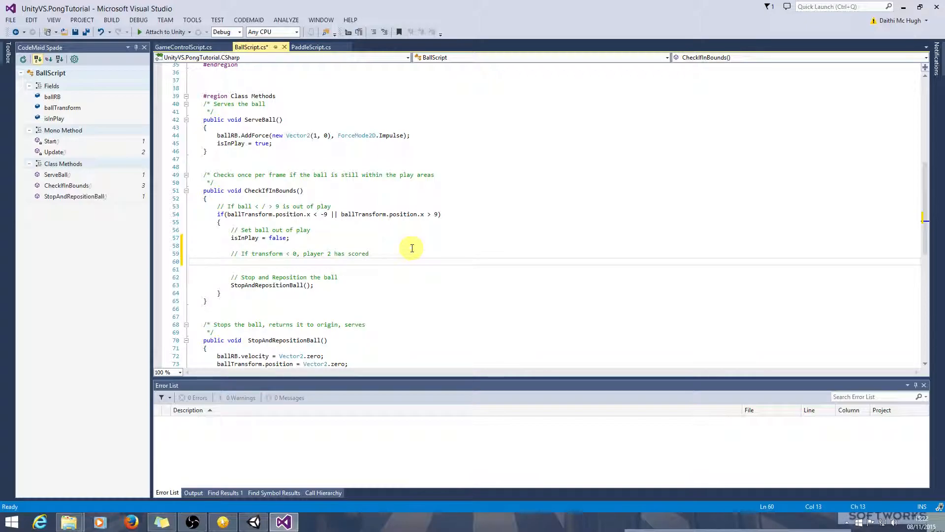
Step: Add an else-scored comment, then if (ballTransform.position.x < 0) and else branches
text(// Else, player 1 ha)
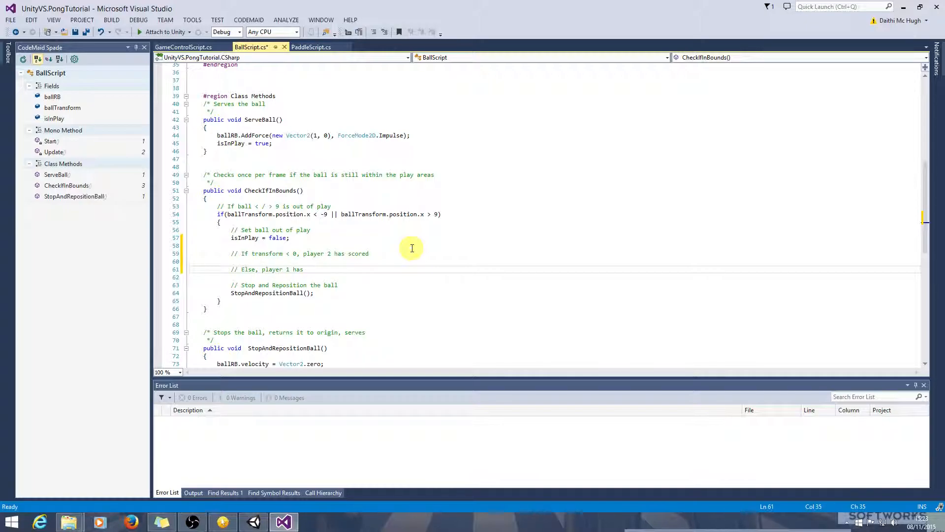
text(scored)
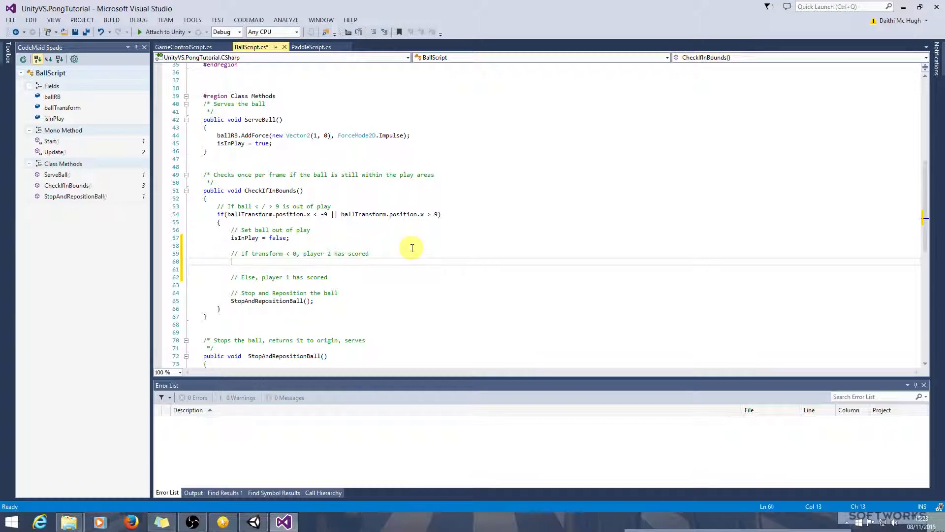
text(if()
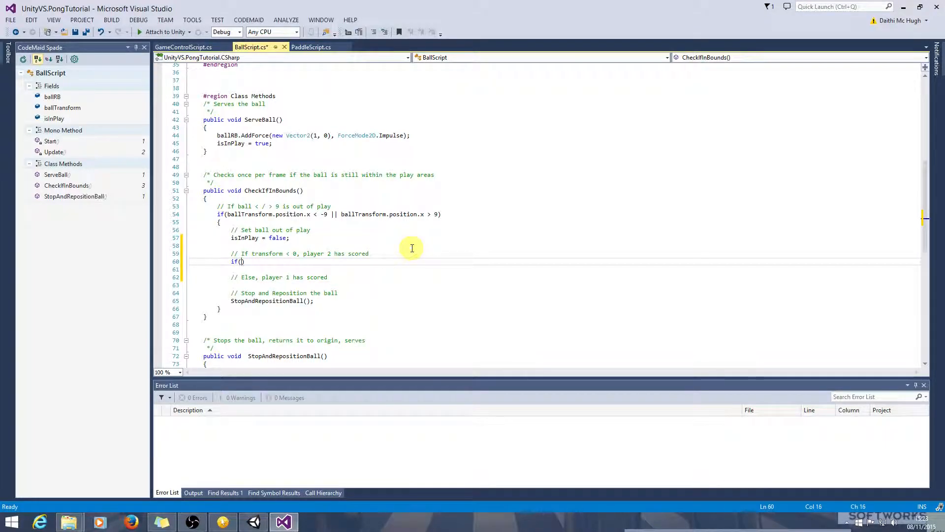
text(ballTransform)
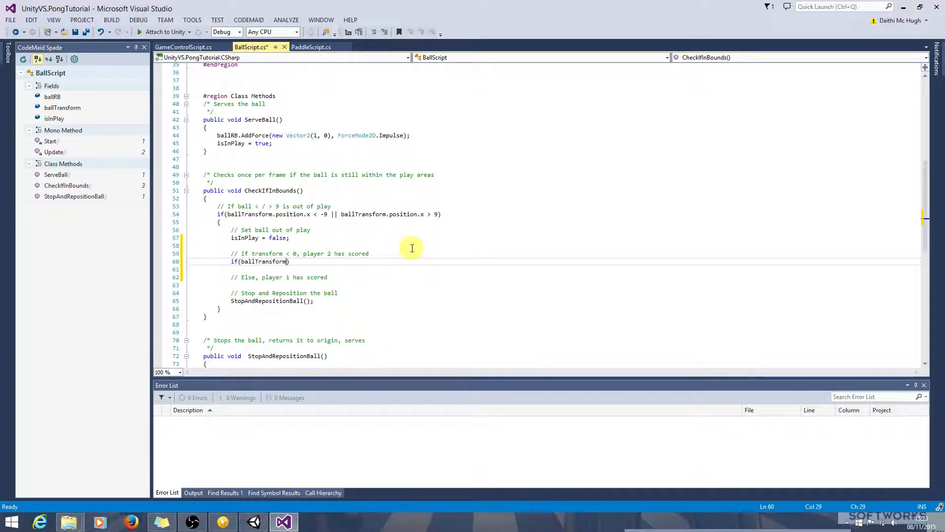
text(.position)
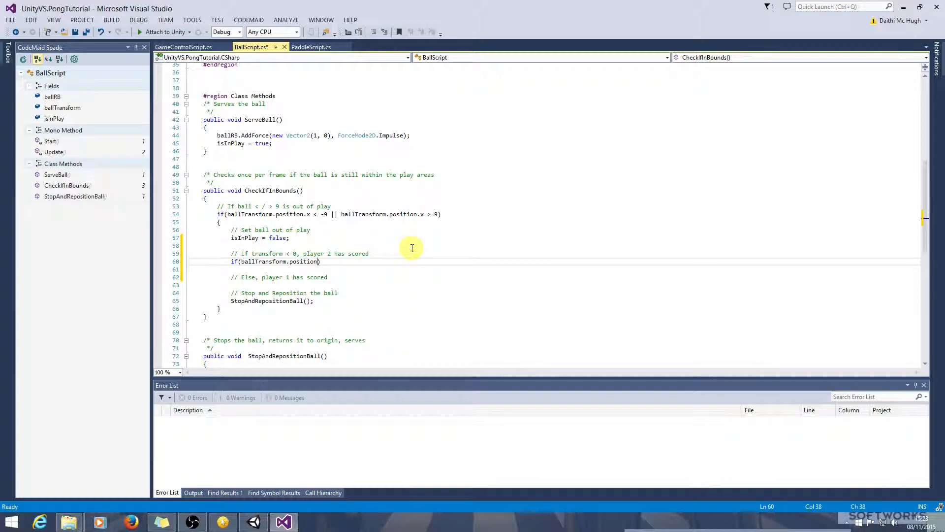
text(.x < 0)
click(576, 268)
text({)
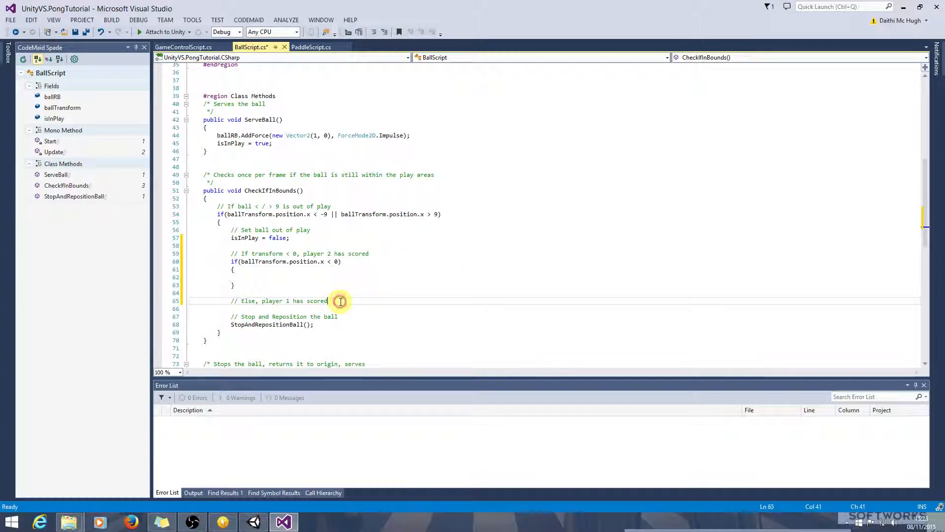
text(else)
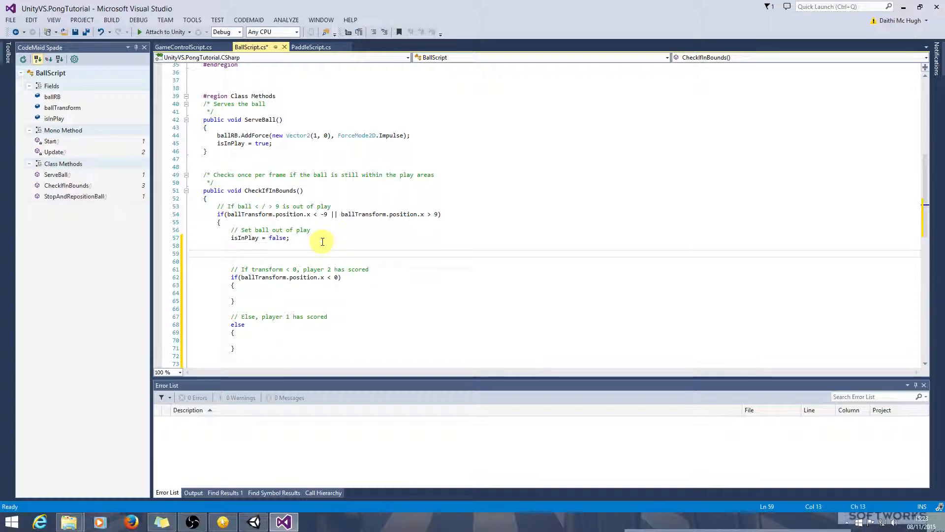
Step: Add a commented 'int playerNumberWhoScored = 0;' declaration in CheckIfInBounds
text(//)
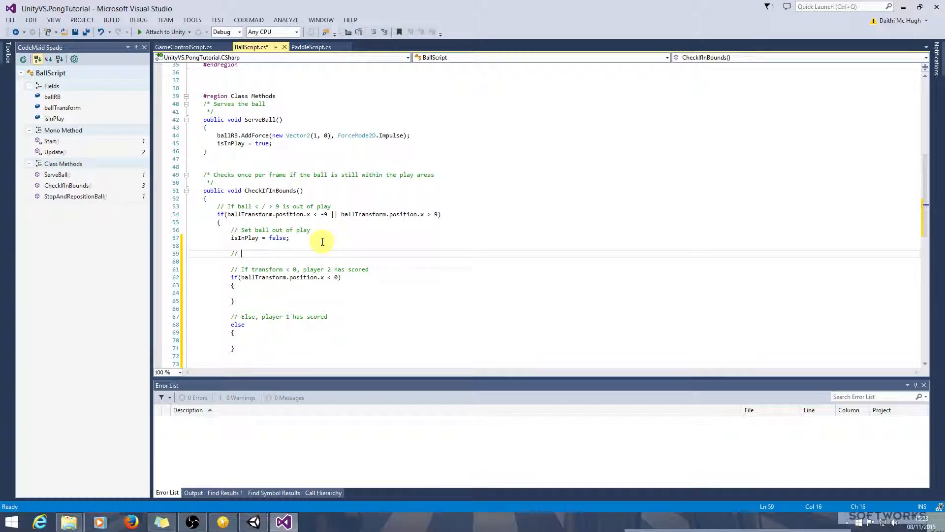
text(Var to record which player)
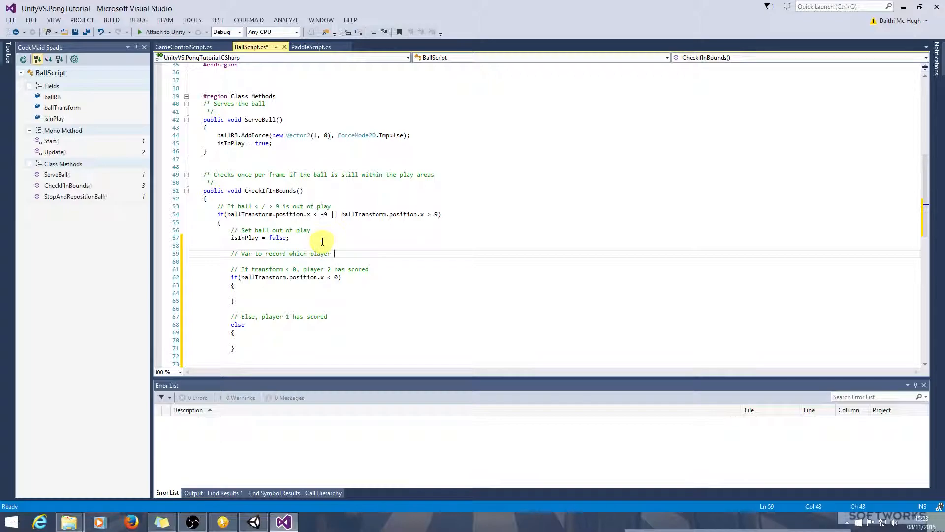
text(has scored)
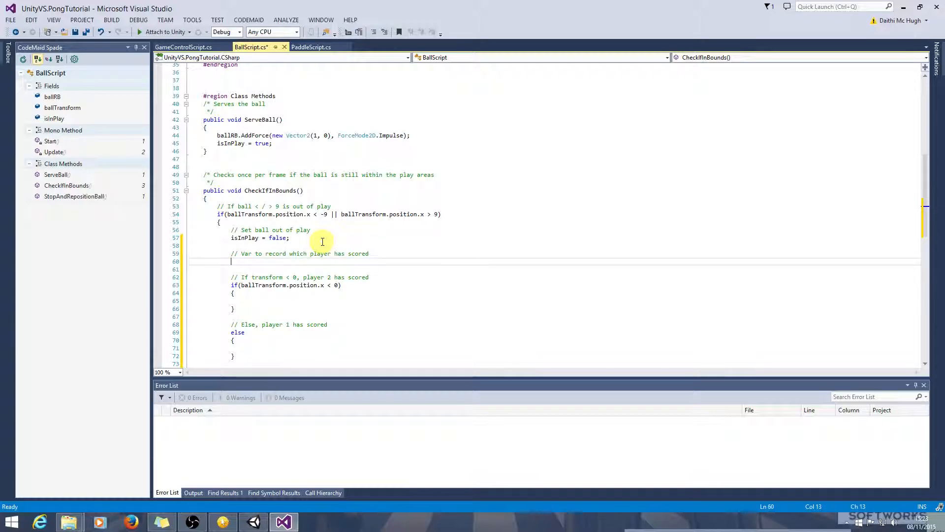
text(int)
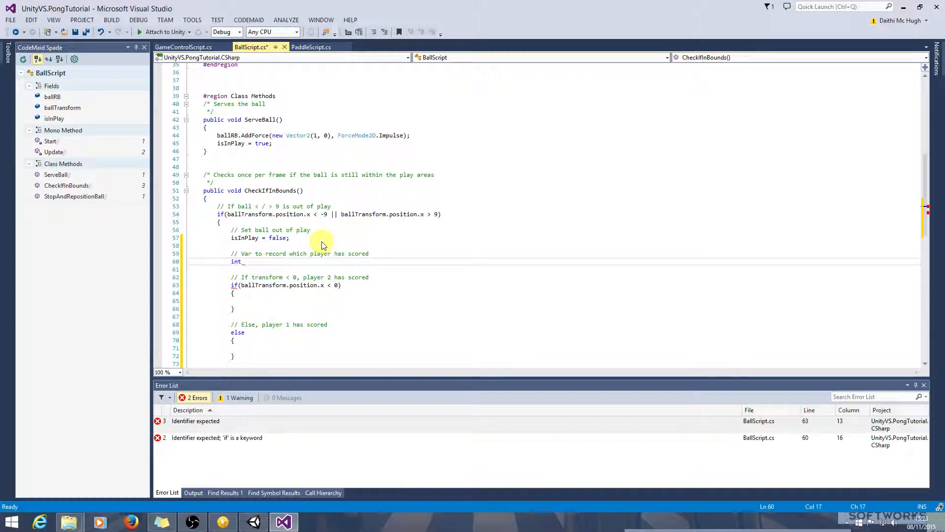
text(playerN)
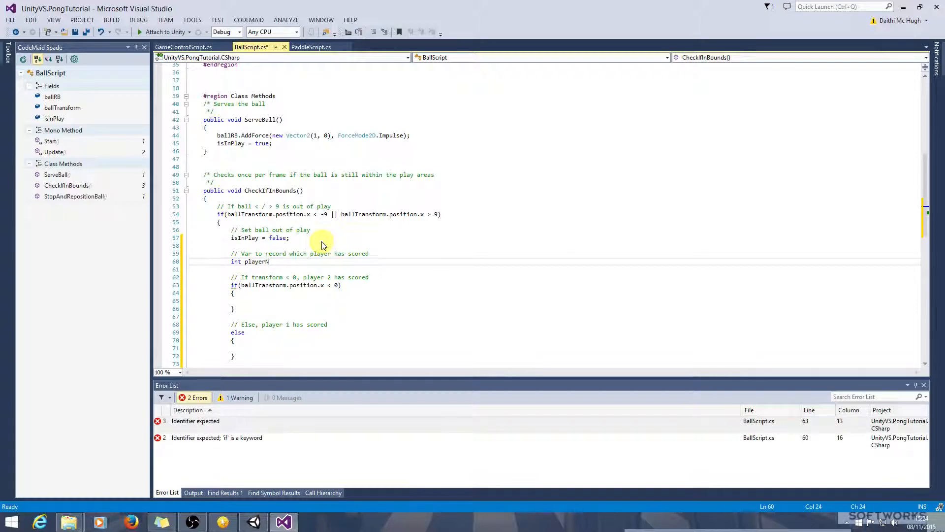
text(umberWho)
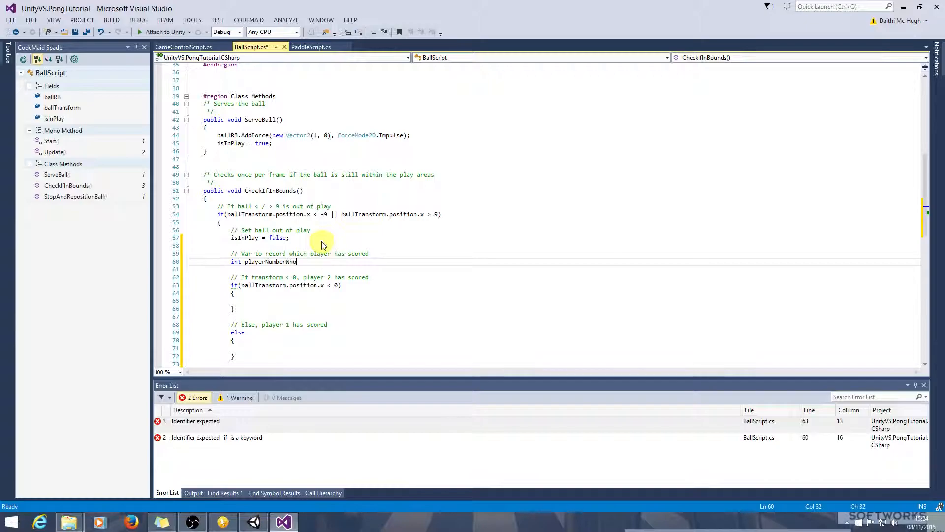
text(Score)
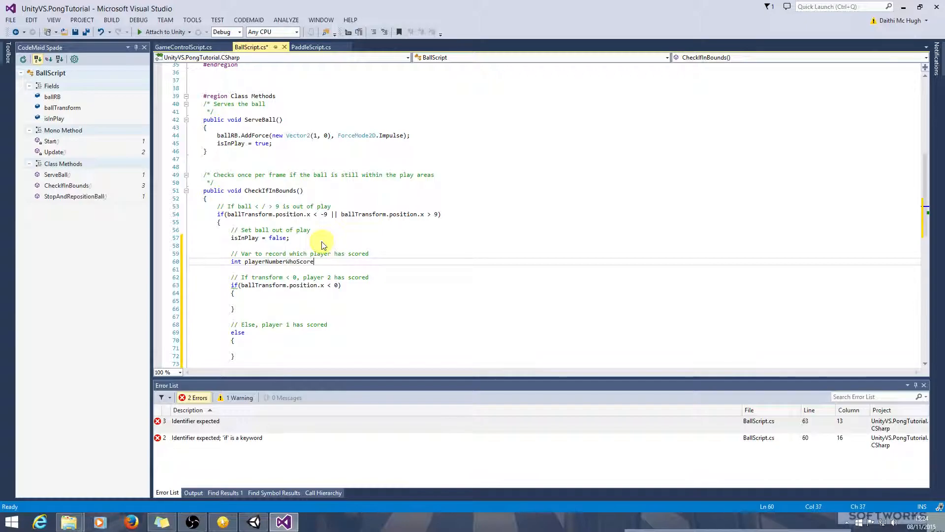
text(=)
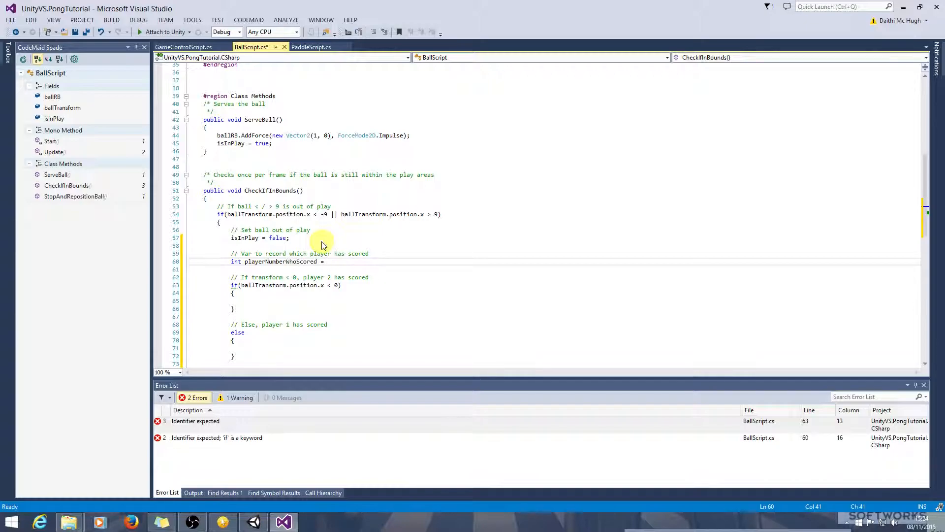
text(0;)
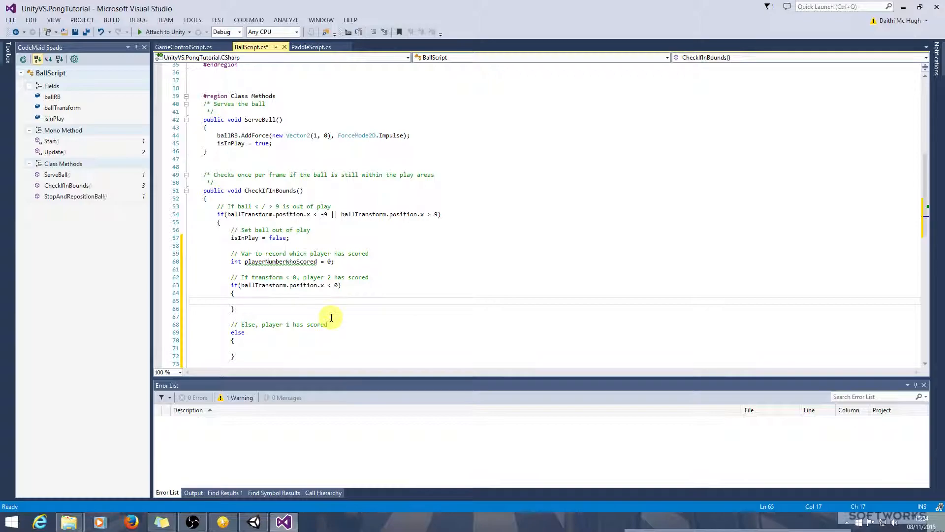
Step: Set playerNumberWhoScored to 2 in the if branch and 1 in the else branch
text(pla)
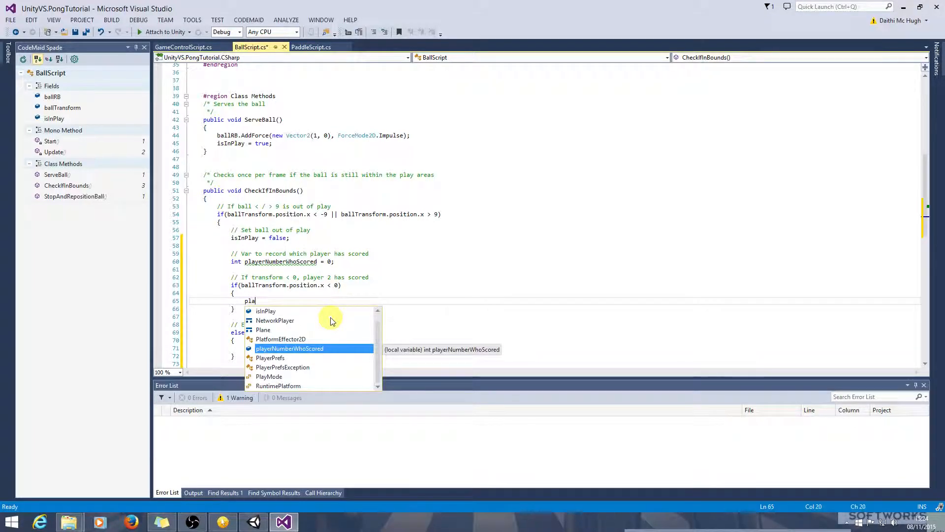
text(yerNumberWhoScored = 2;)
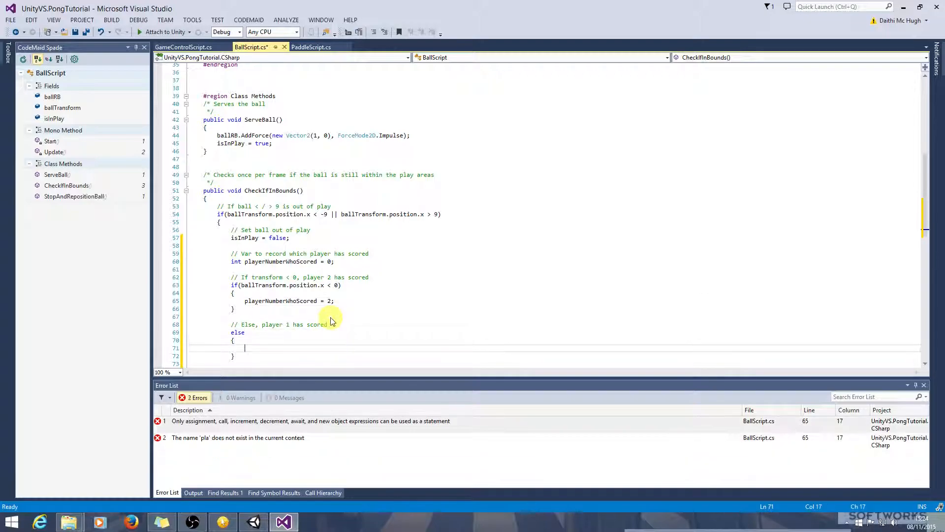
text(playerNumberWhoScored = 1)
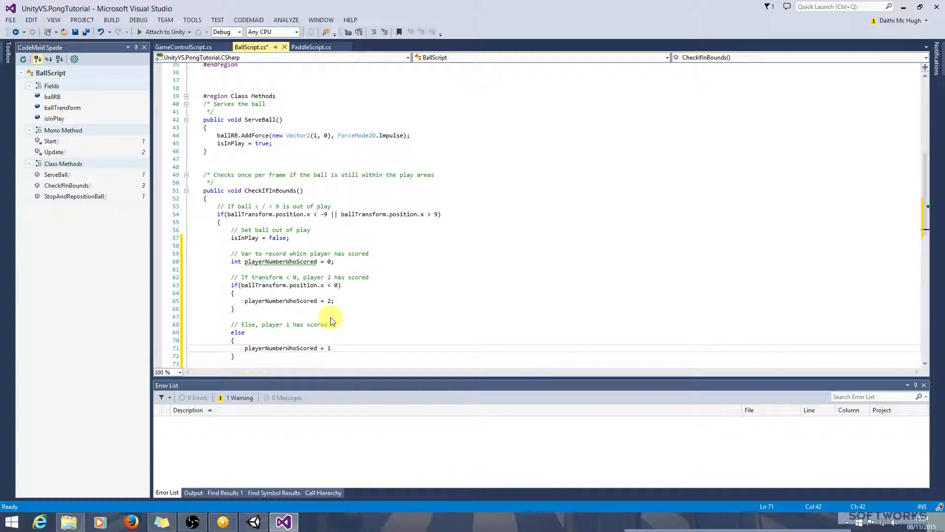
text(;)
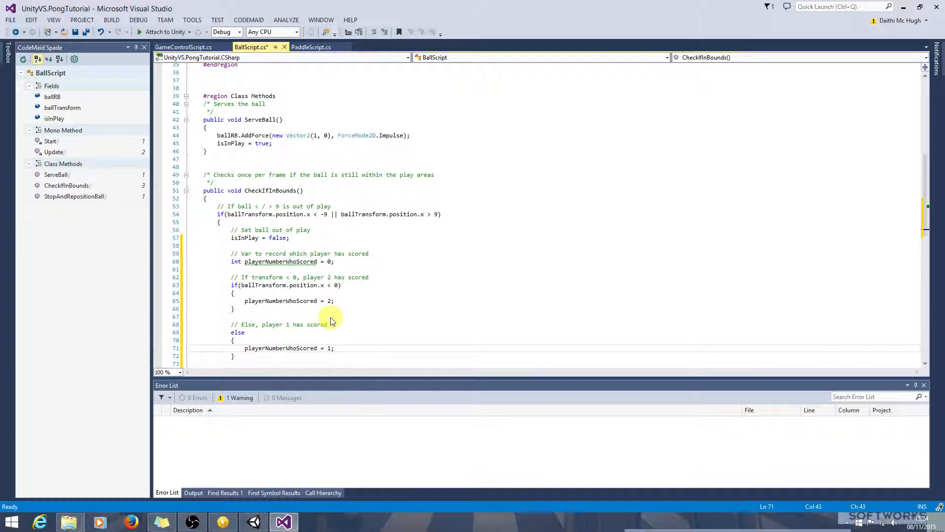
click(111, 20)
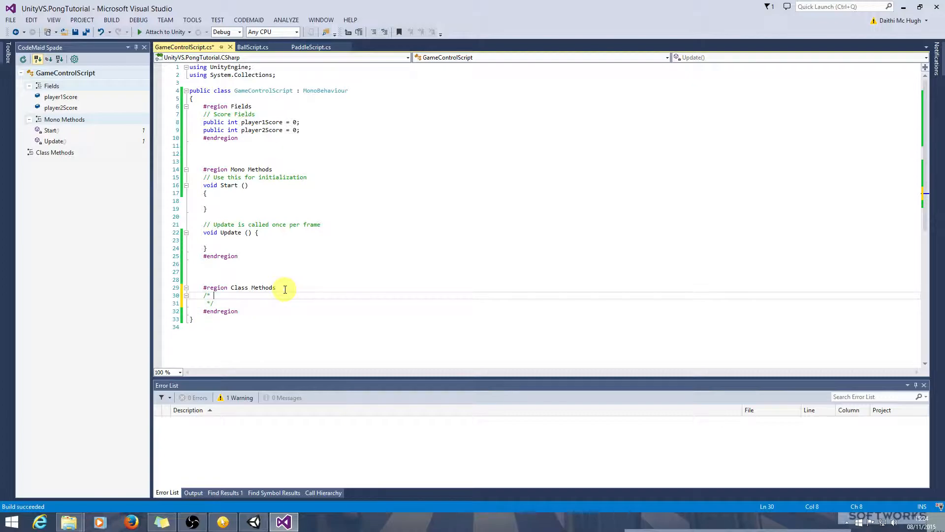
Step: Add a 'Handles player score' comment and public void HandlePlayerScore(int playerScoredNumerIn)
text(Handles logic for)
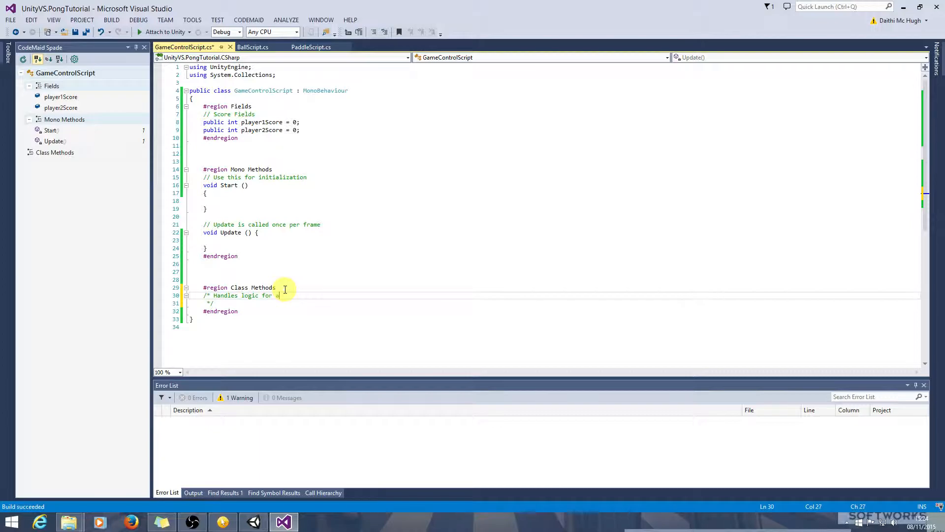
text(player score)
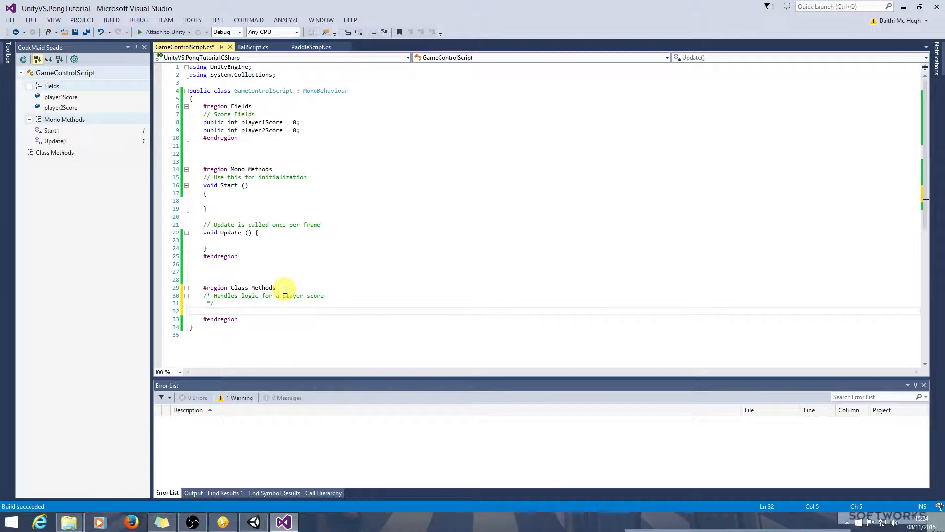
text(public void)
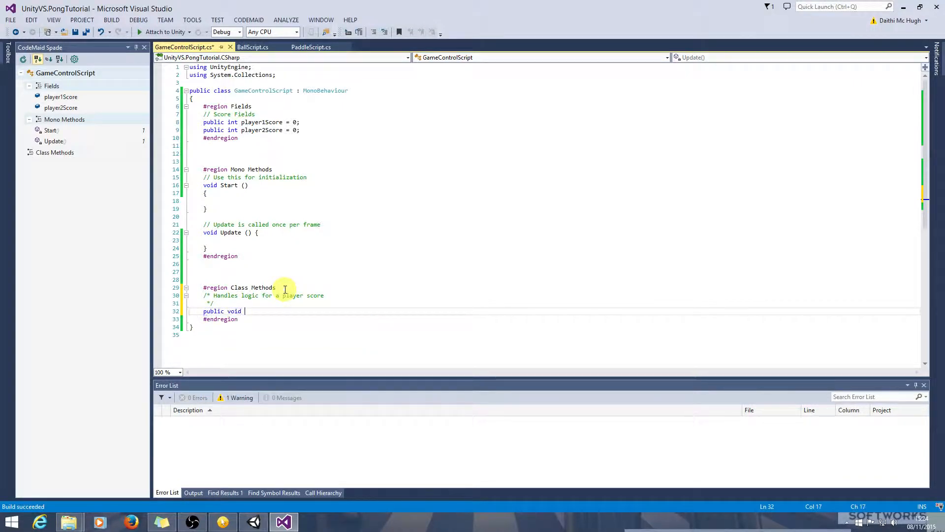
text(Ha)
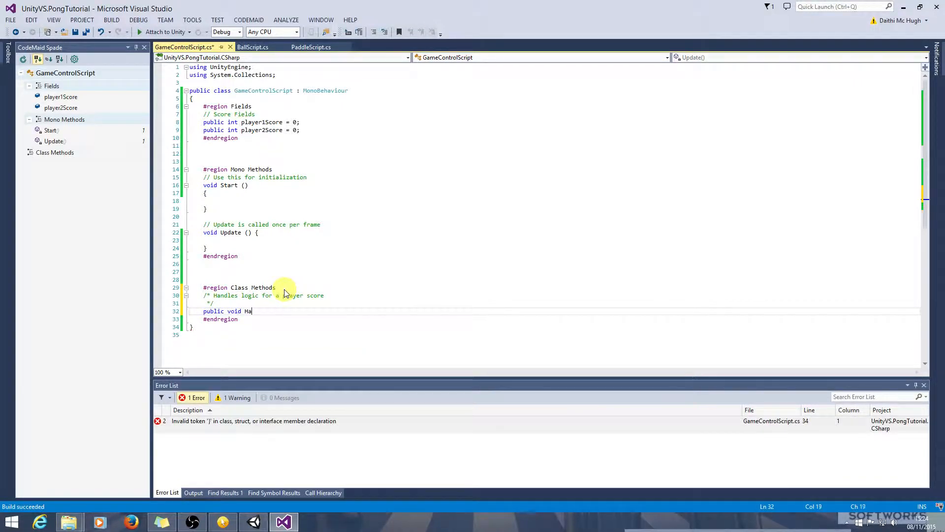
text(ndlePlayers)
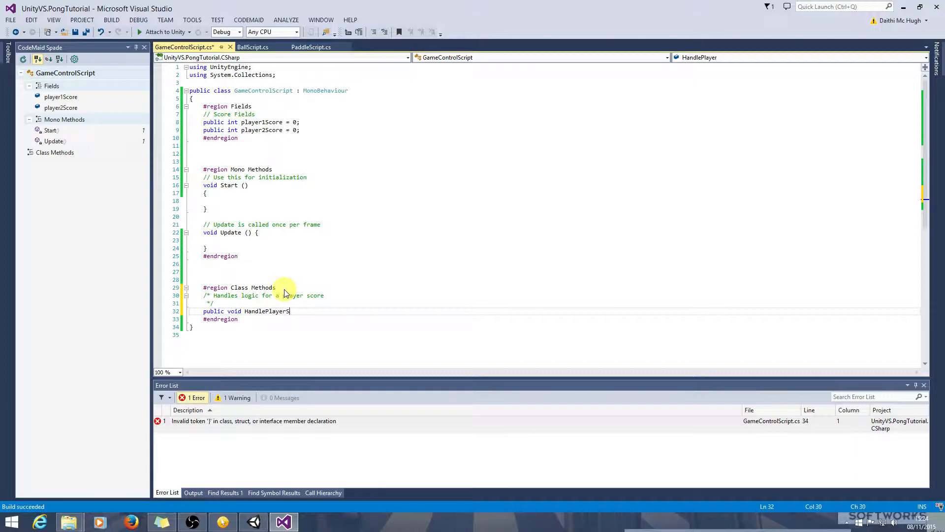
text(core())
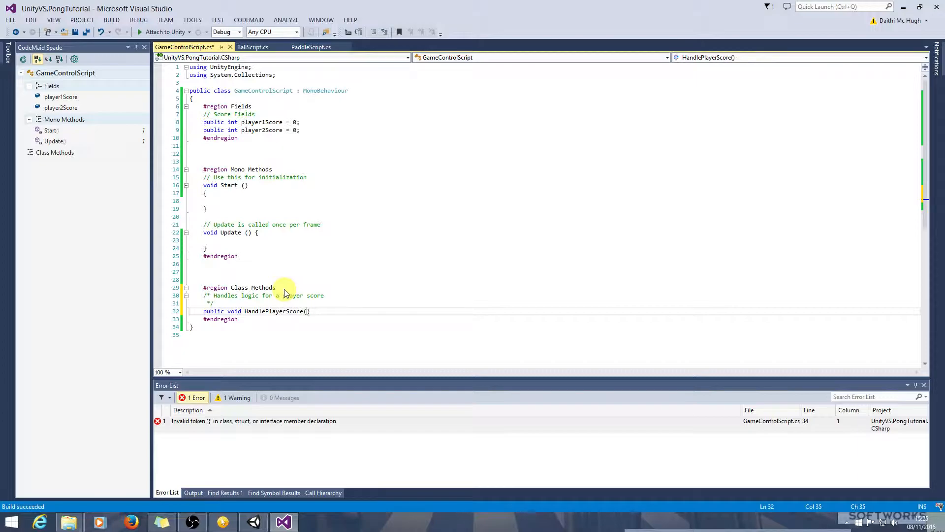
text(int)
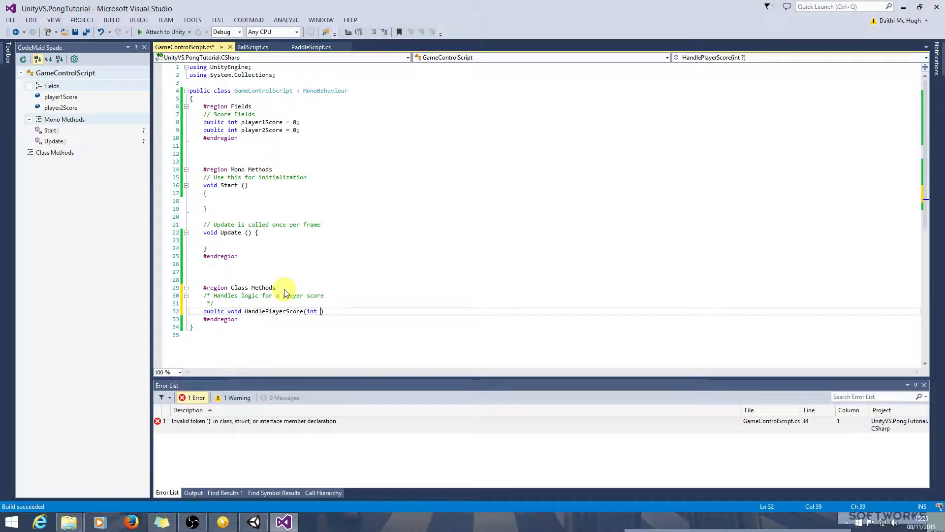
text(playe)
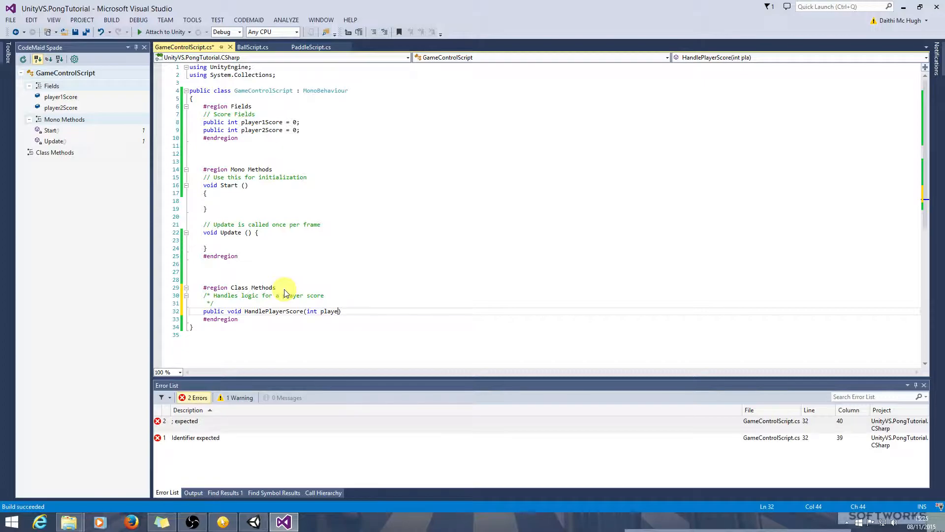
text(rN)
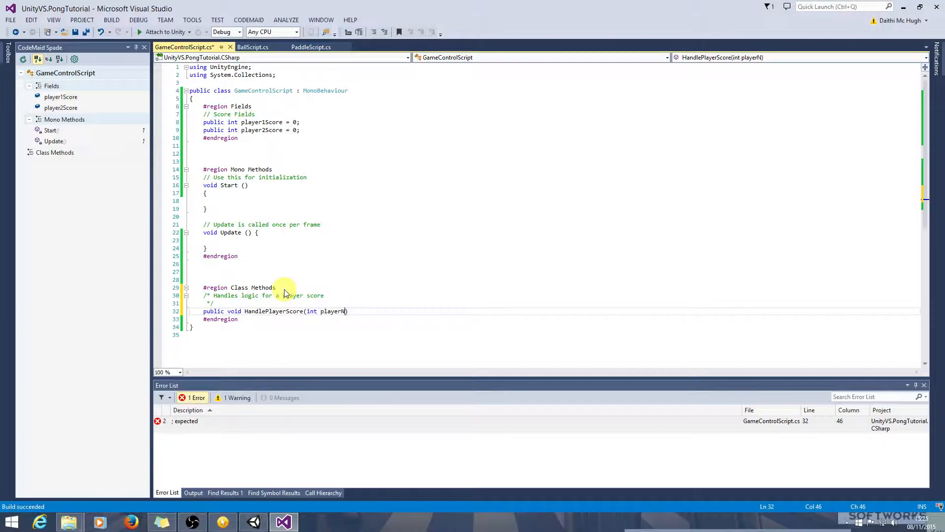
text(cored))
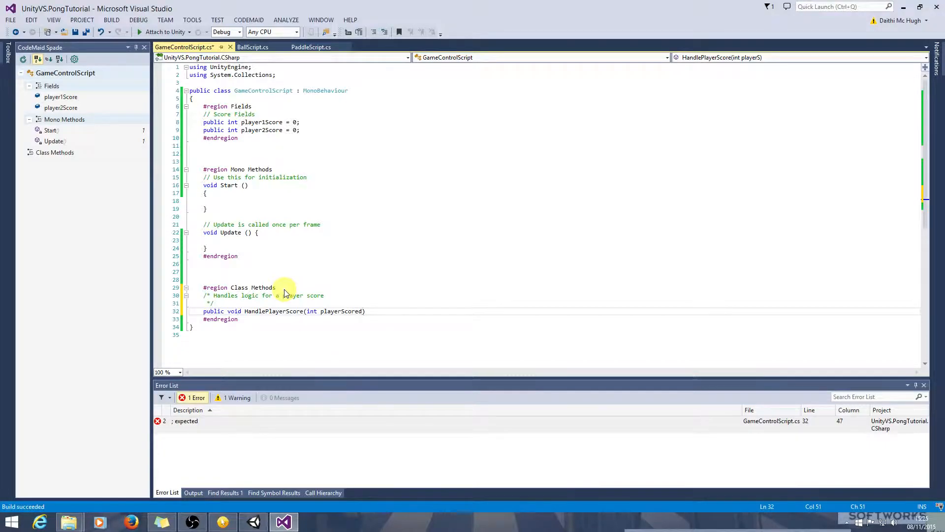
text(NumerIn)
text({)
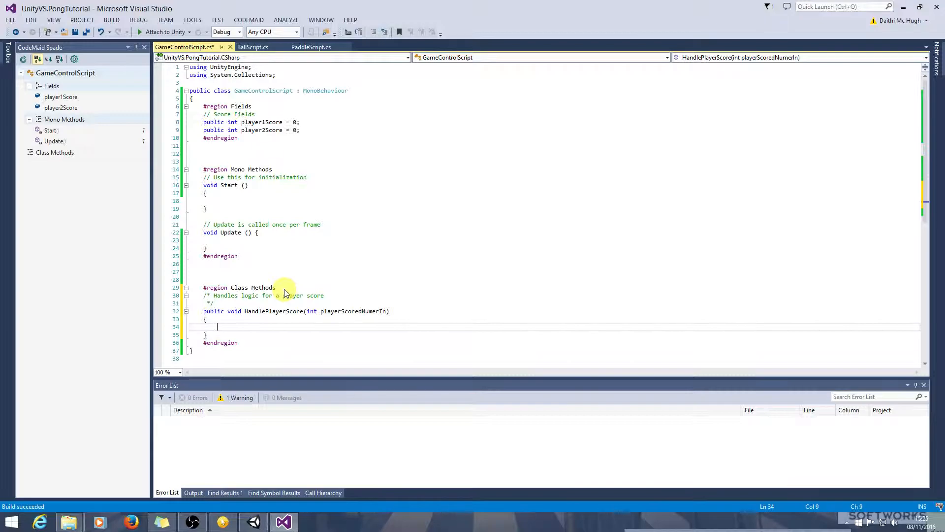
Step: Add comments: if P1 scored increase P1 score, else increase P2 score
text(// If)
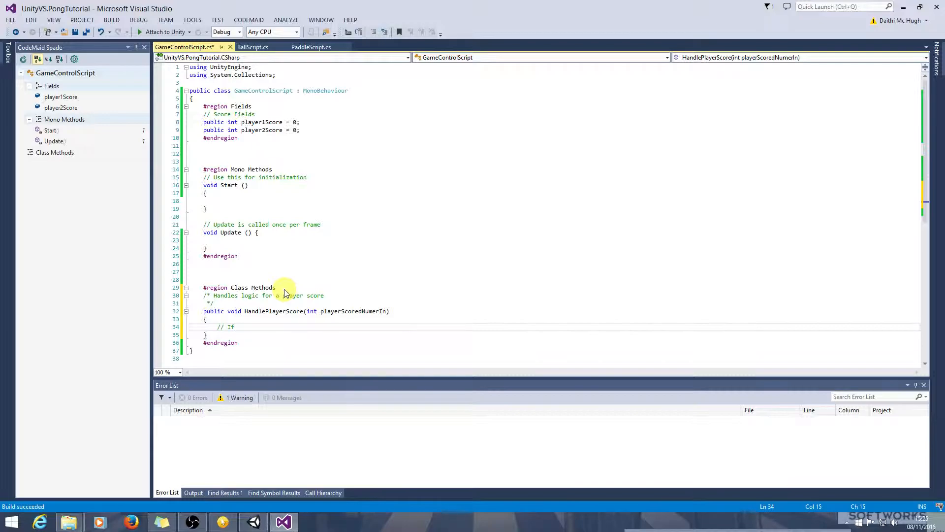
text(P1 scored,)
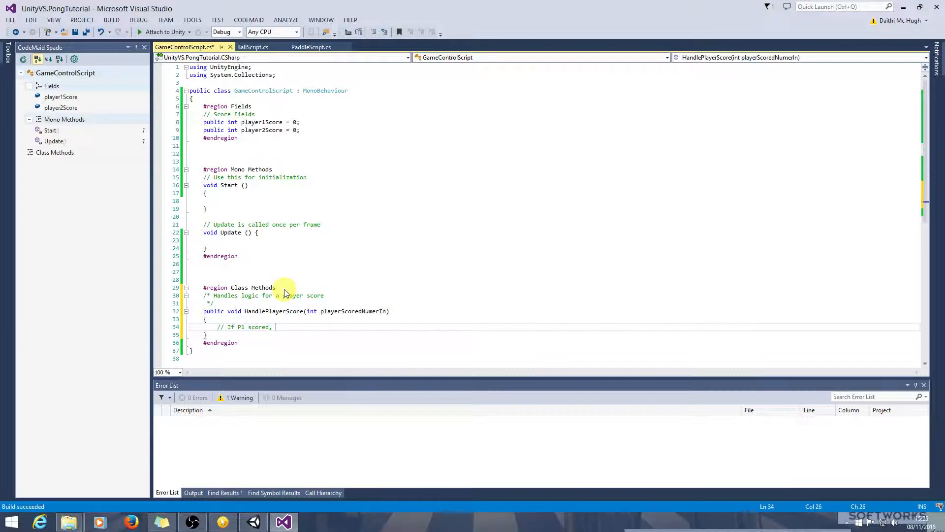
text(increase player 1 score)
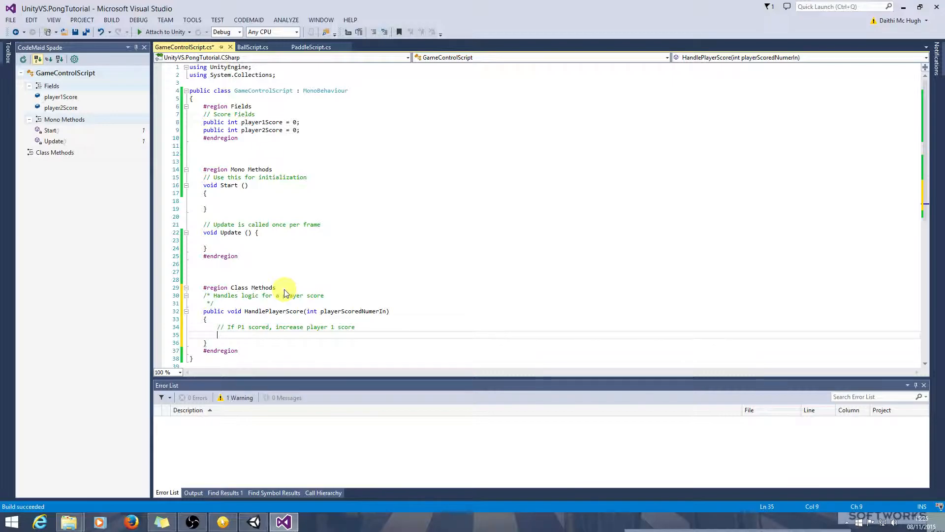
text(// i)
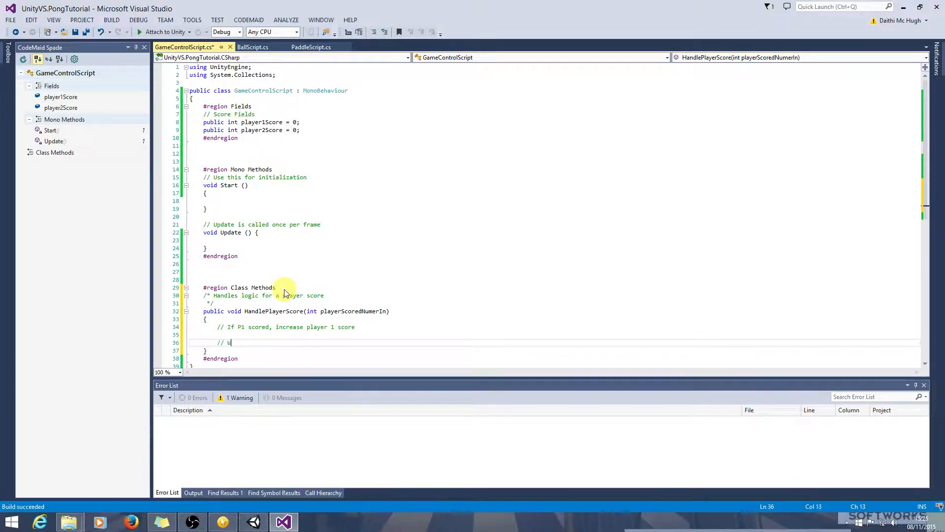
text(Else, incr)
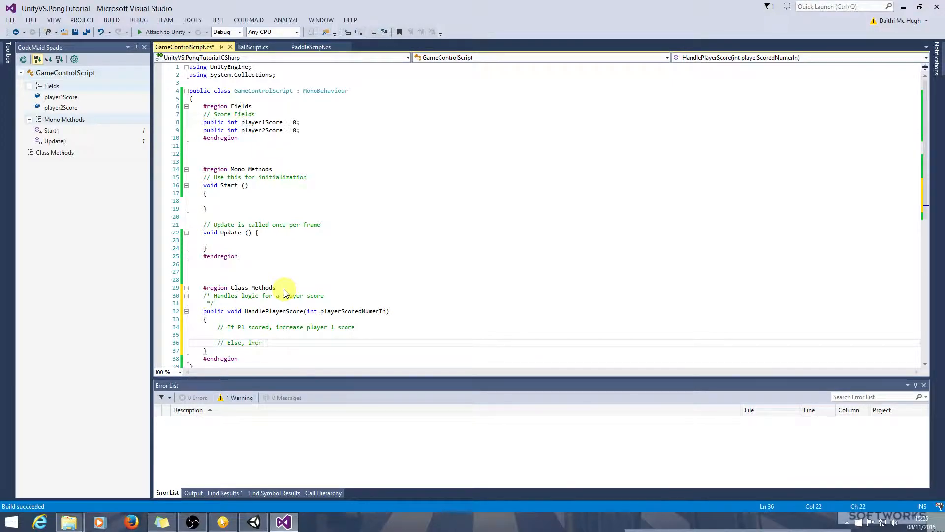
text(ease P2)
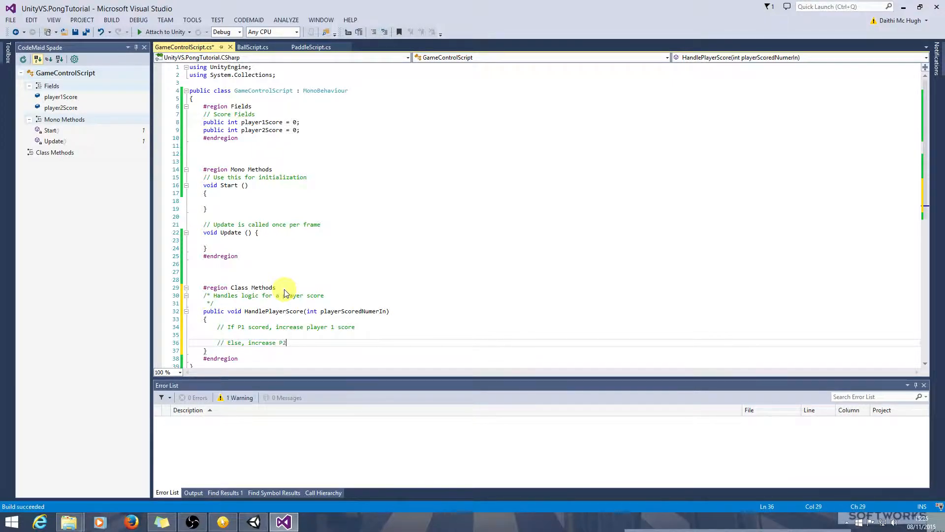
text(score)
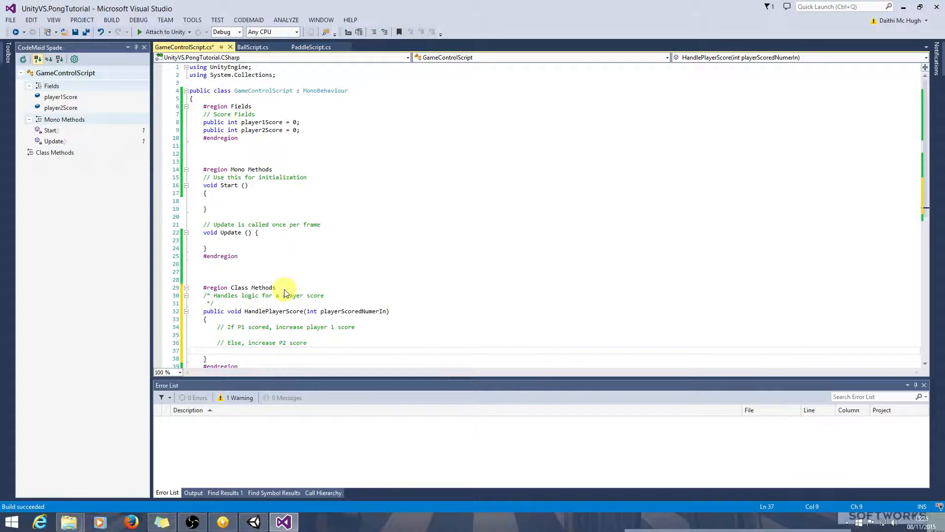
Step: Write the if/else that increments player1Score or player2Score
text(if())
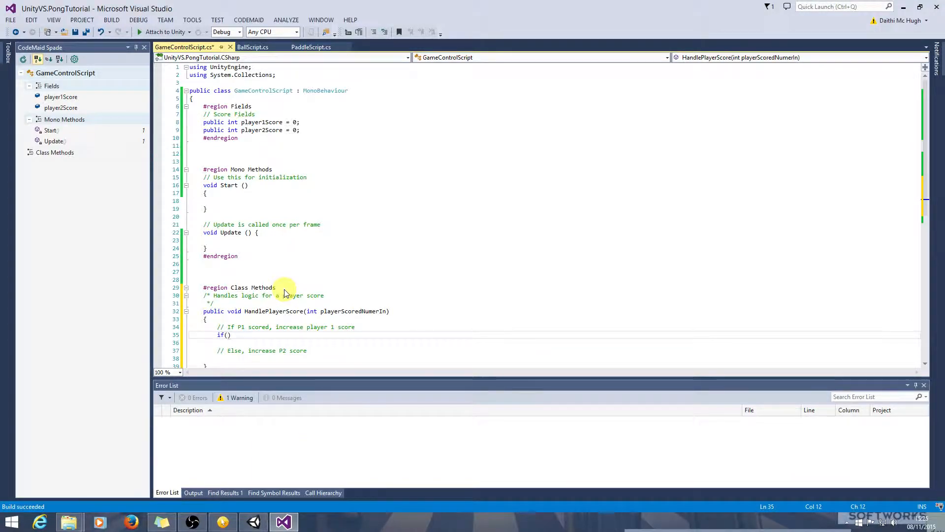
text(playerScoredNumerIn == 1)
click(554, 343)
text({)
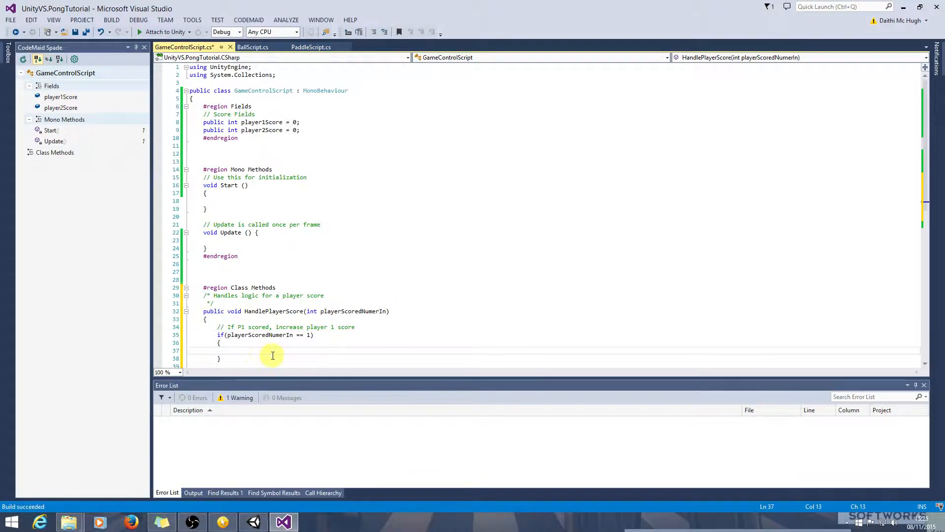
text(play)
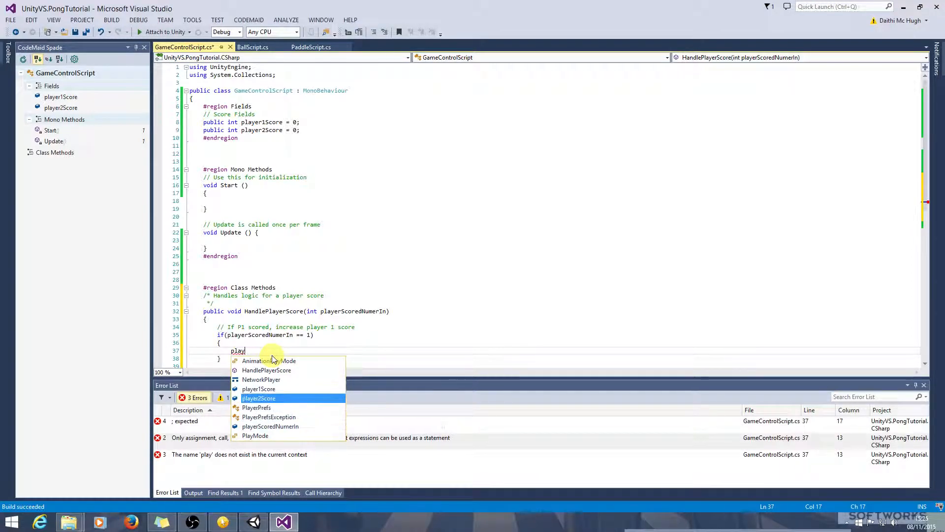
text(player1Score++)
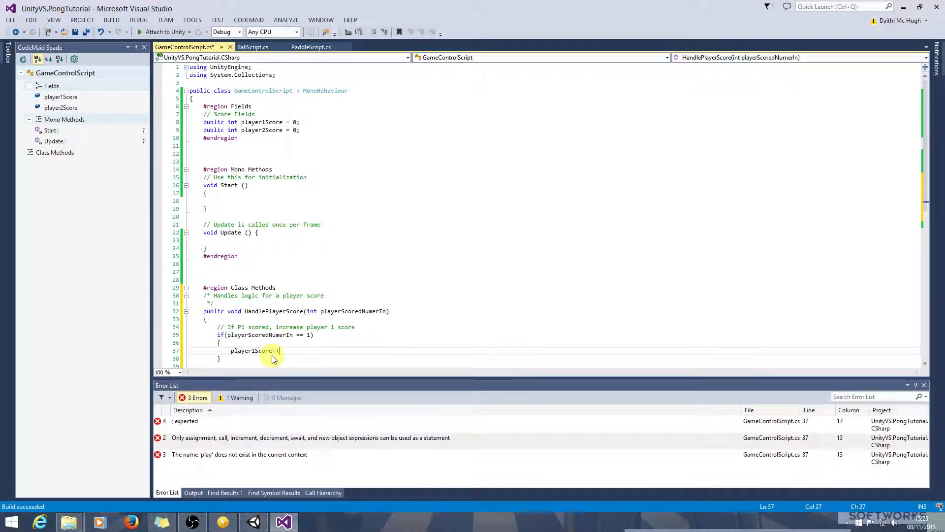
text(;)
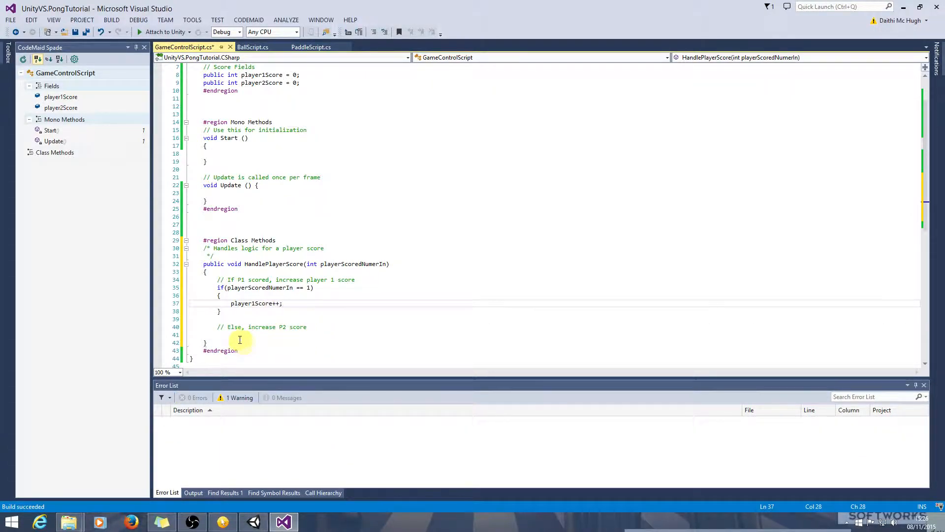
text(else)
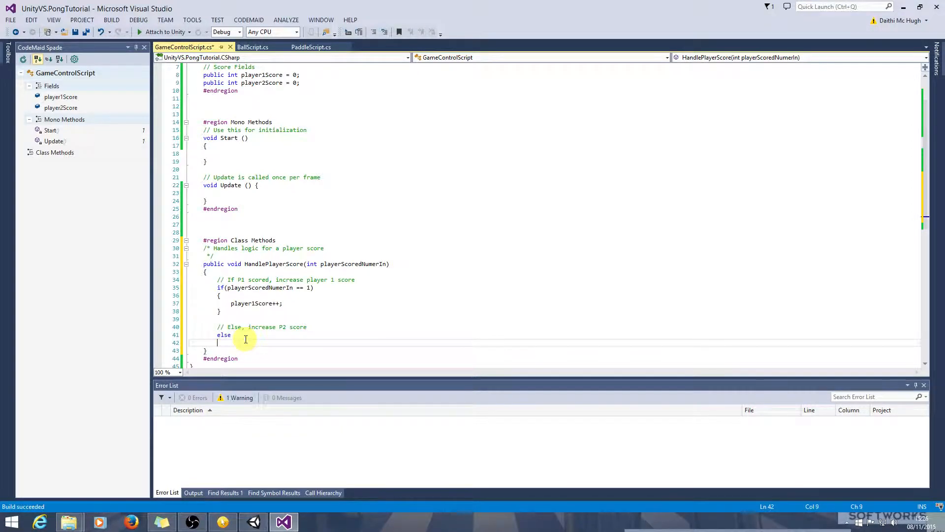
text({)
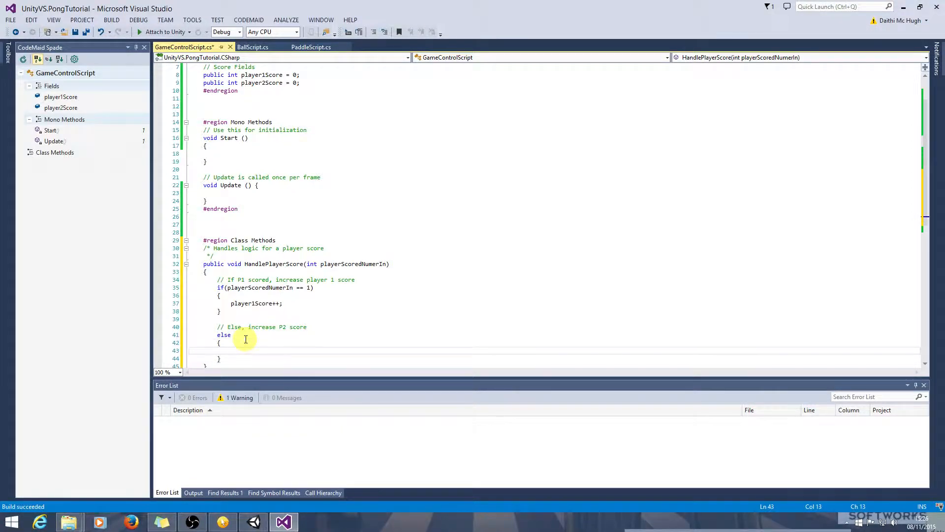
text(player2Score)
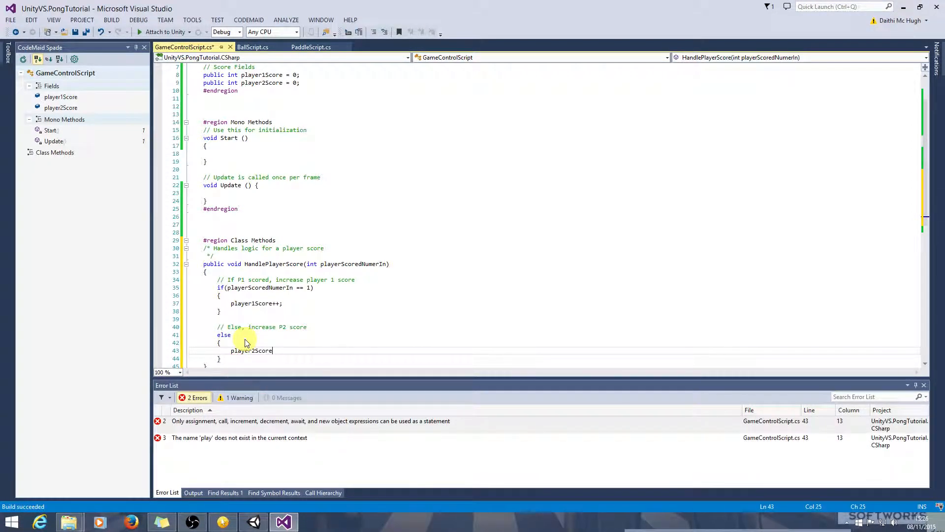
text(++;)
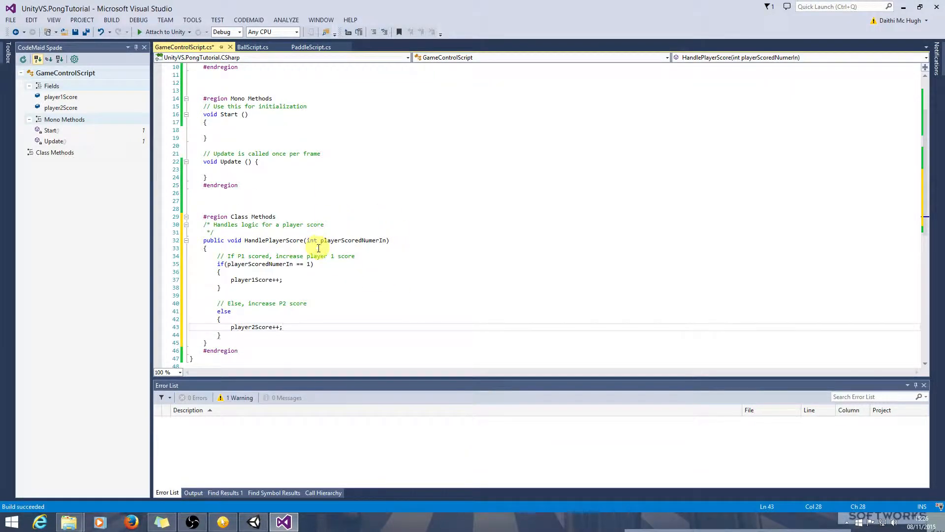
Step: In Unity, stop the game and add an empty object named GameControlObject
click(112, 20)
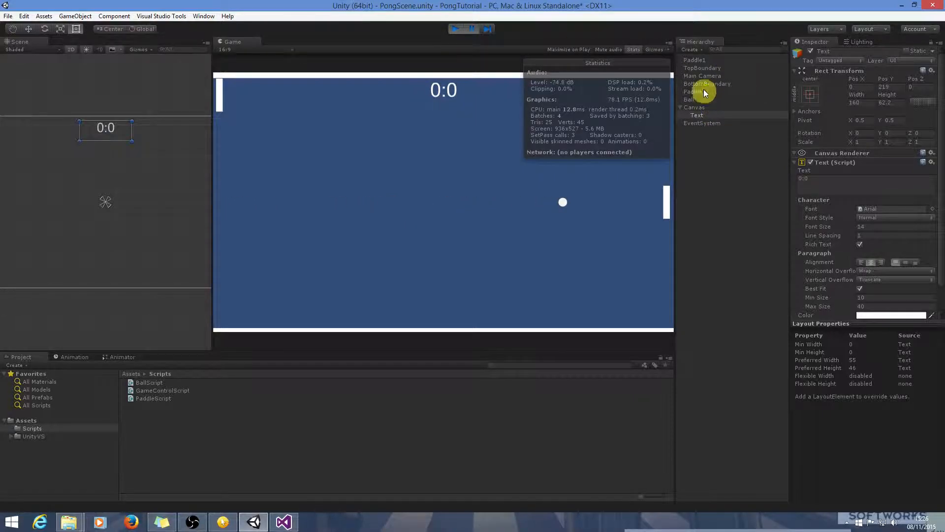
click(456, 29)
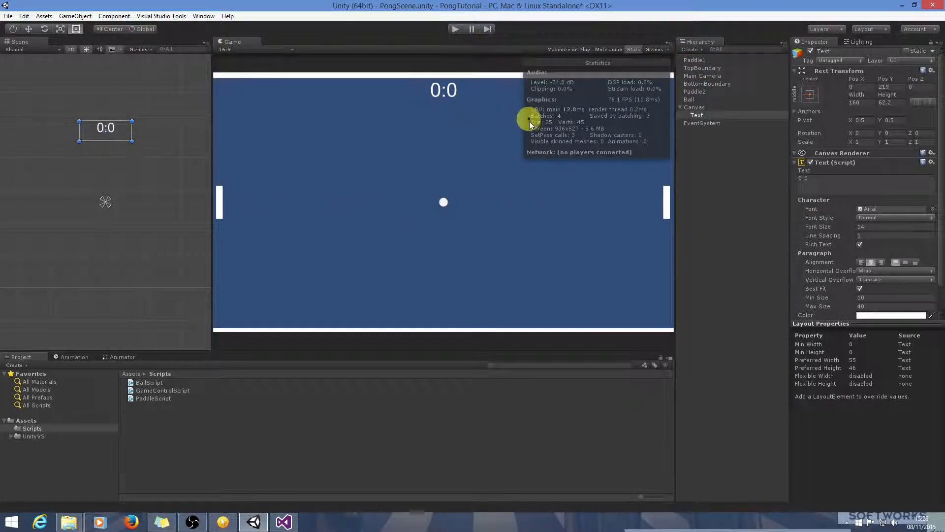
mouse_move(712, 192)
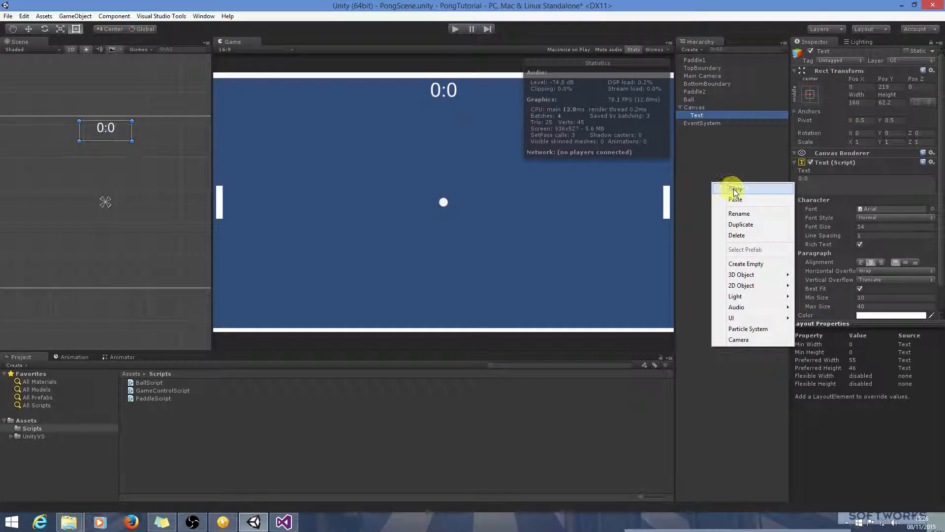
click(746, 264)
text(GameControl)
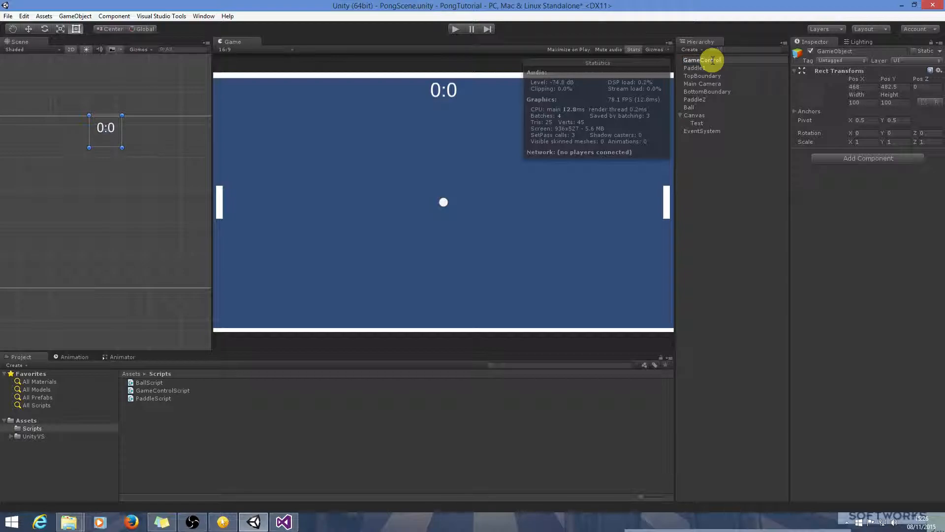
click(712, 59)
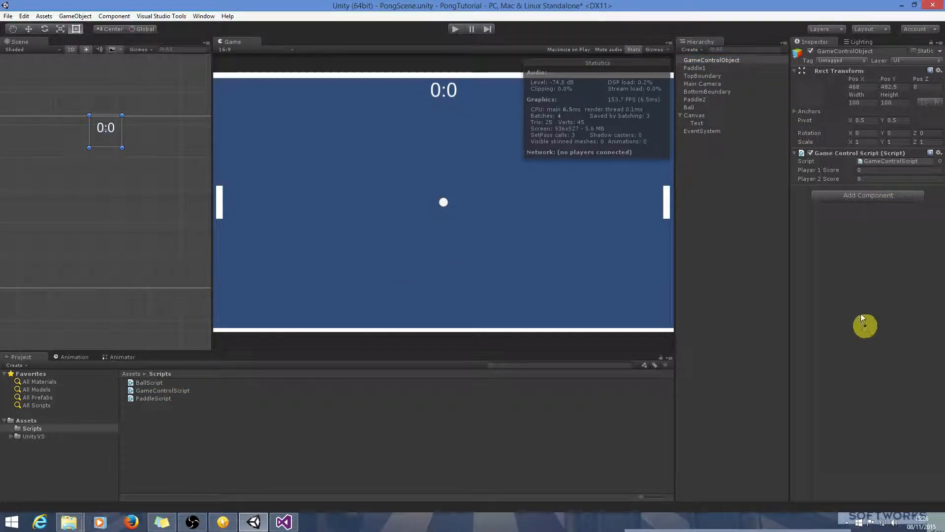
mouse_move(629, 136)
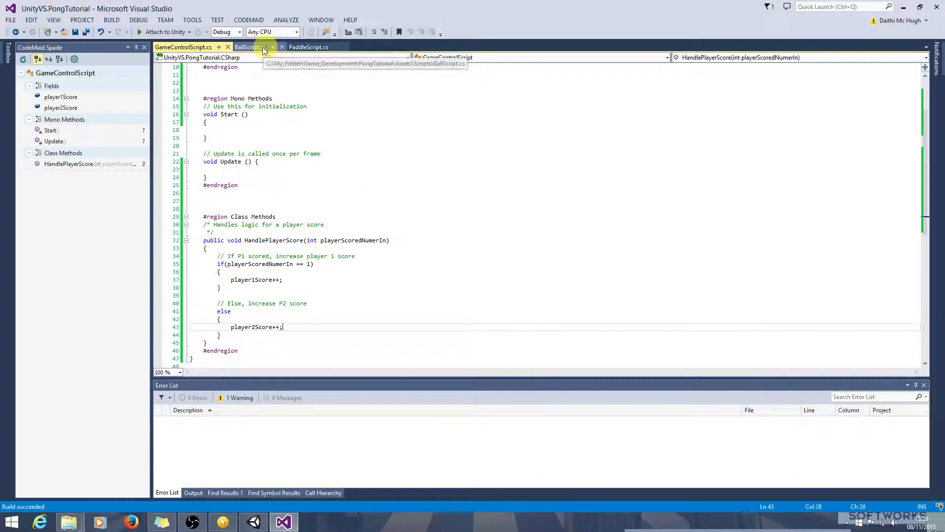
Step: In BallScript's CheckIfInBounds, add an 'Increase score' comment mentioning game control
click(249, 48)
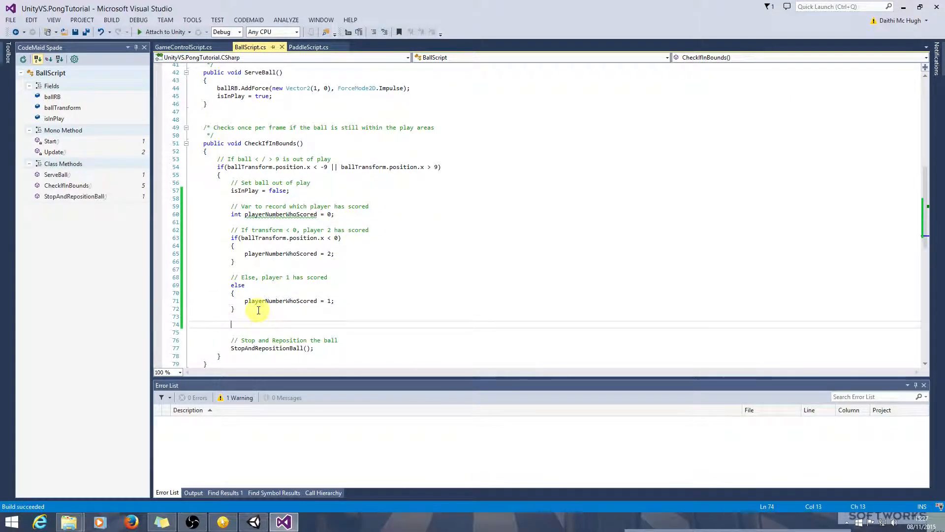
mouse_move(276, 277)
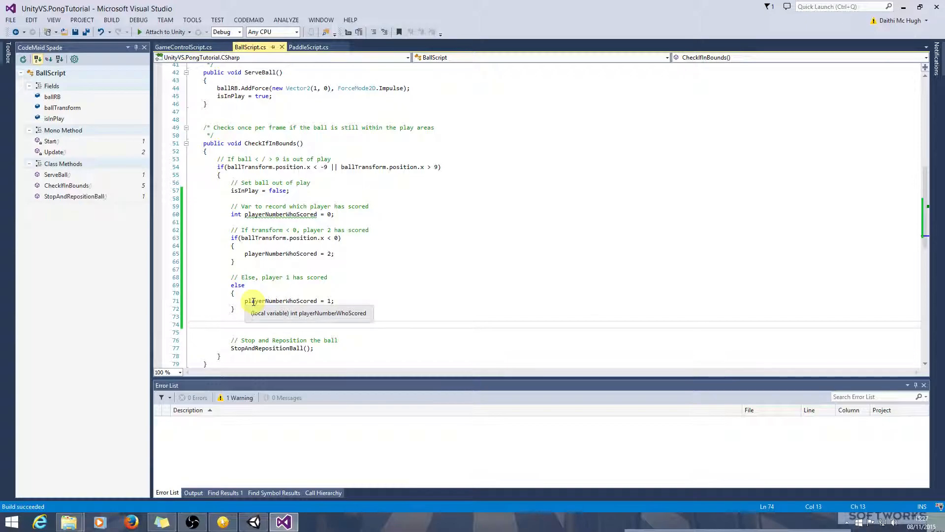
text(// I)
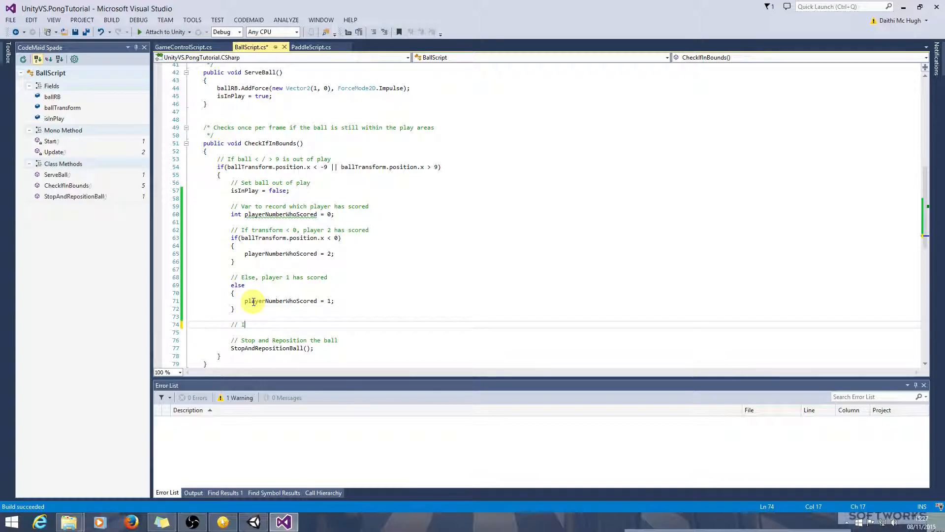
text(Increase score in game)
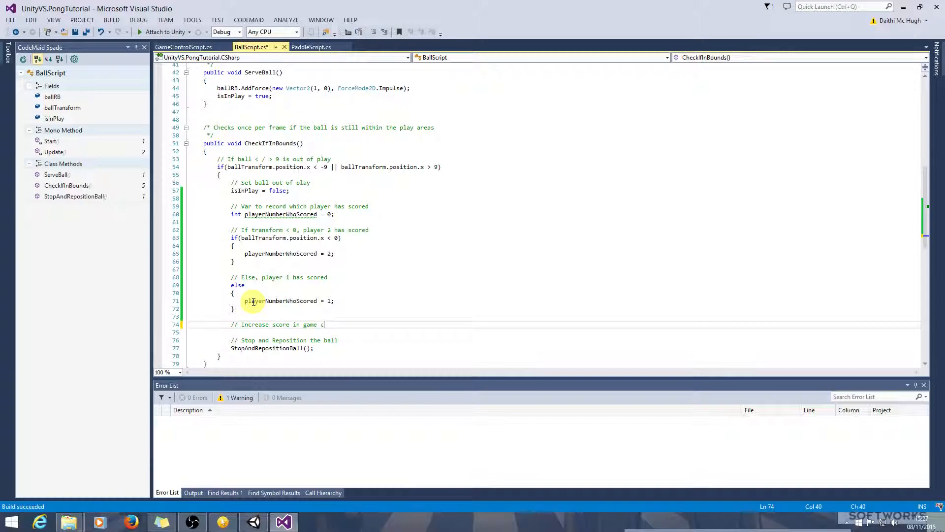
text(control)
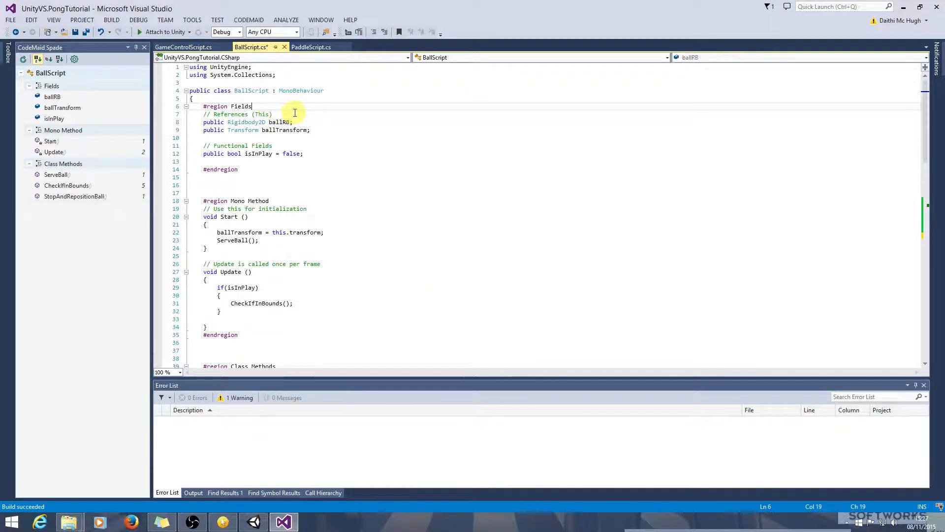
Step: Declare 'public GameControlScript gameControlScript;' near the top of BallScript
key(enter)
text(// References 9Oth)
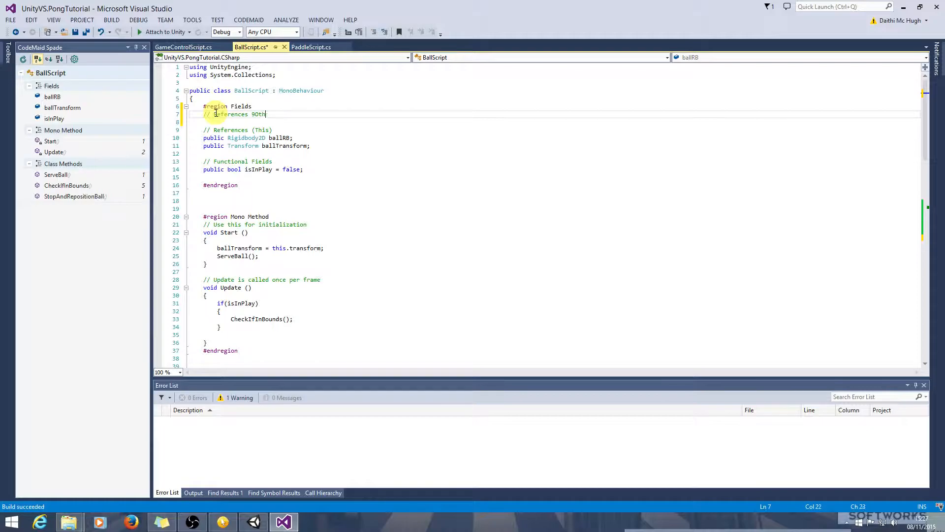
key(Backspace)
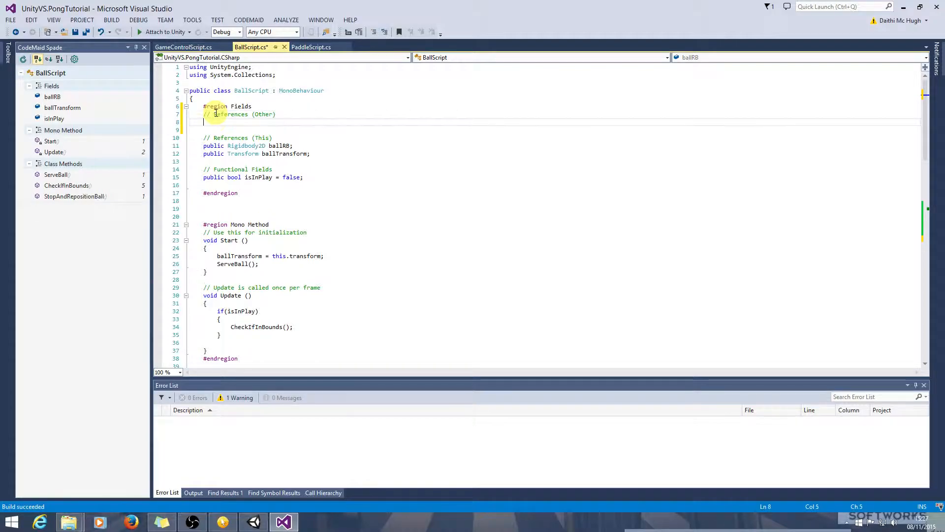
text(publi)
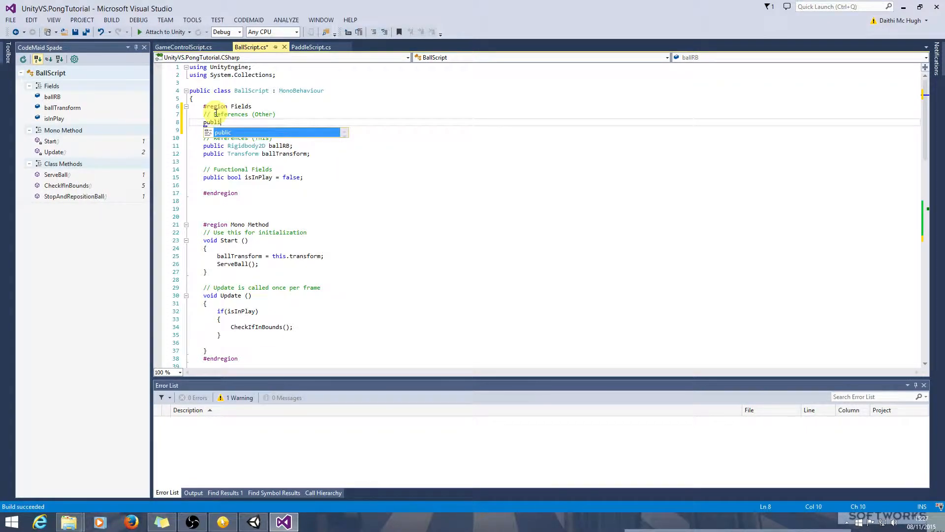
text(GameControlScript)
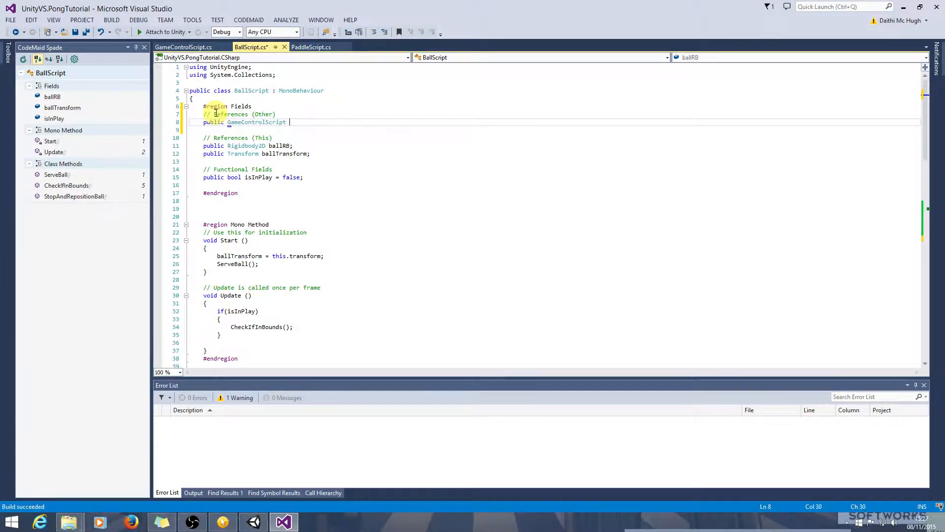
text(gameControlScript;)
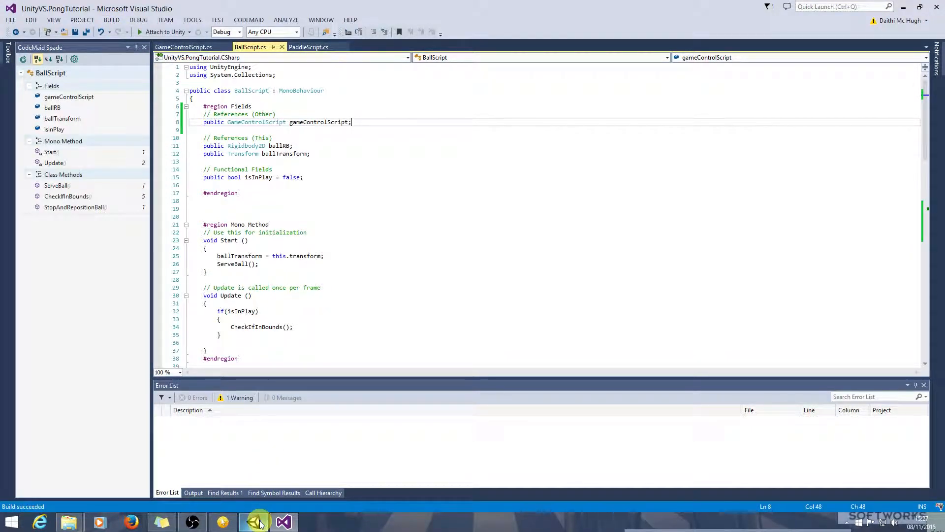
Step: Select Ball and assign GameControlObject to its Game Control Script field
click(254, 521)
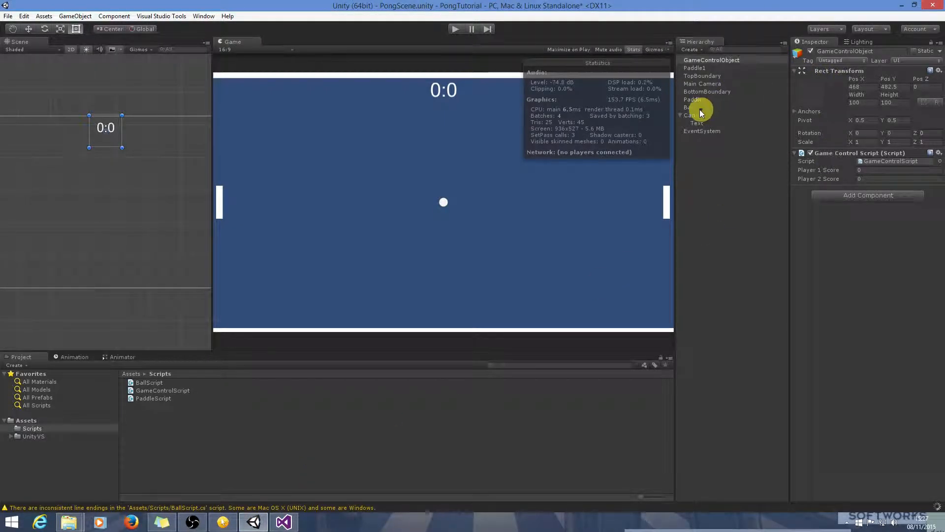
click(688, 108)
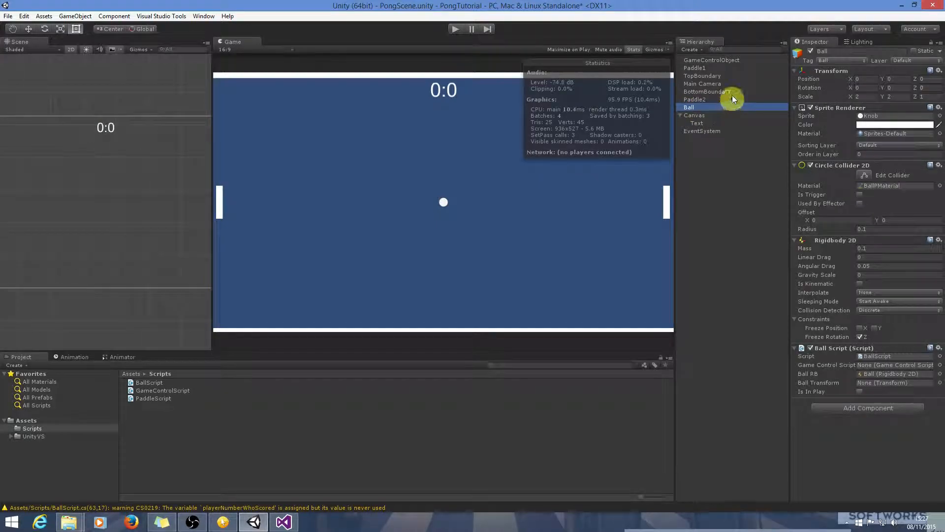
click(711, 59)
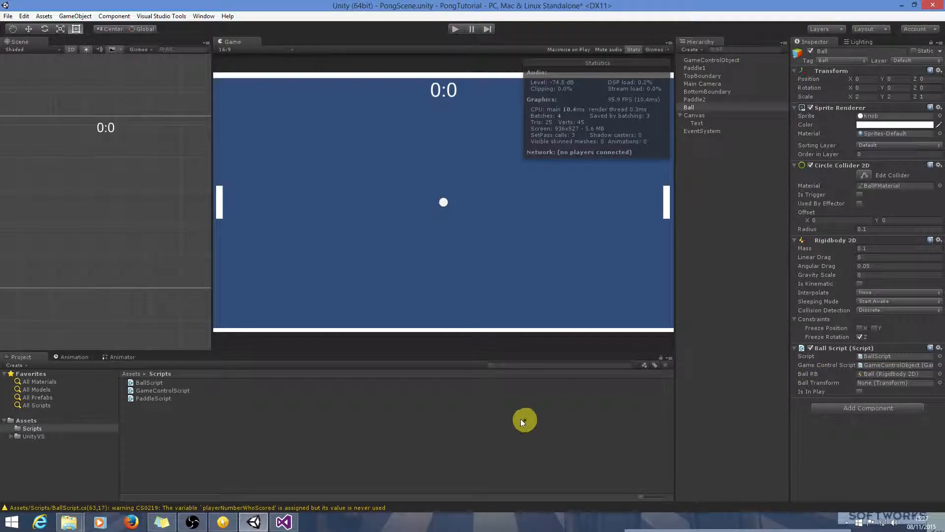
click(283, 521)
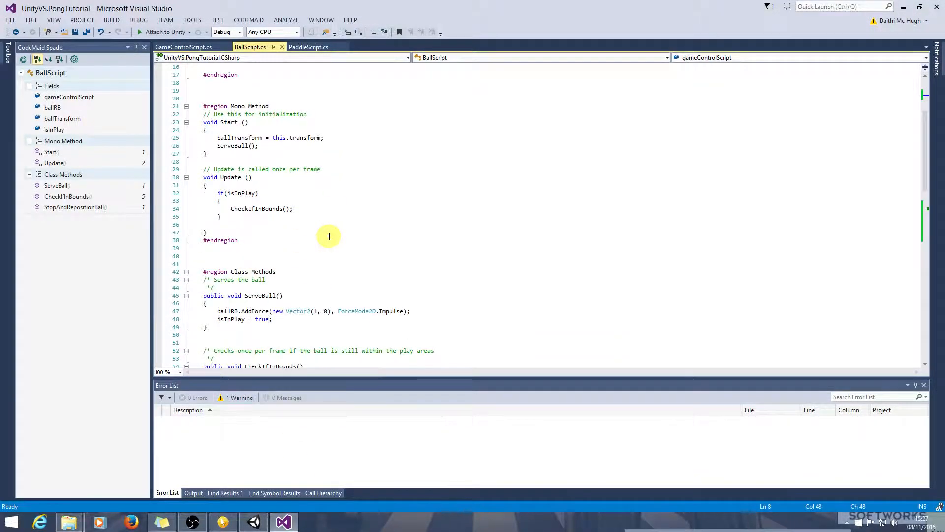
Step: In CheckIfInBounds, add gameControlScript.HandlePlayerScore(playerNumberWhoScored); before the ball repositions
scroll(down, 3)
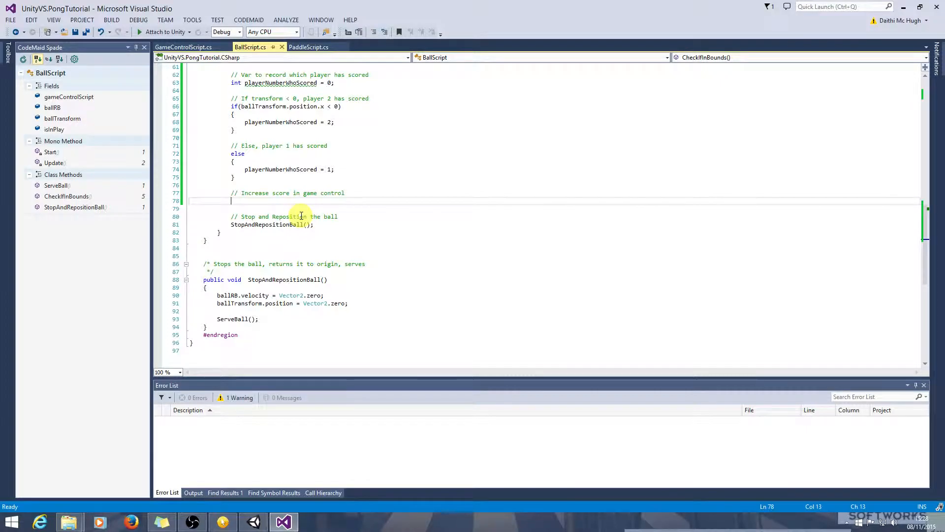
text(gameControlScript)
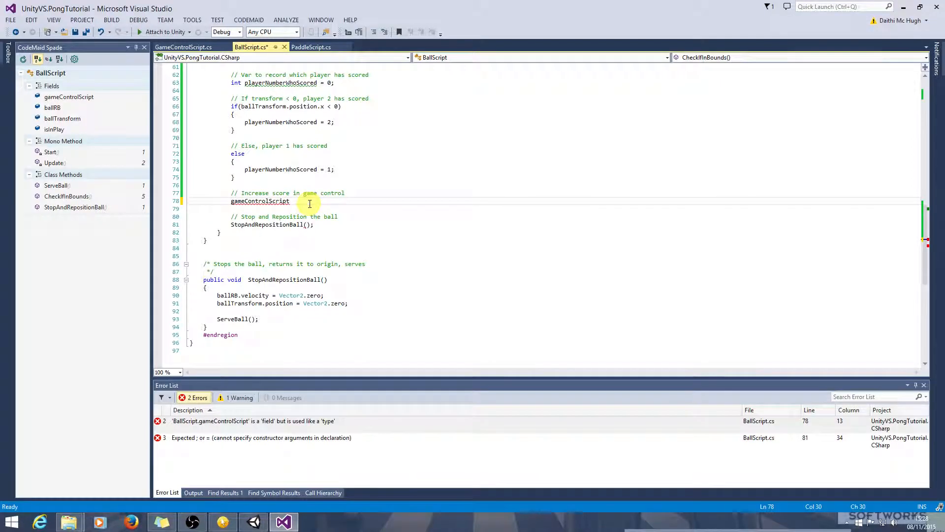
text(.)
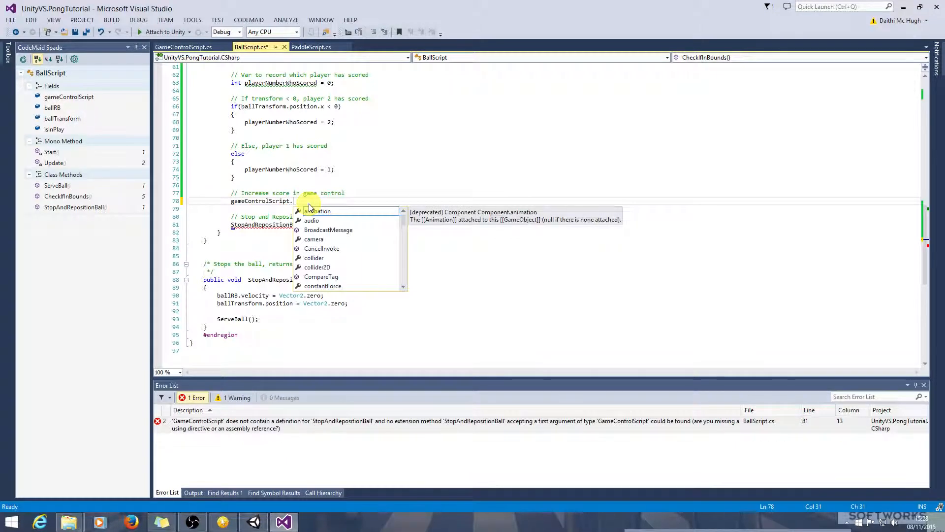
text(h)
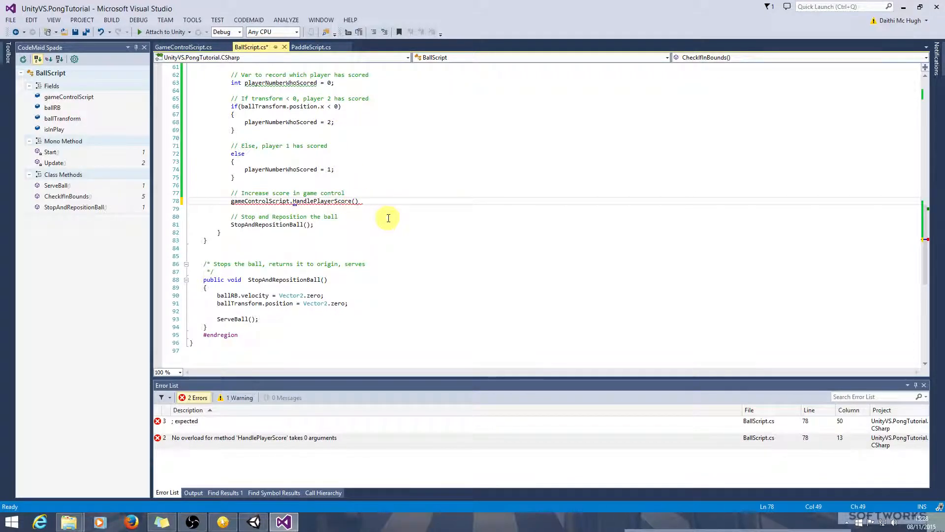
text(playerNumberWhoScored)
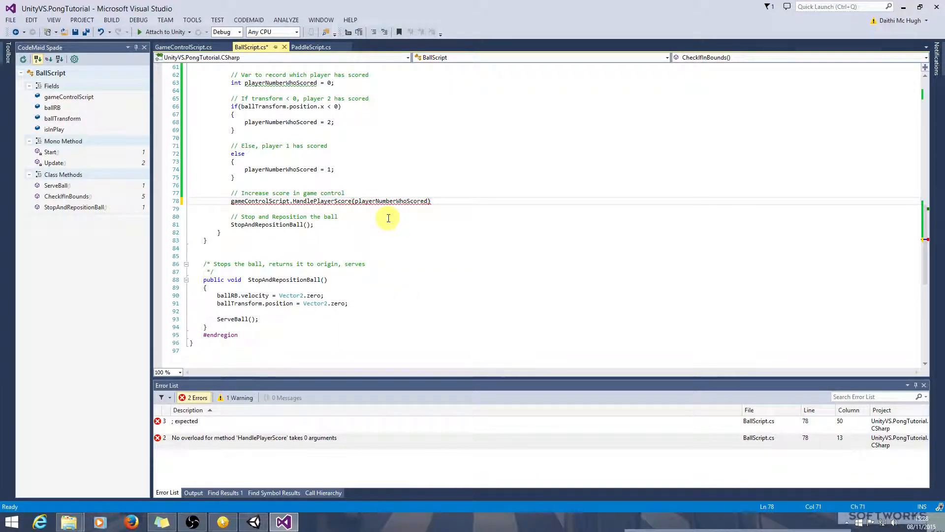
text(;)
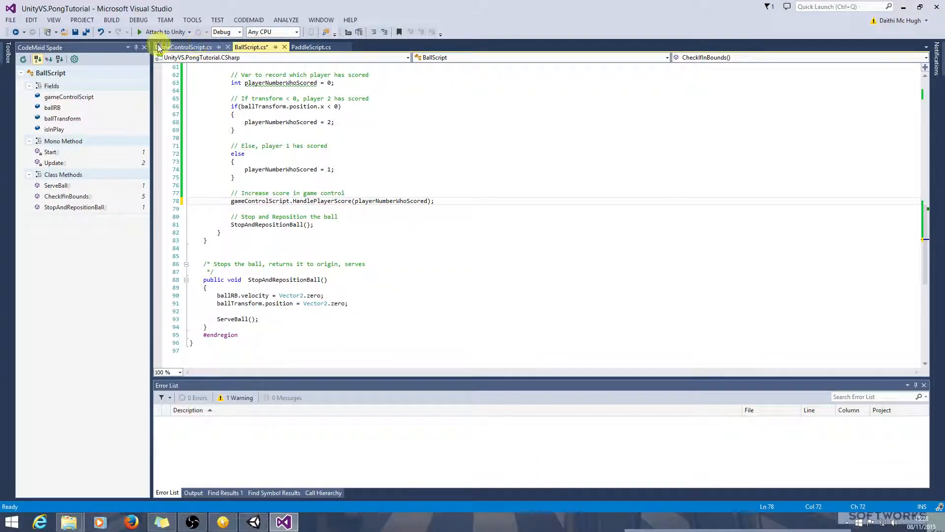
Step: Build the solution, then run the game in Unity watching GameControlObject's scores, and stop it
click(110, 19)
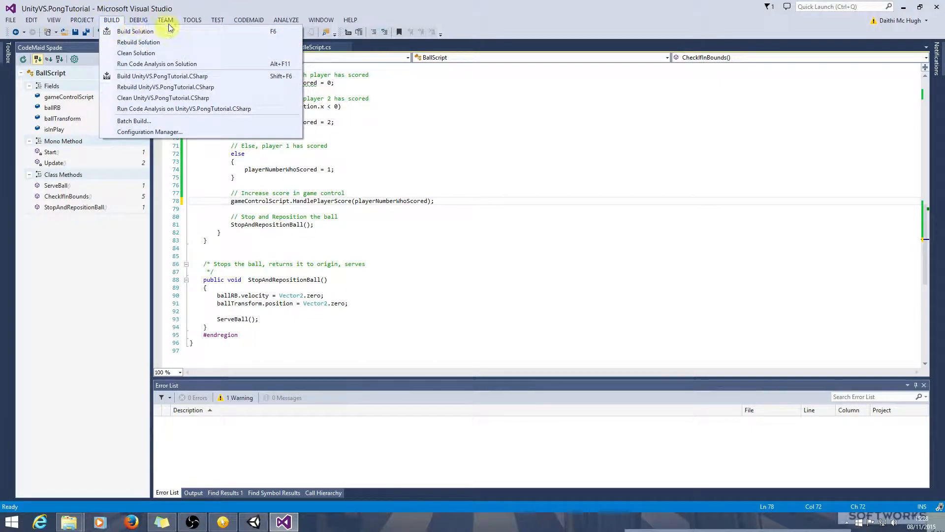
mouse_move(135, 32)
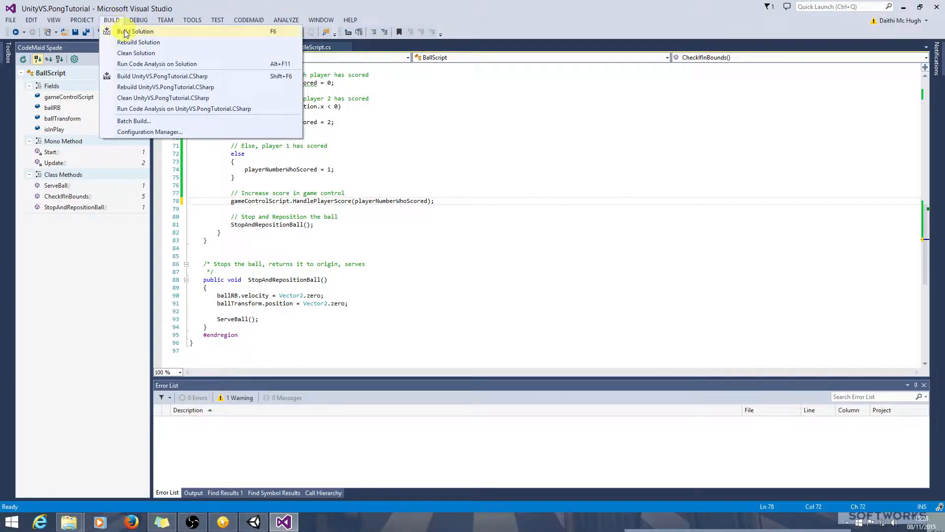
click(137, 31)
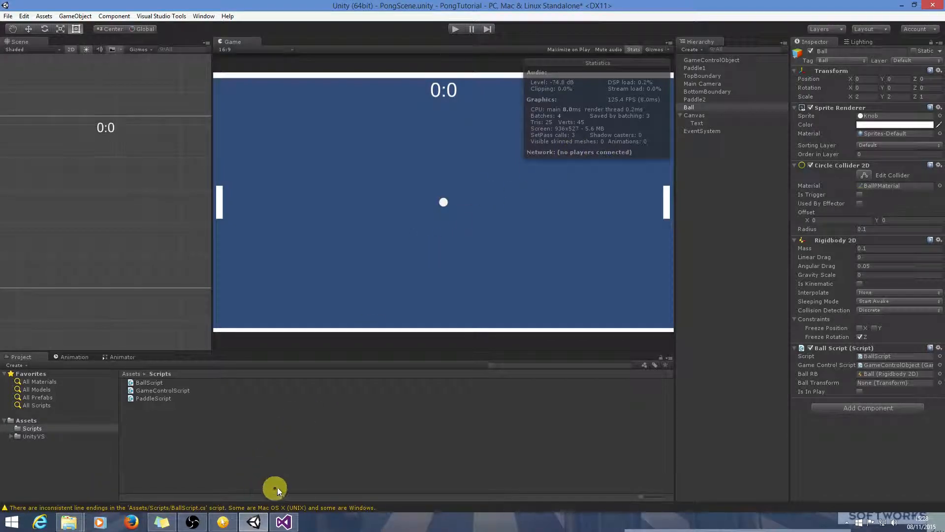
mouse_move(449, 42)
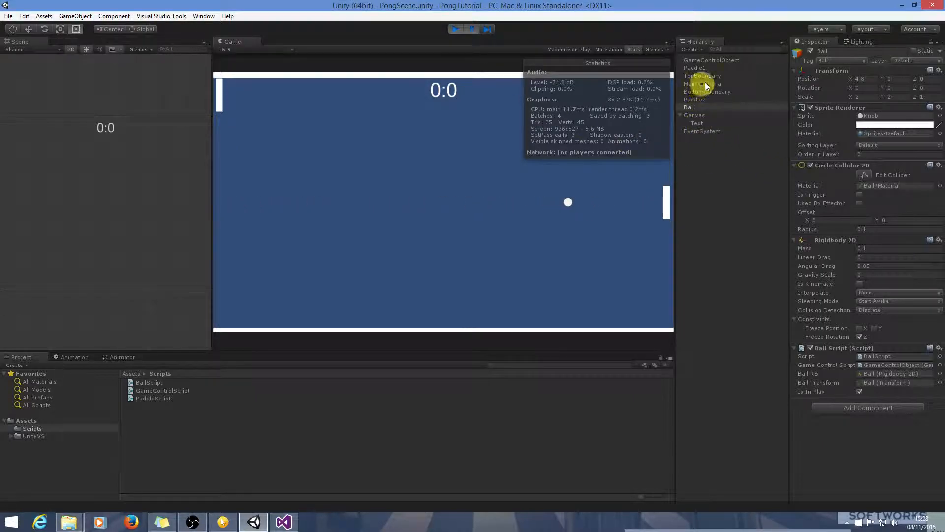
click(711, 60)
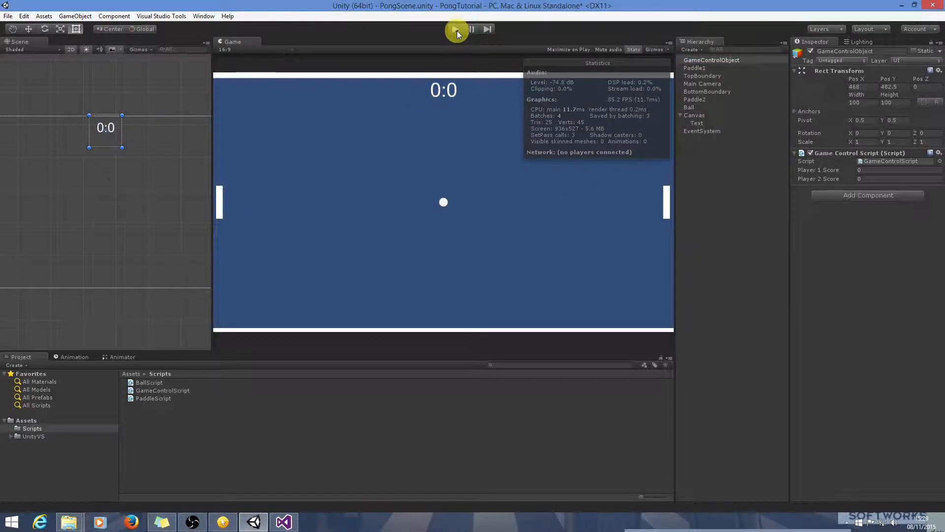
click(456, 29)
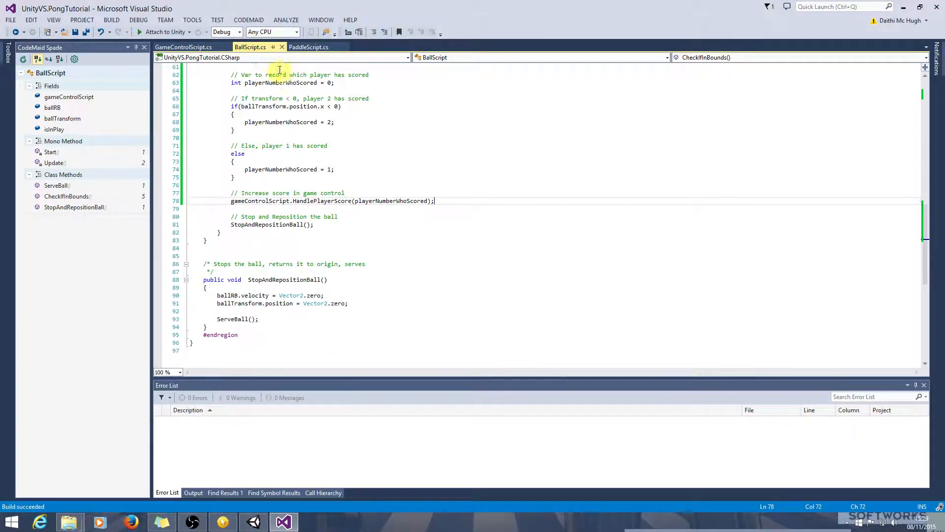
Step: Below HandlePlayerScore, write an Update Score Display comment and public void UpdateScoreDisplay()
click(183, 47)
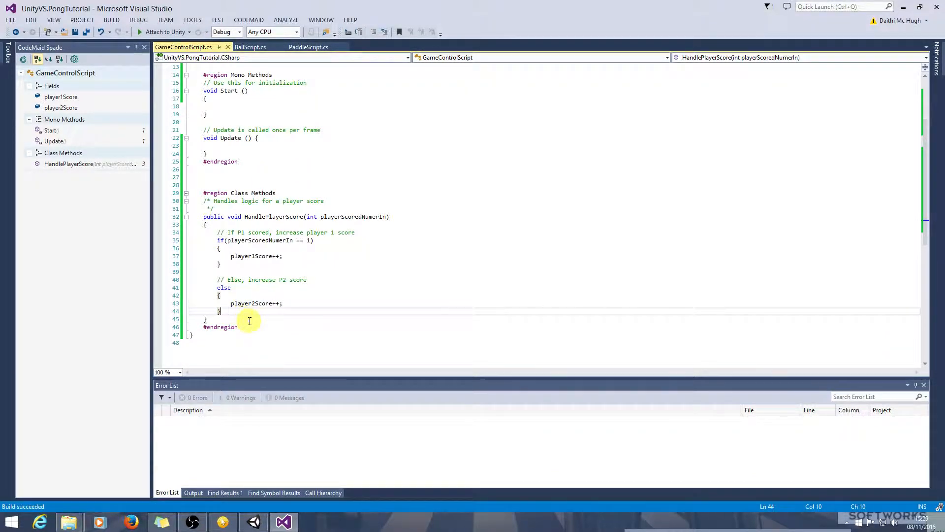
key(enter)
text(/*)
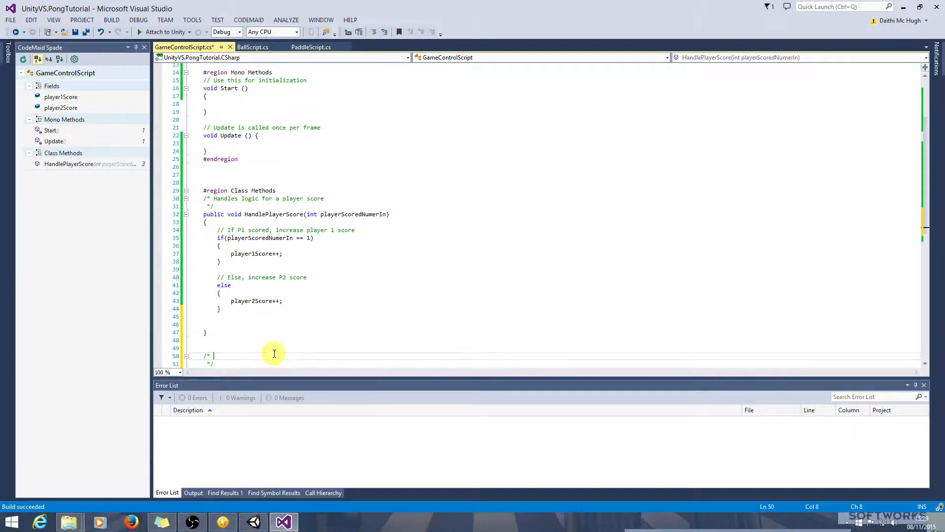
text(Update Score Display)
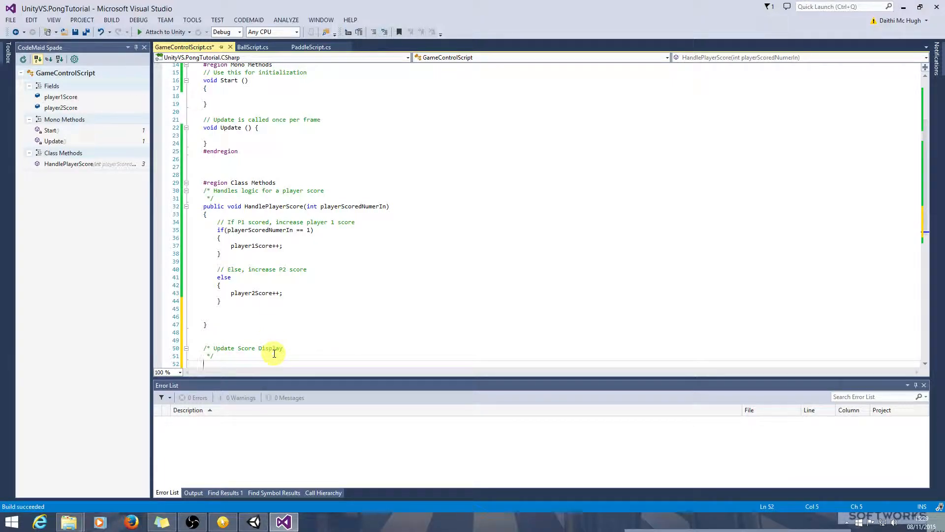
text(publi)
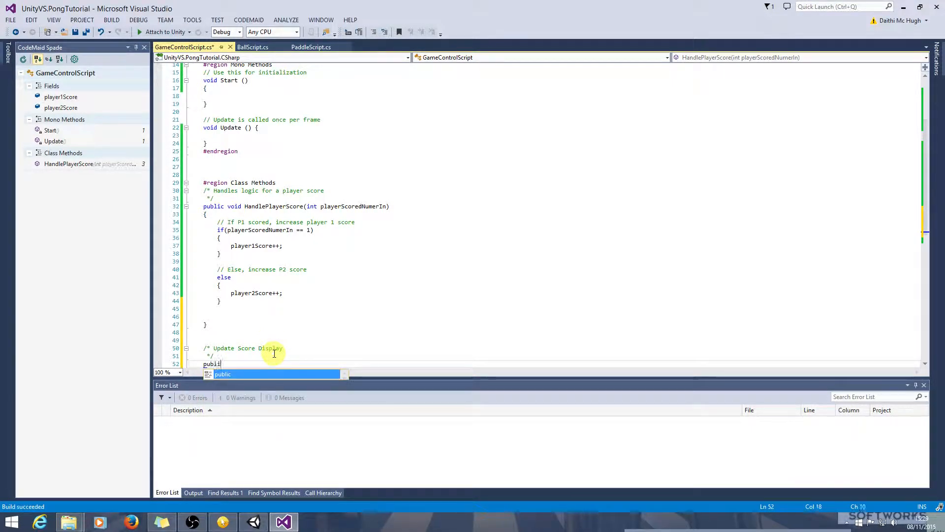
text(void UpdateScore)
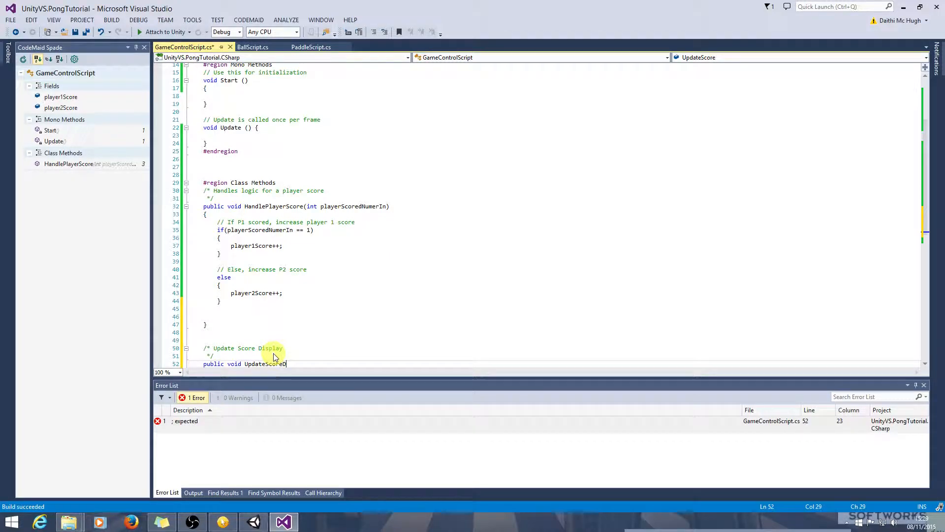
text(Display)
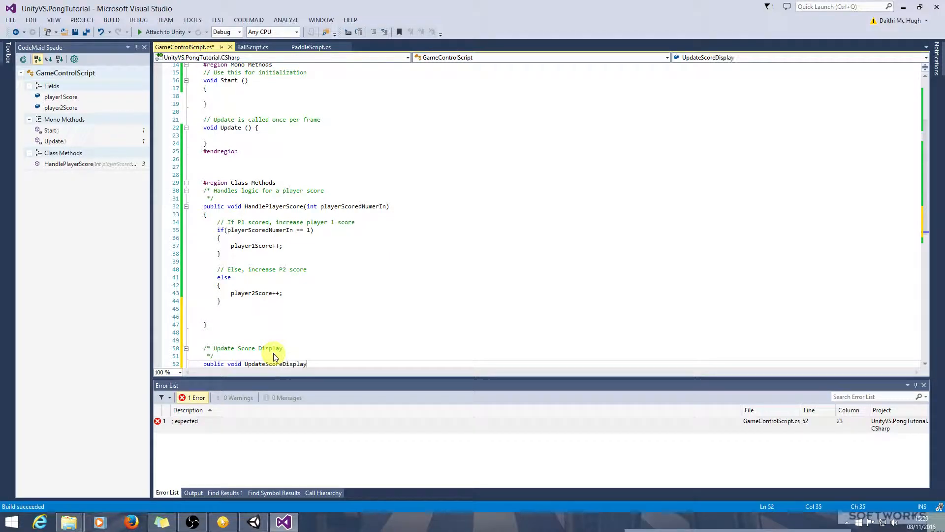
text(())
text(// UI)
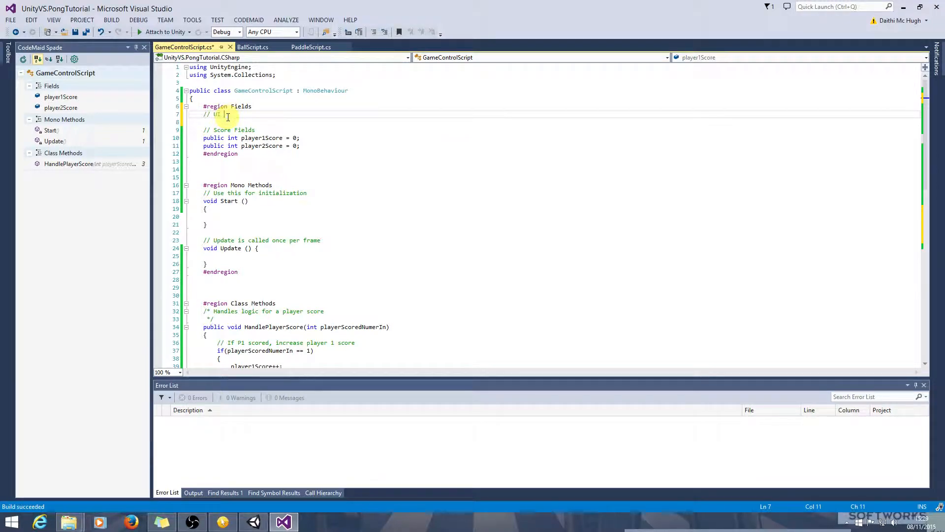
Step: Write the UI Elements comment, 'using UnityEngine.UI;', and 'public Text scoreDisplayText;' in GameControlScript
text(Elements)
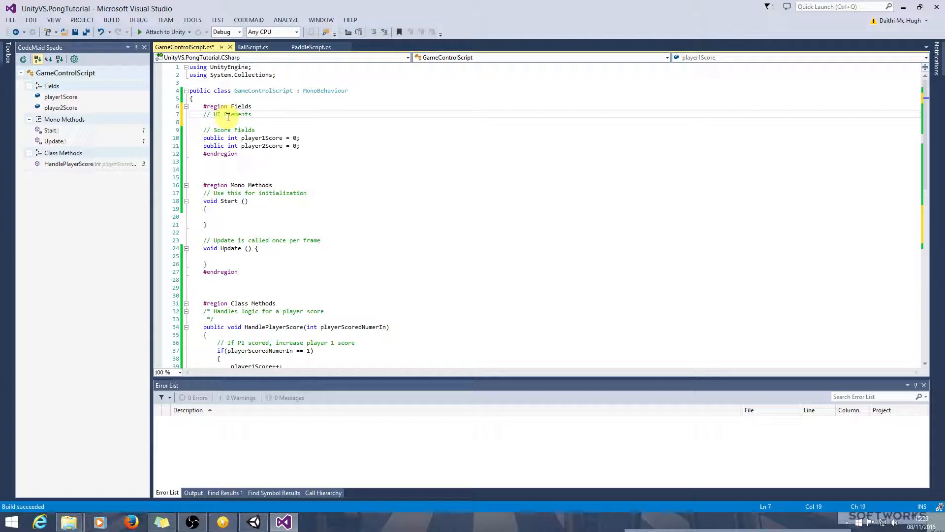
mouse_move(255, 114)
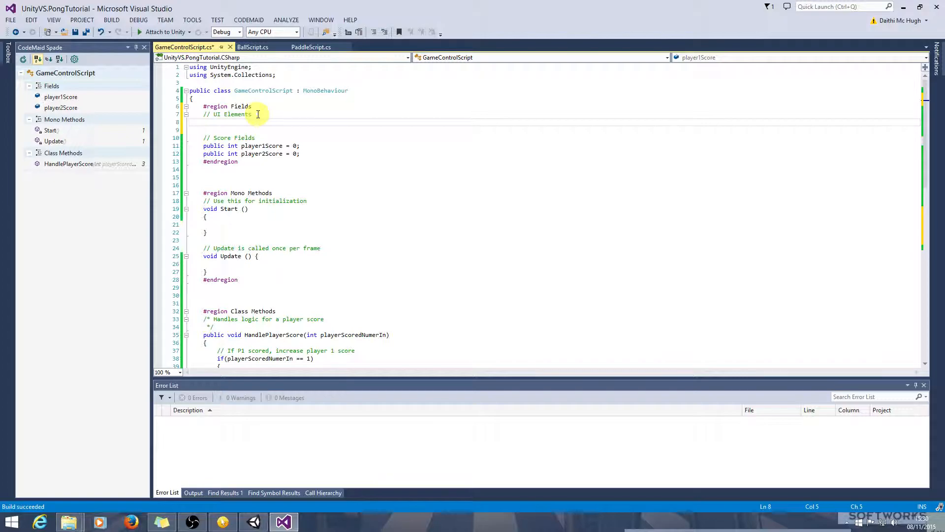
text(public)
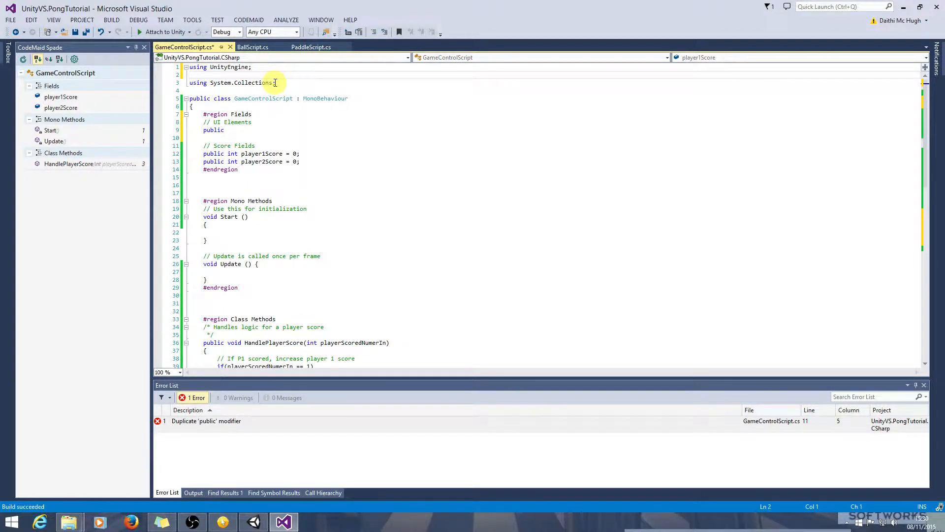
text(UnityEngine)
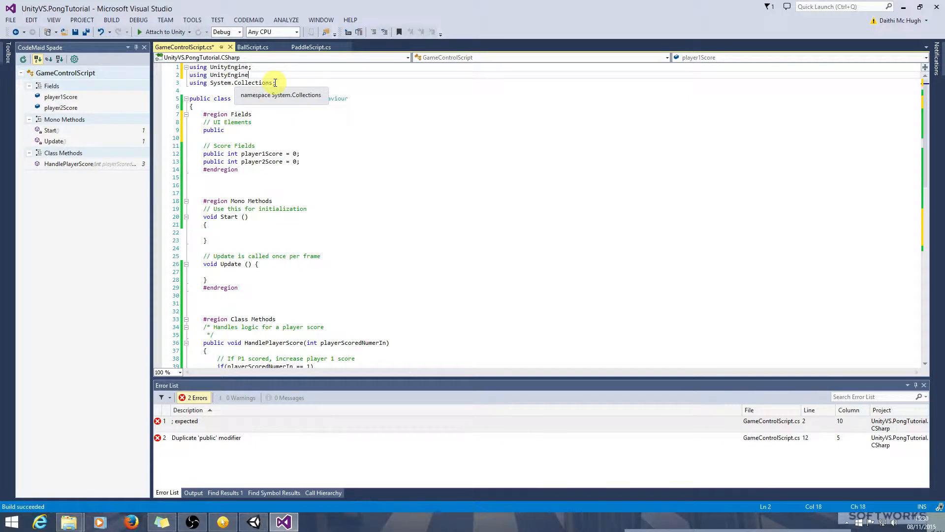
text(.UI;)
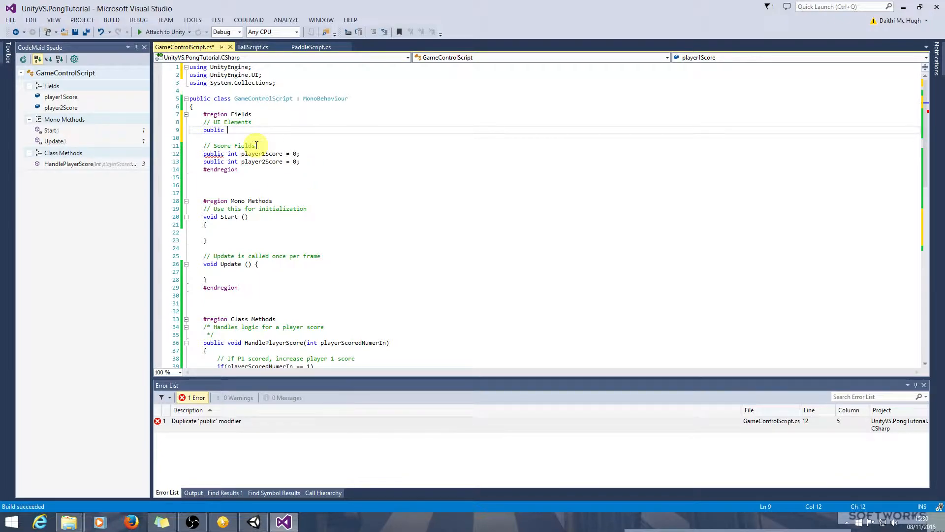
text(Te)
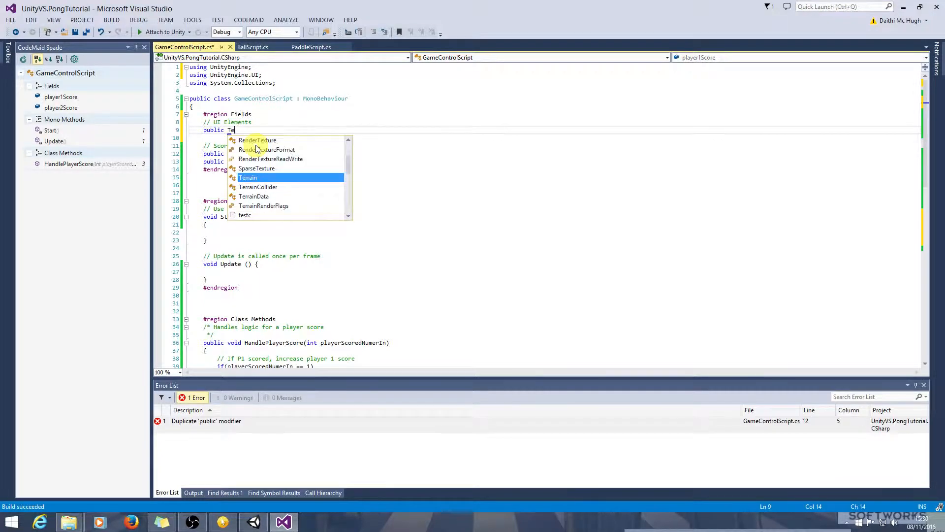
text(xt)
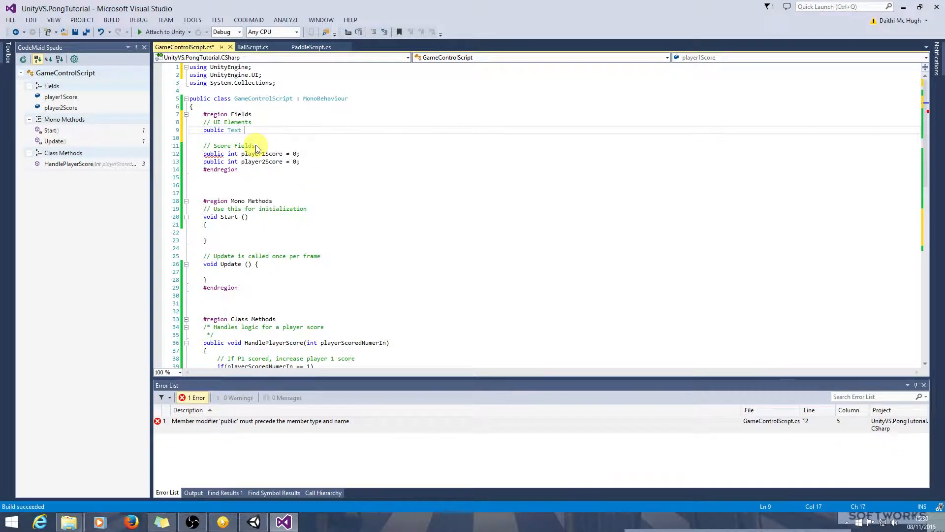
text(scoreDisplayTex)
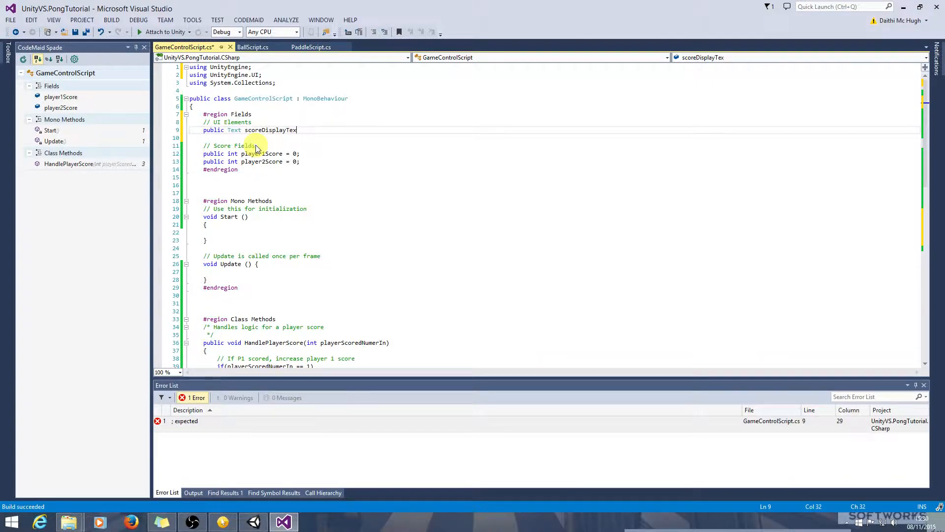
text(t;)
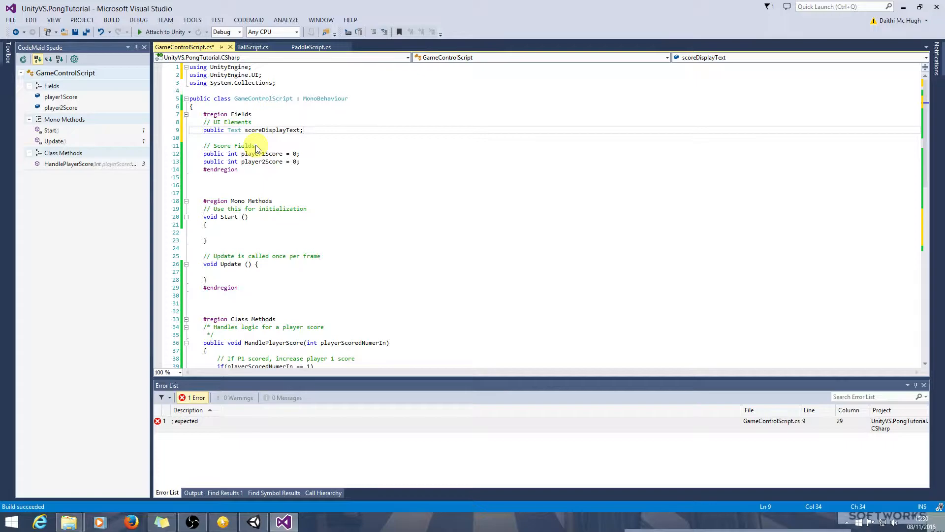
click(111, 20)
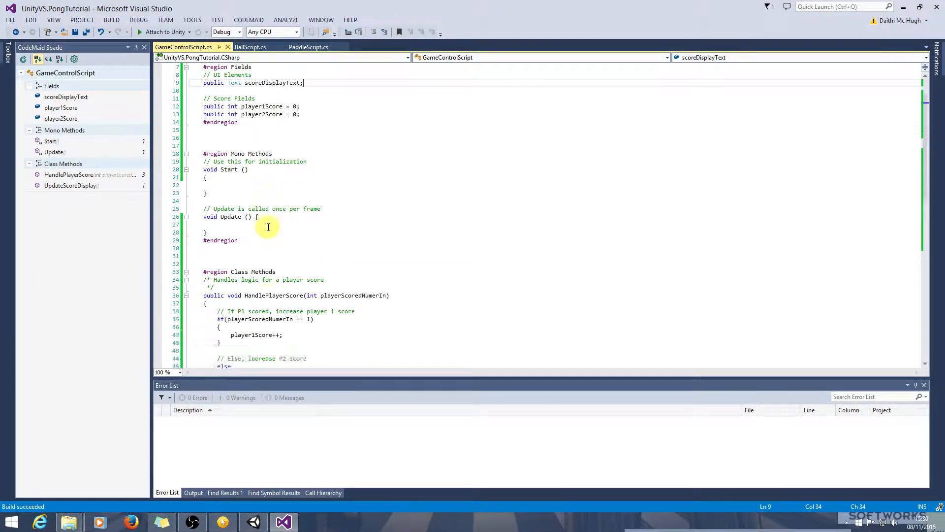
Step: Inside UpdateScoreDisplay, add '// Update the text' and scoreDisplayText.text = player1Score + ":" + player2Score;
scroll(down, 3)
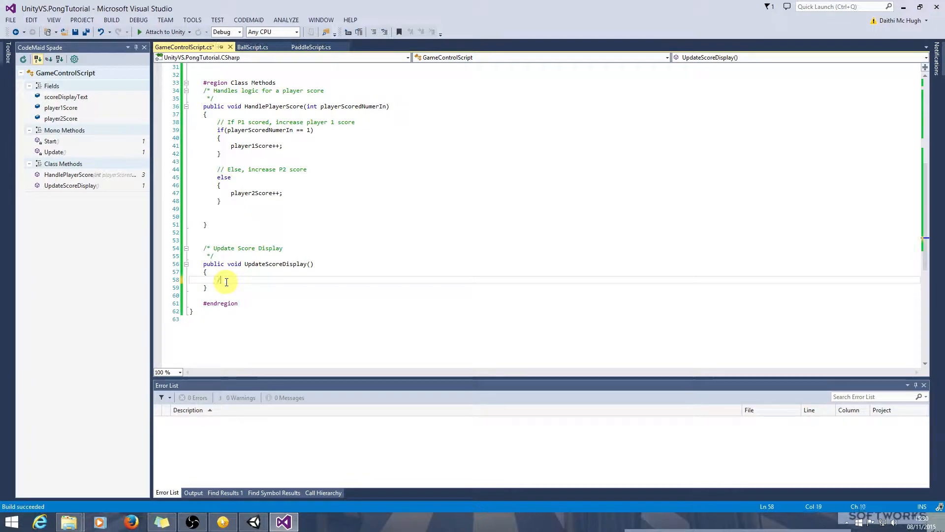
text(// Update the text)
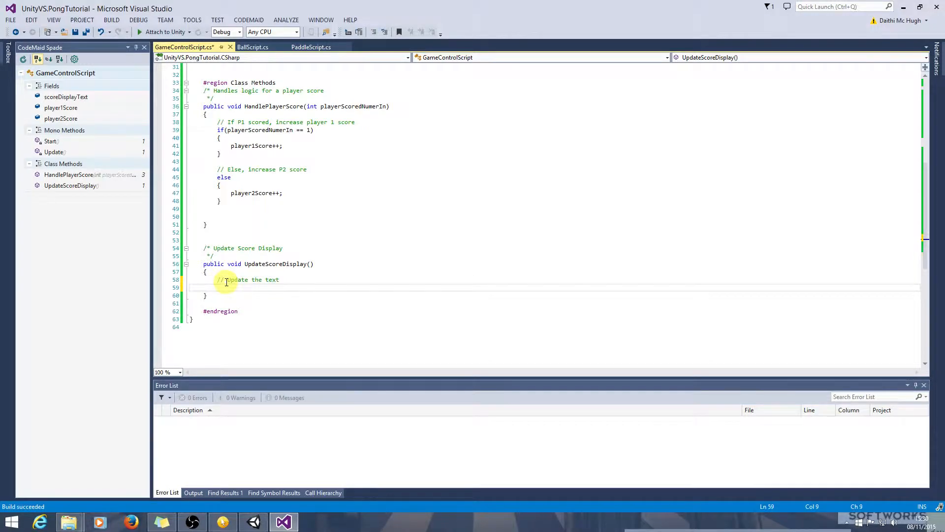
text(scoreDisplayText)
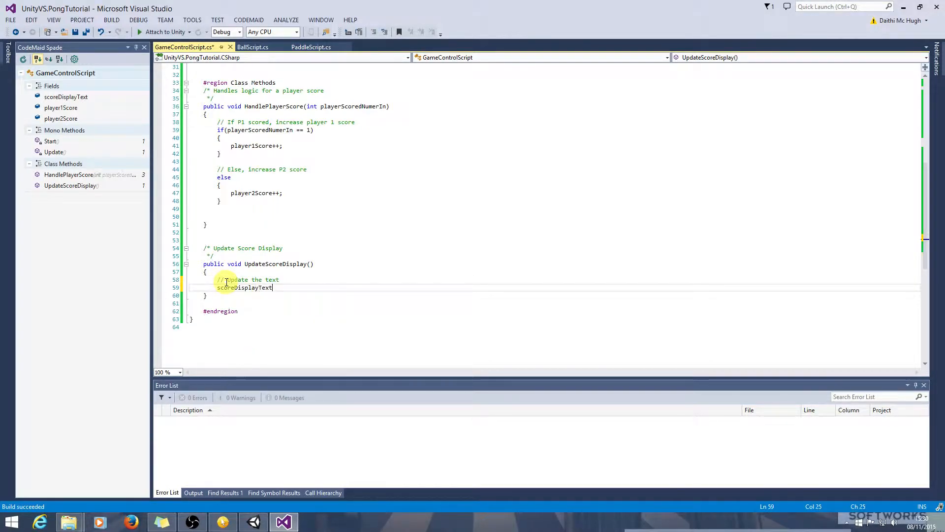
text(.text =)
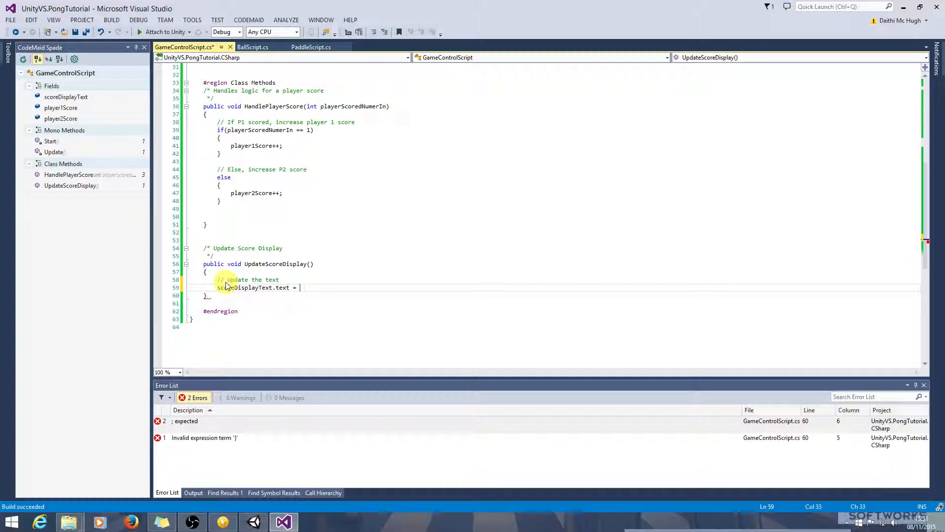
text(player1Score)
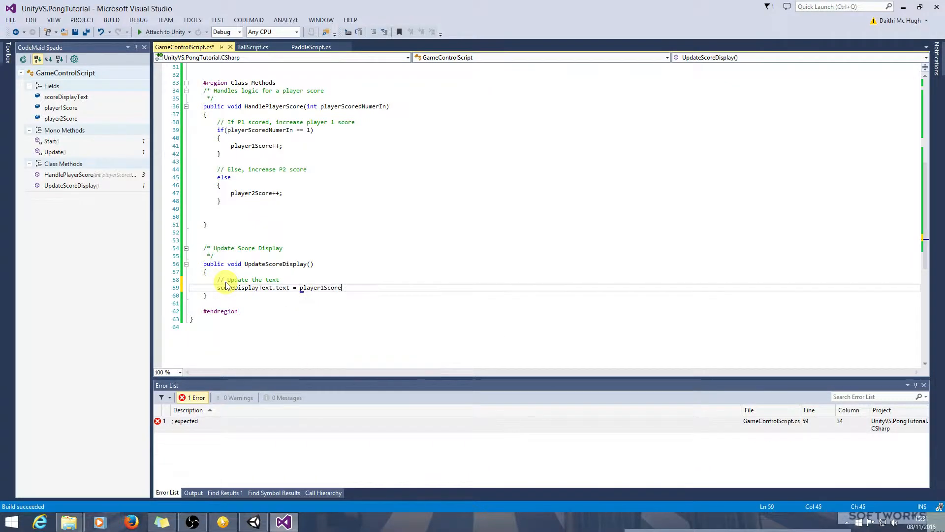
text(;)
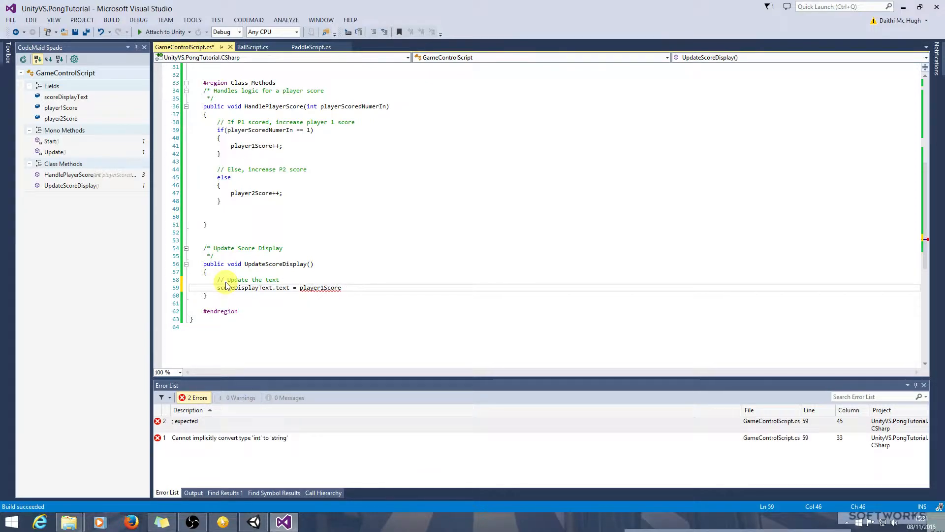
text(+ ")
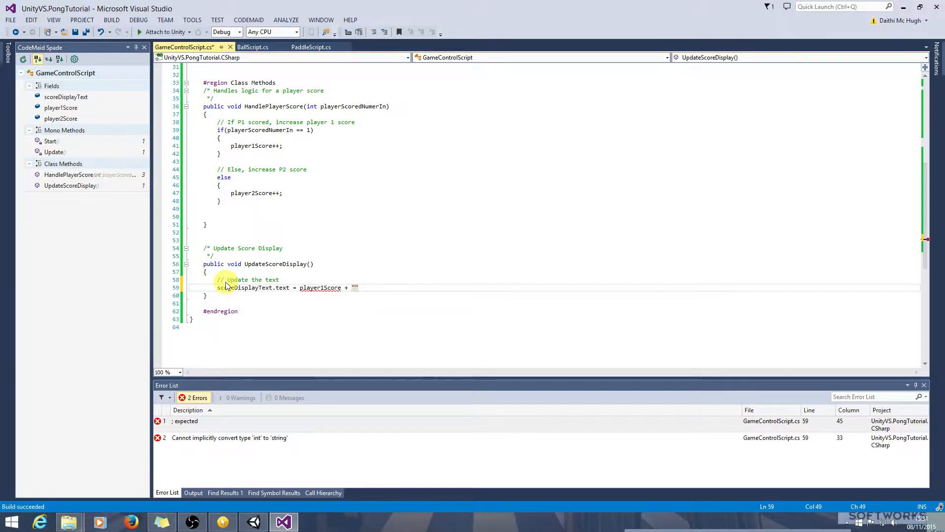
text(/)
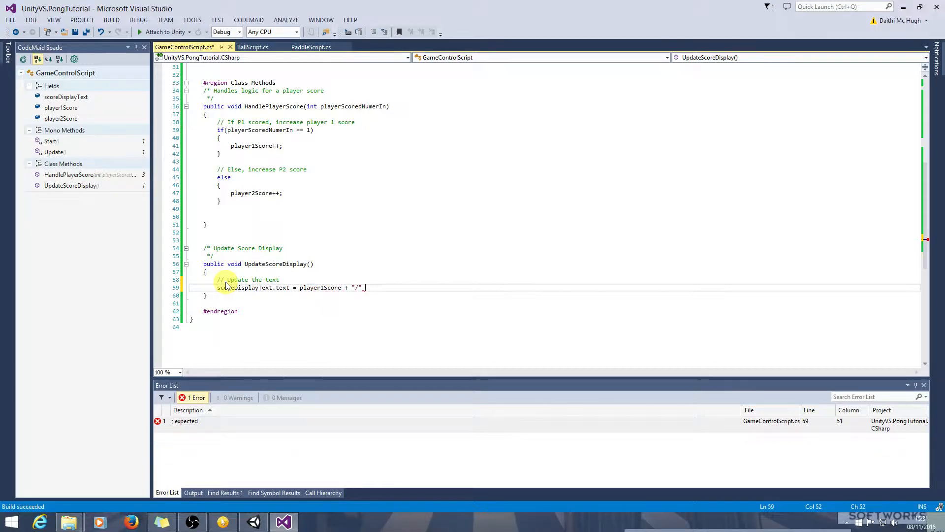
text(+)
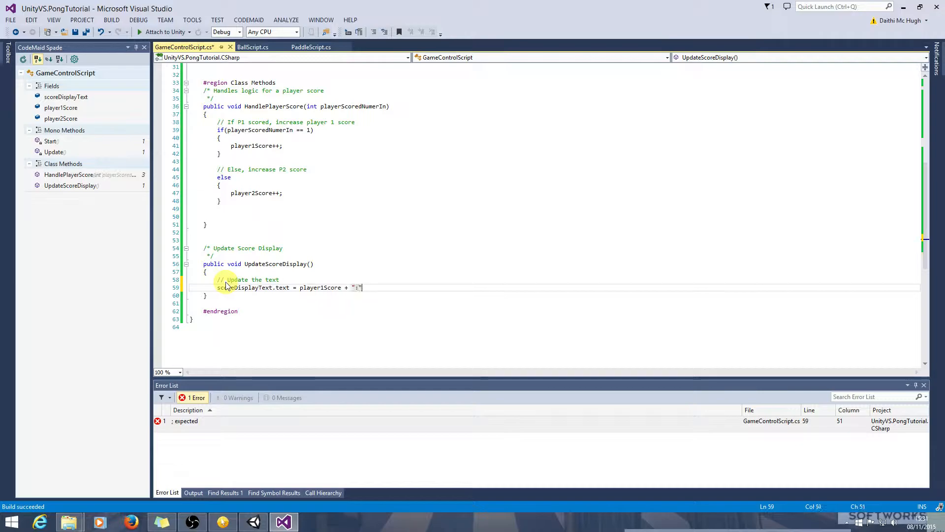
text(:)
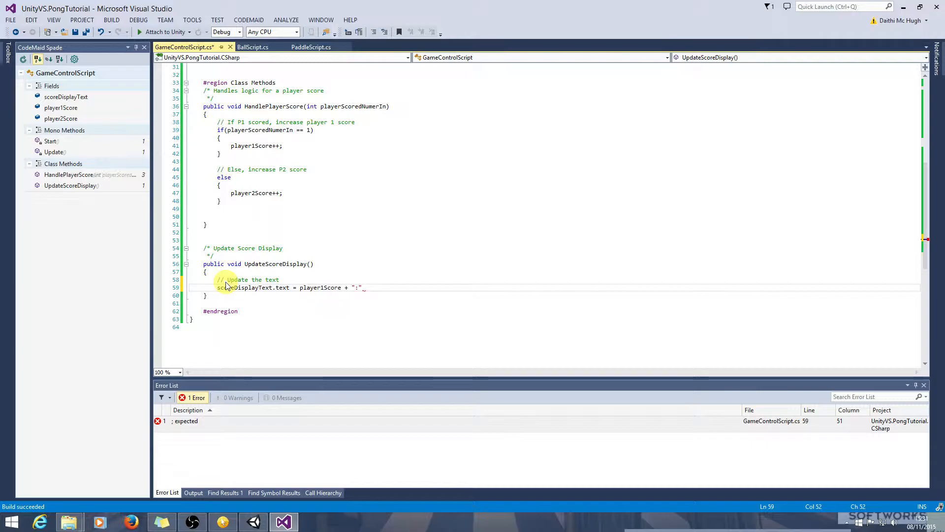
text(+ pla)
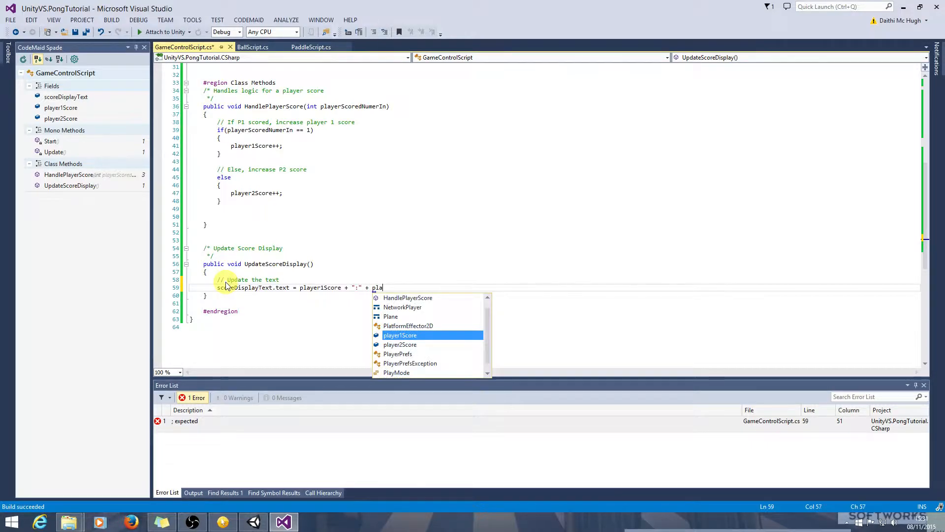
text(yer2Score;)
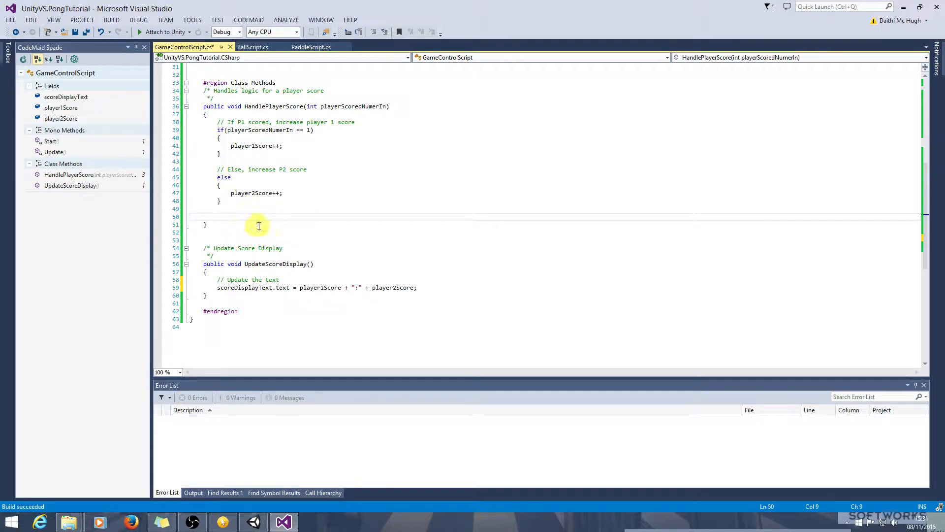
Step: Add UpdateScoreDisplay(); to the end of HandlePlayerScore, then play the game showing 0:0
text(u)
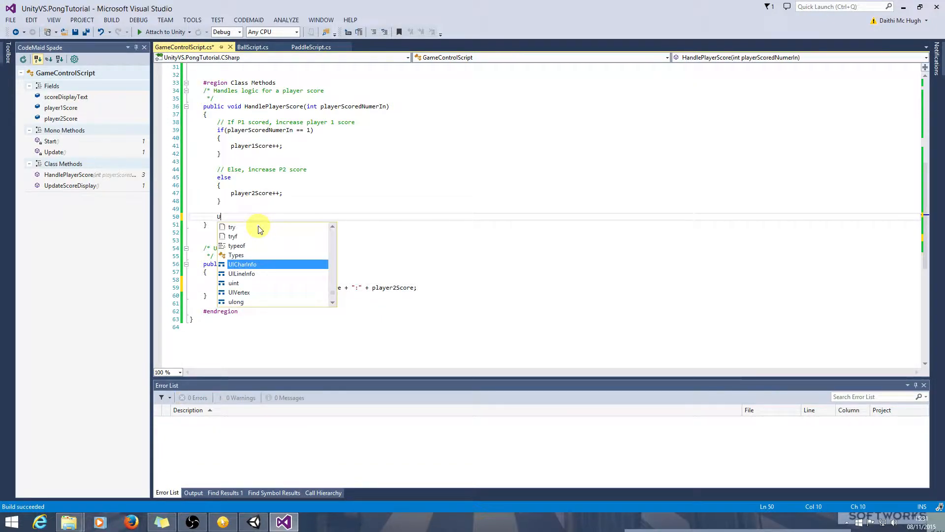
text(pdatye)
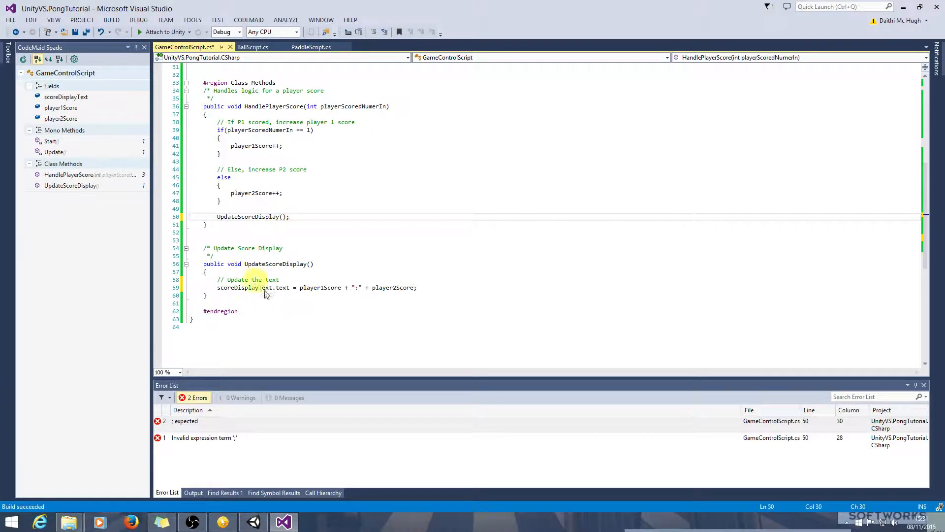
click(111, 20)
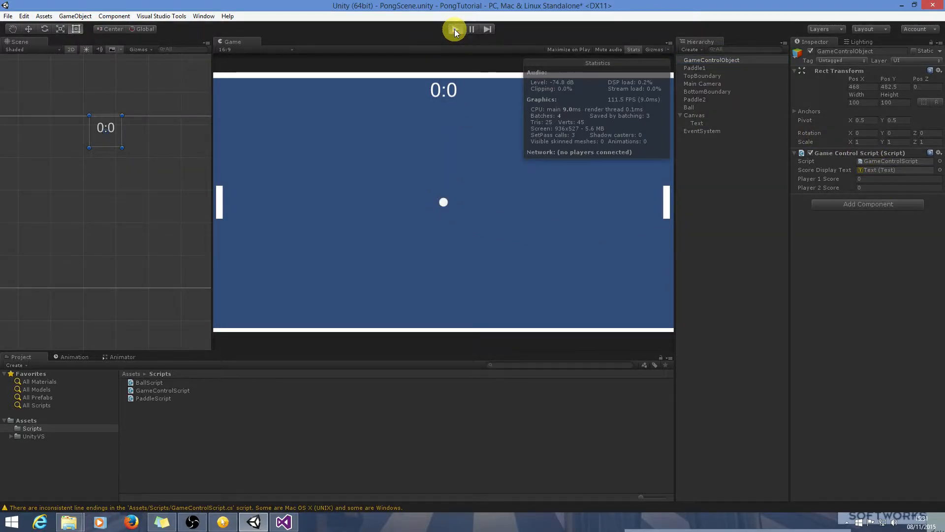
click(455, 29)
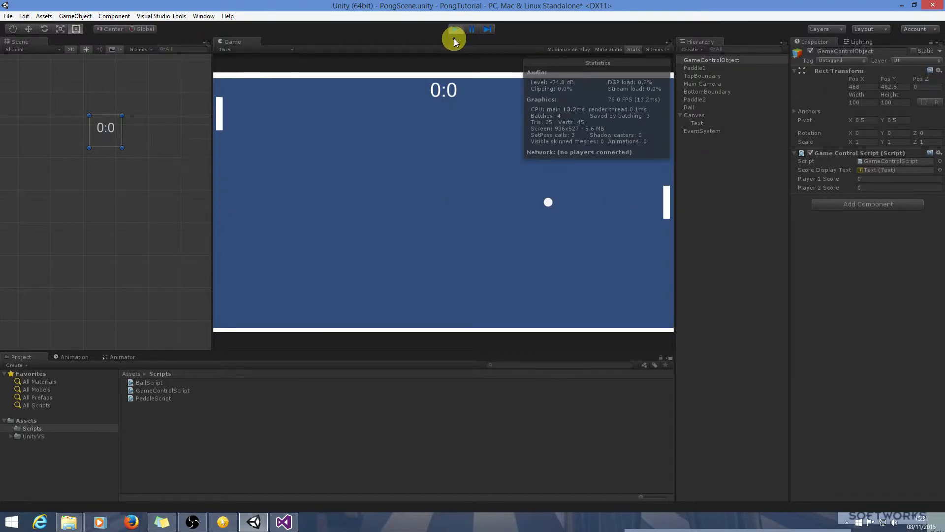